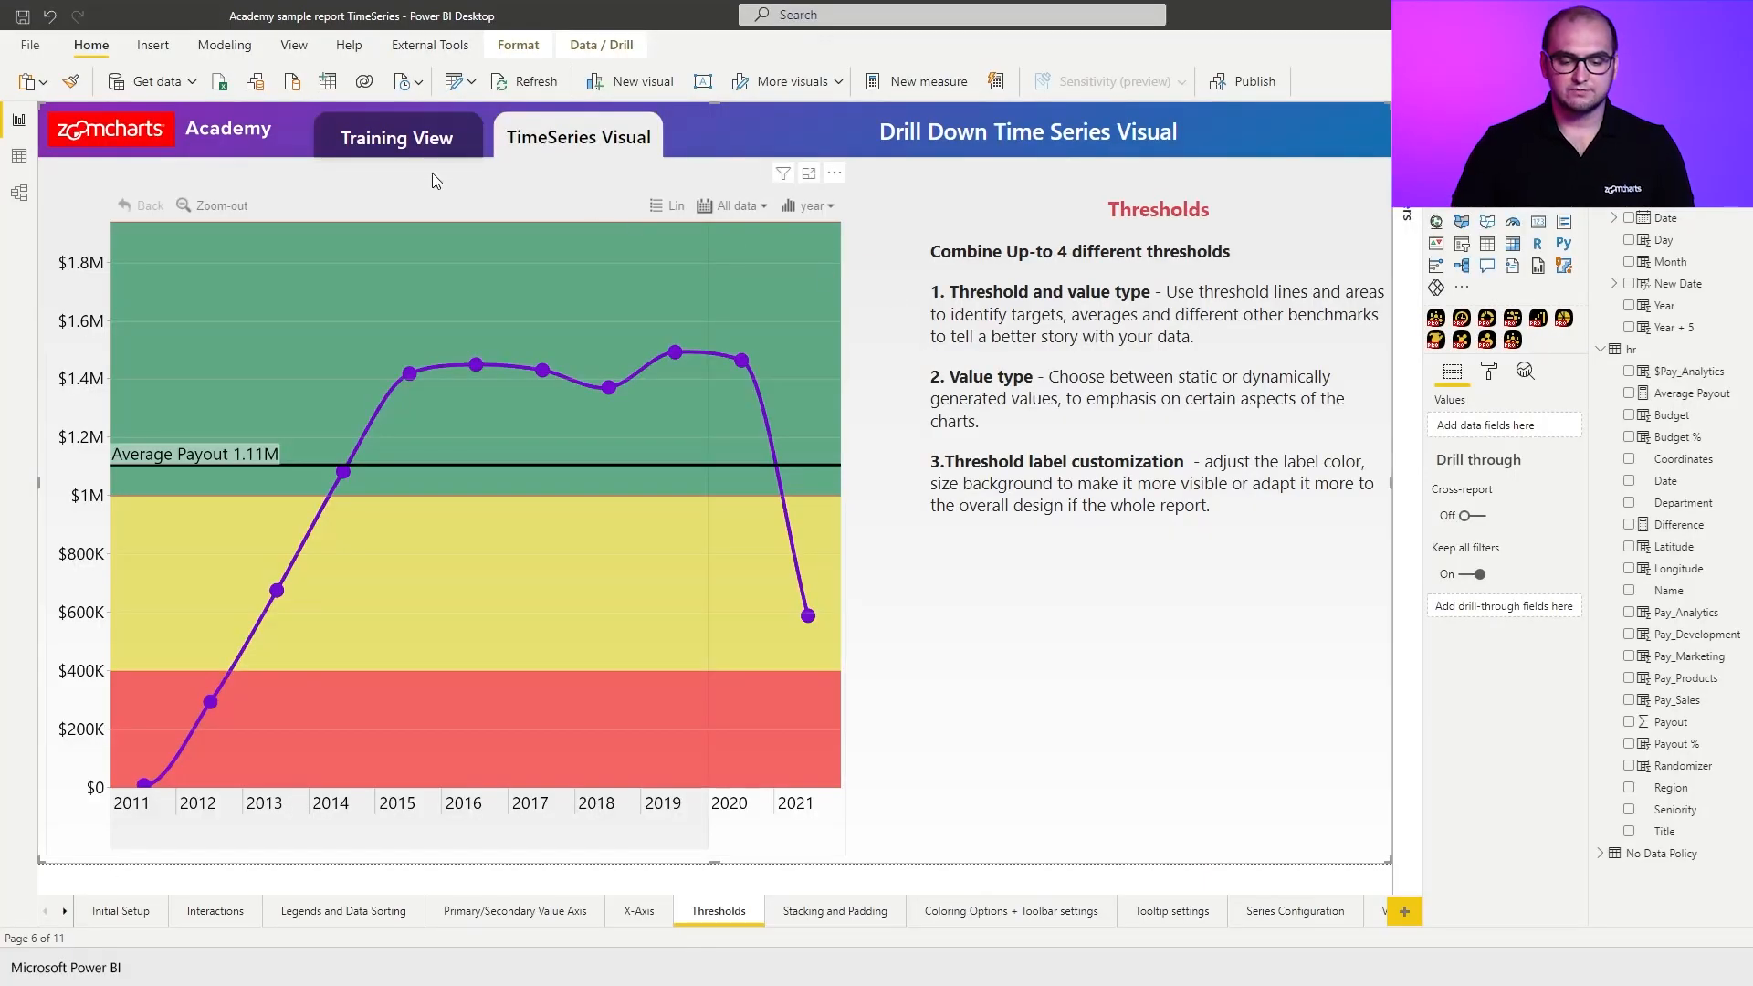
Show the Thresholds page's Training View with the blank Drill Down TimeSeries PRO visual.
click(398, 137)
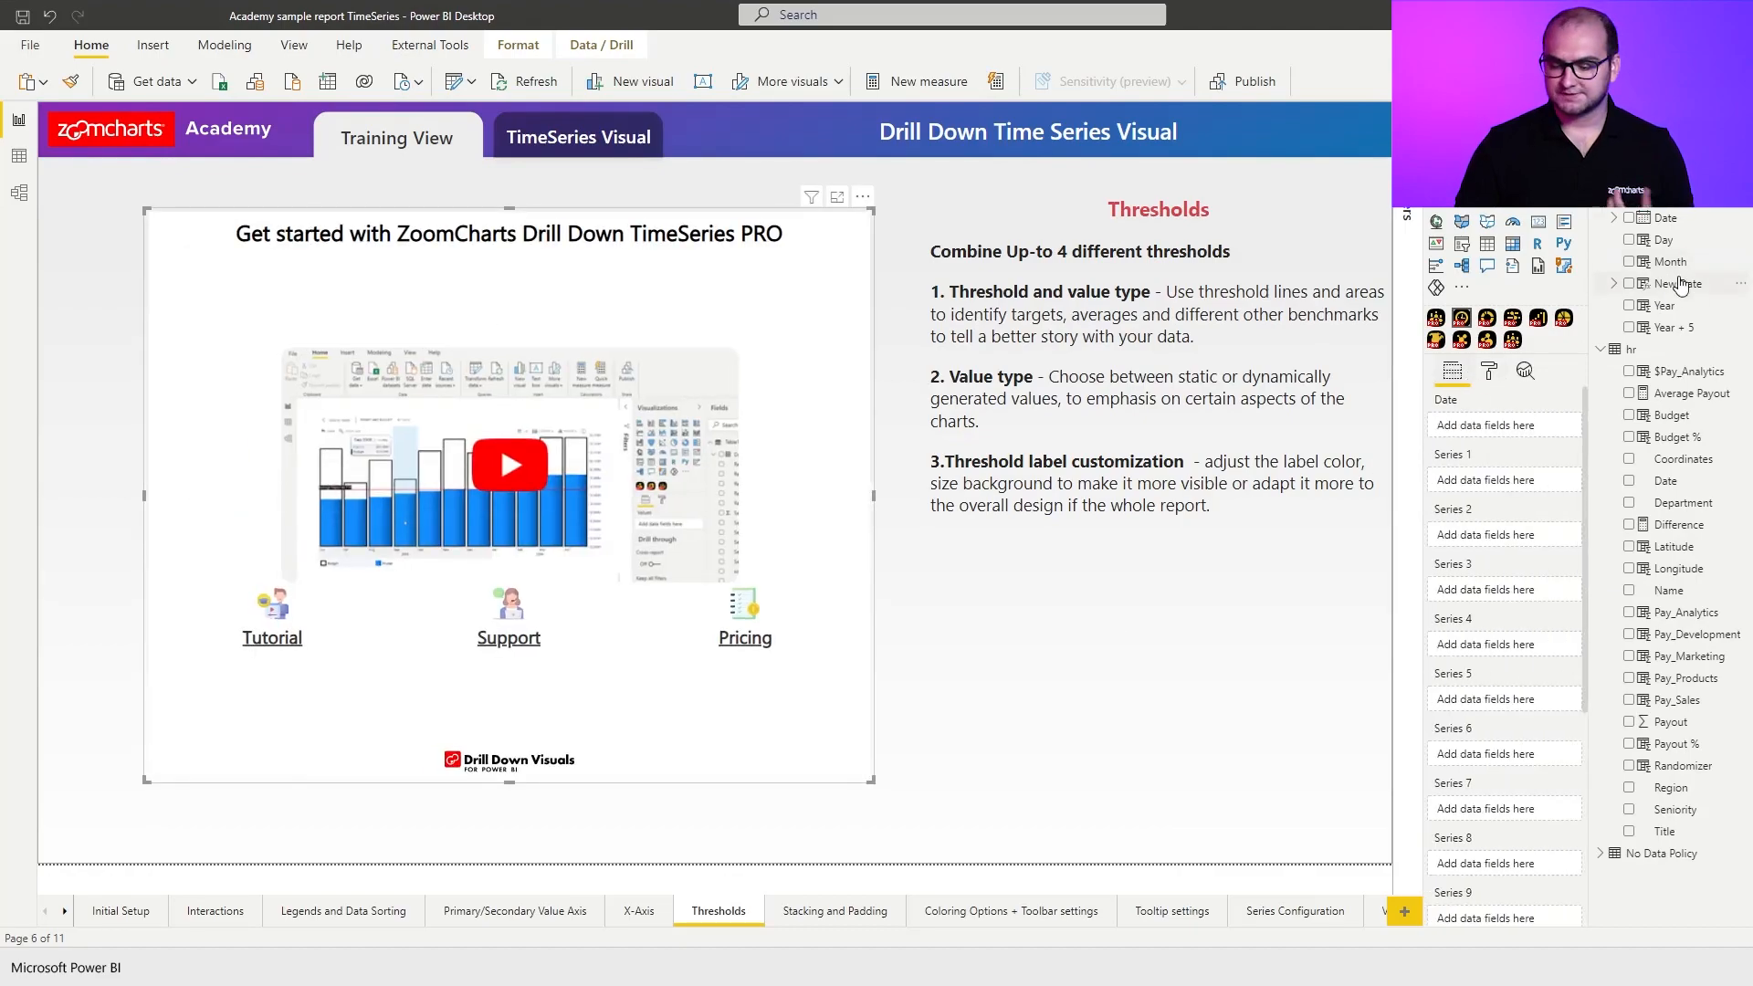
Plot Payout by New Date as yearly columns and bring up the series formatting options.
click(1631, 283)
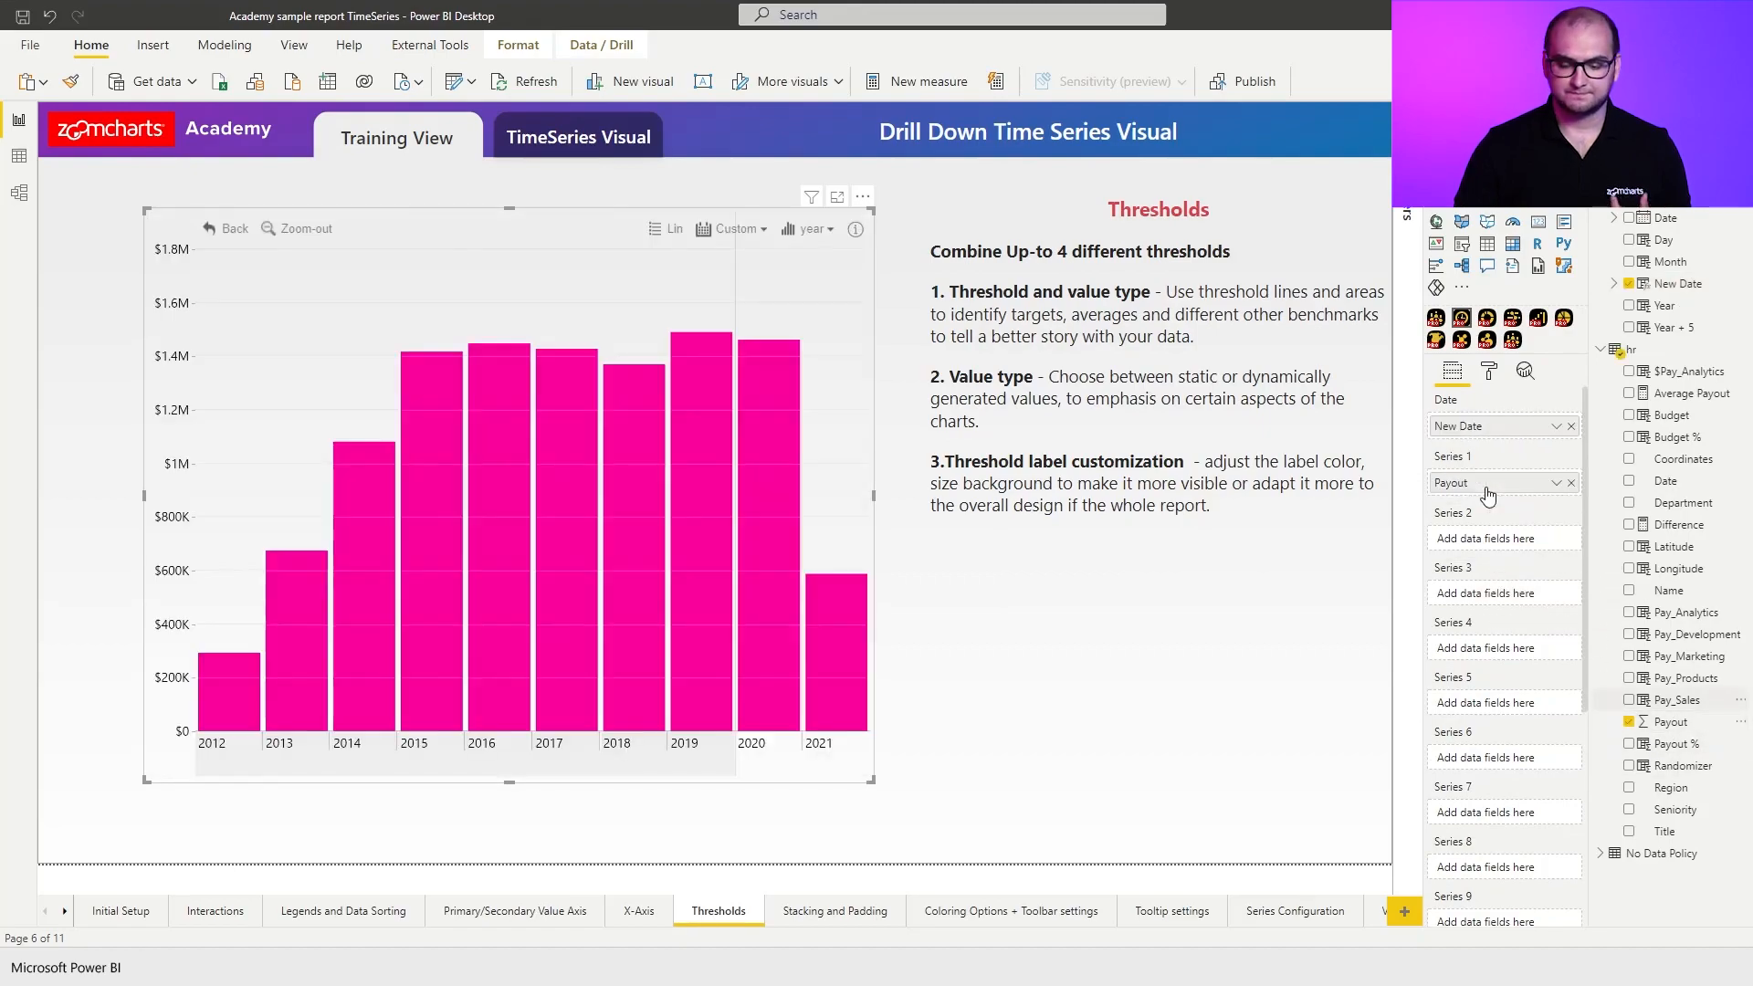
click(1488, 370)
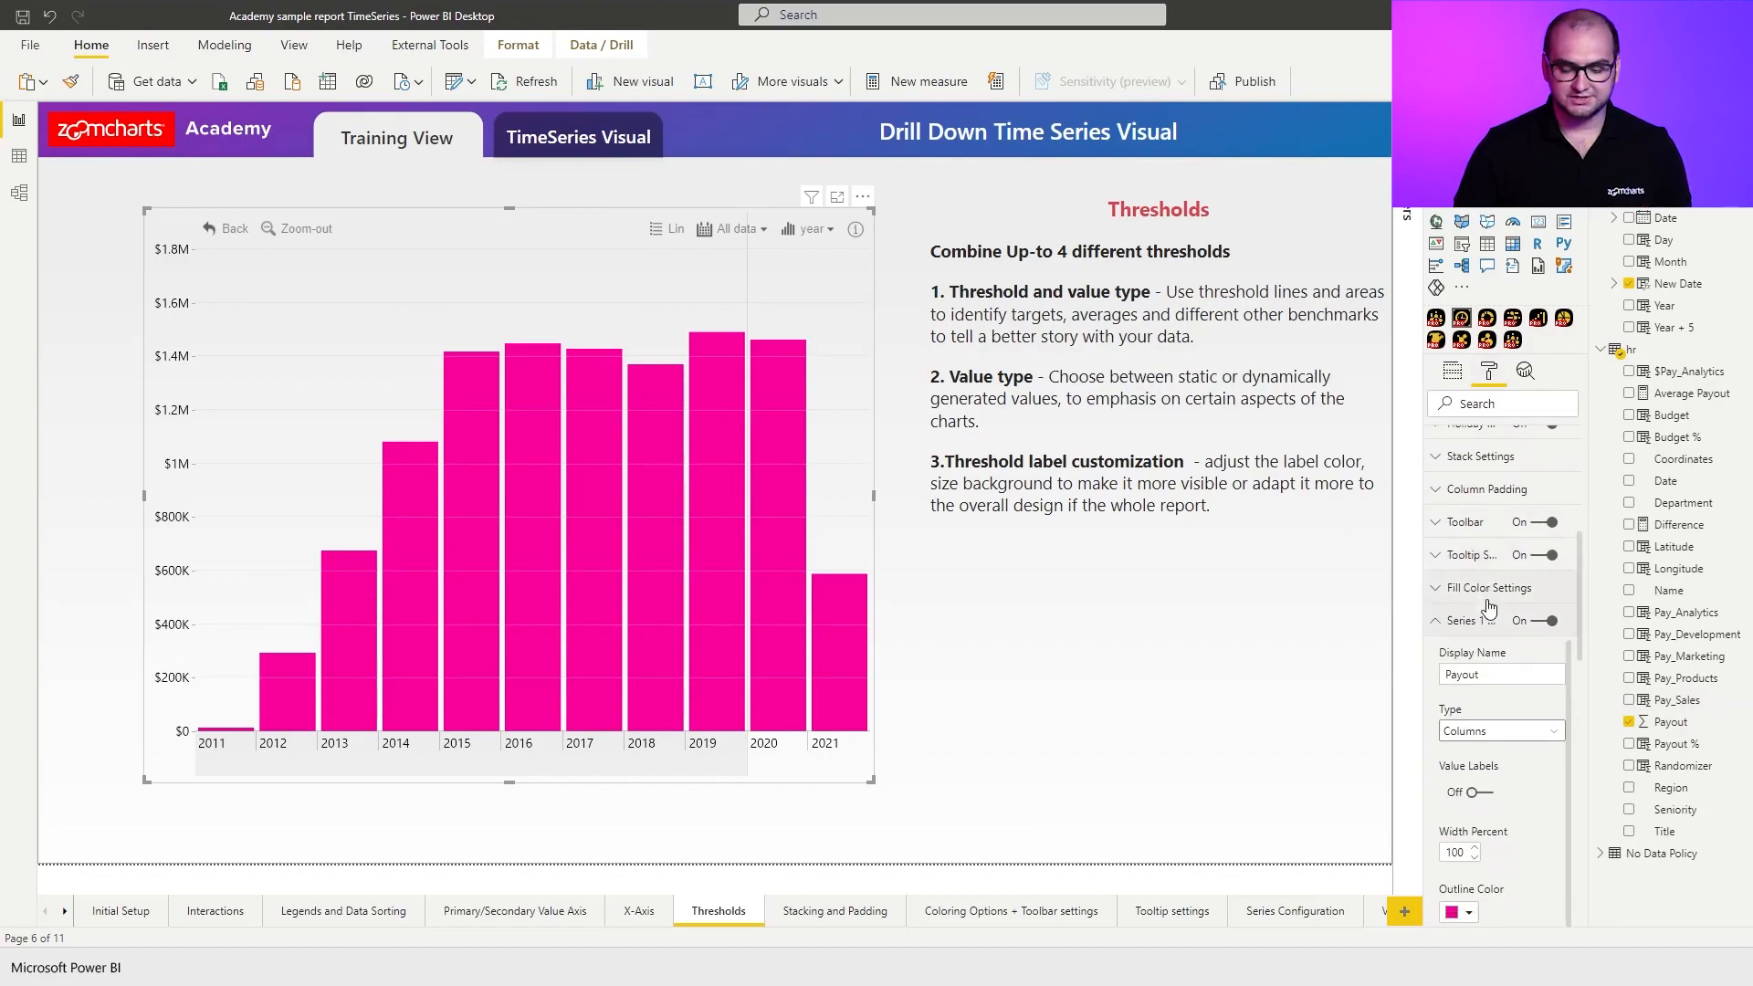
Set the Series 1 column fill colour to blue and collapse the series settings.
click(1468, 768)
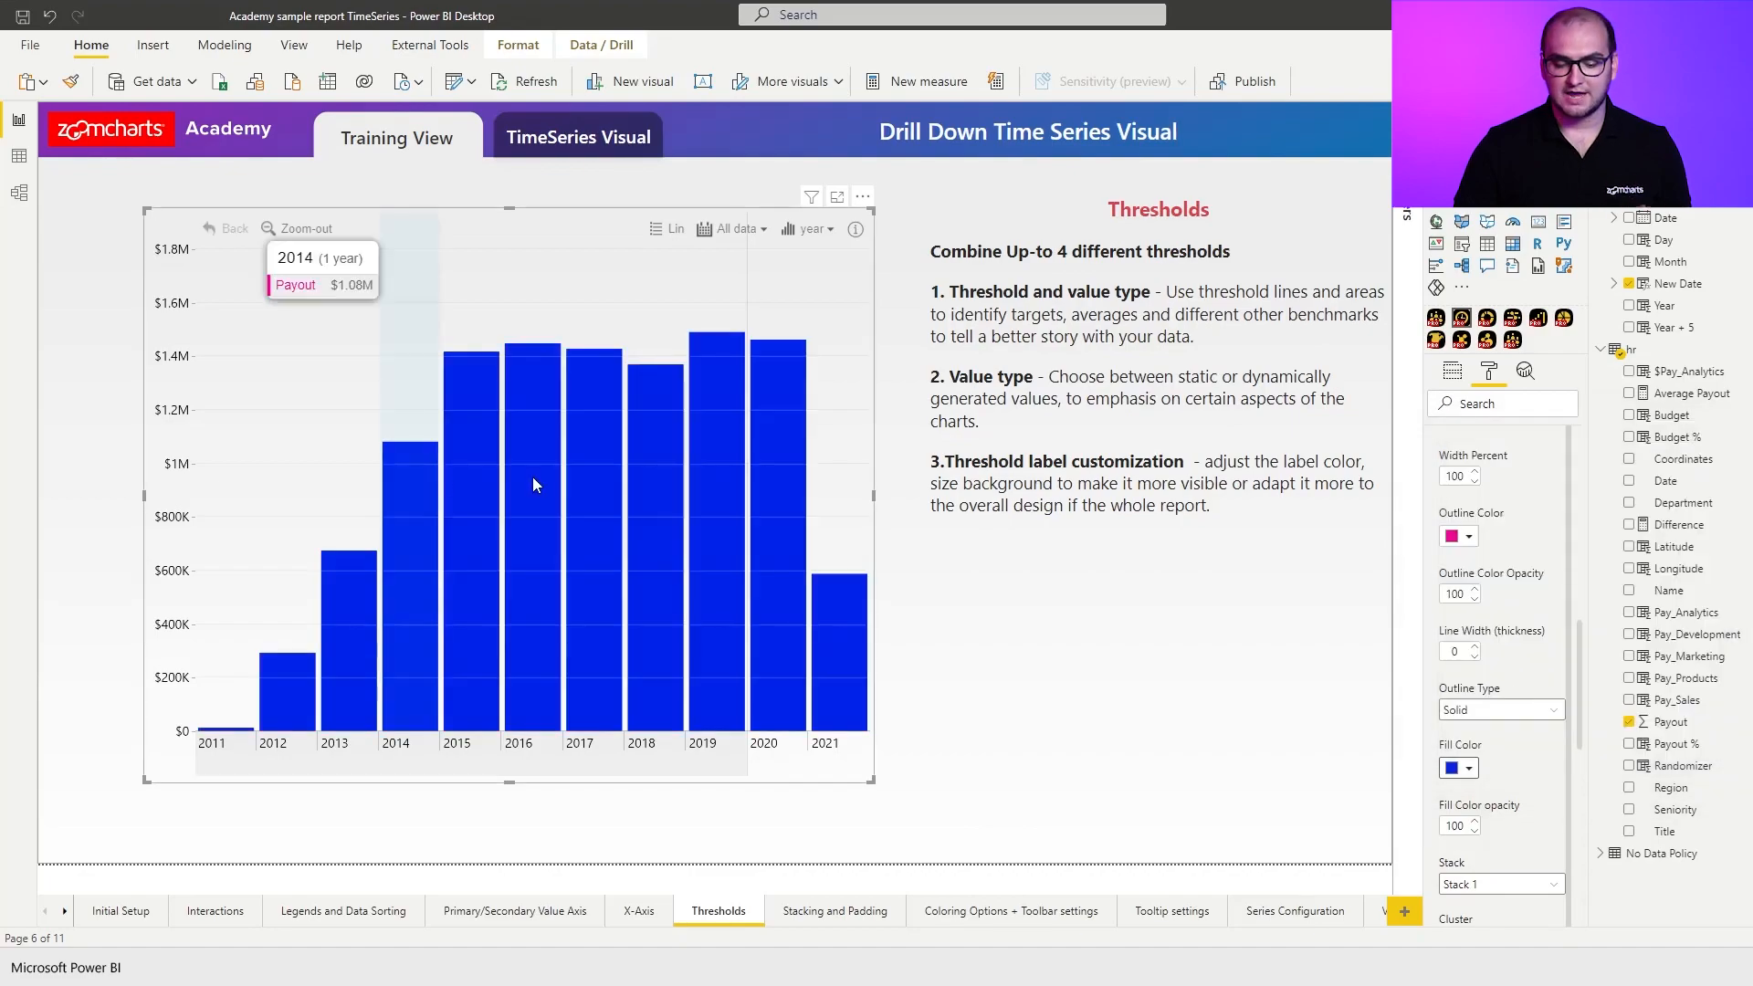
mouse_move(701, 528)
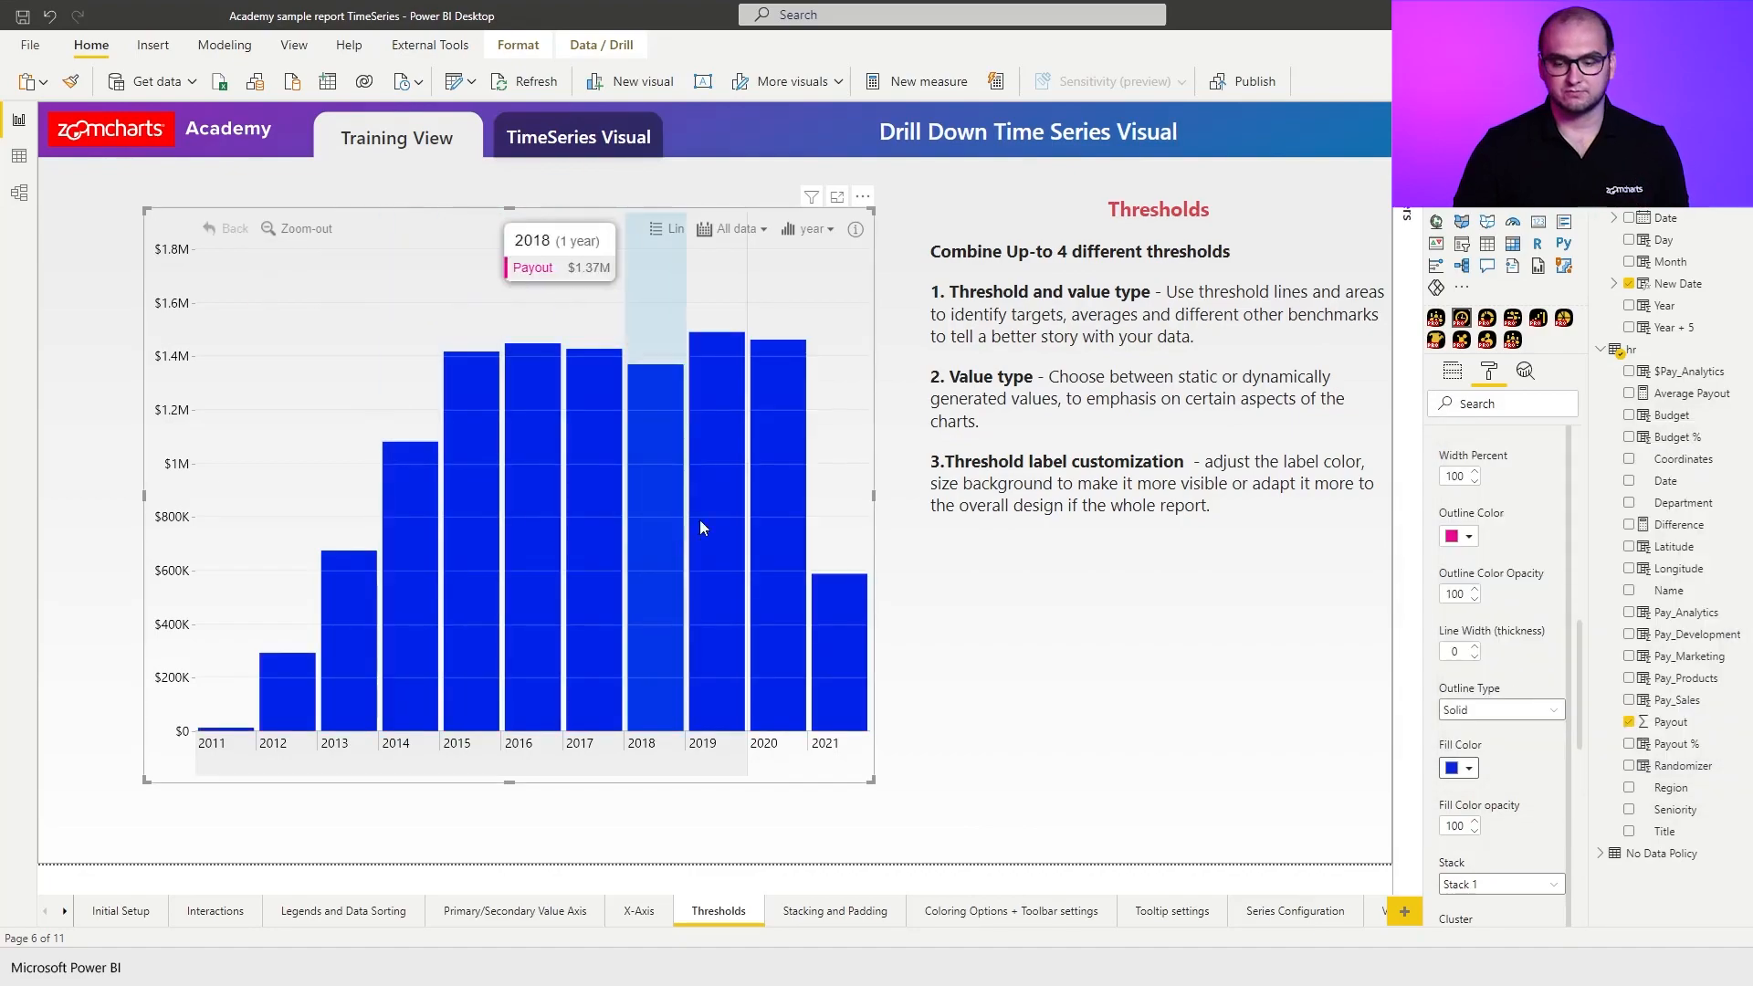
click(1453, 536)
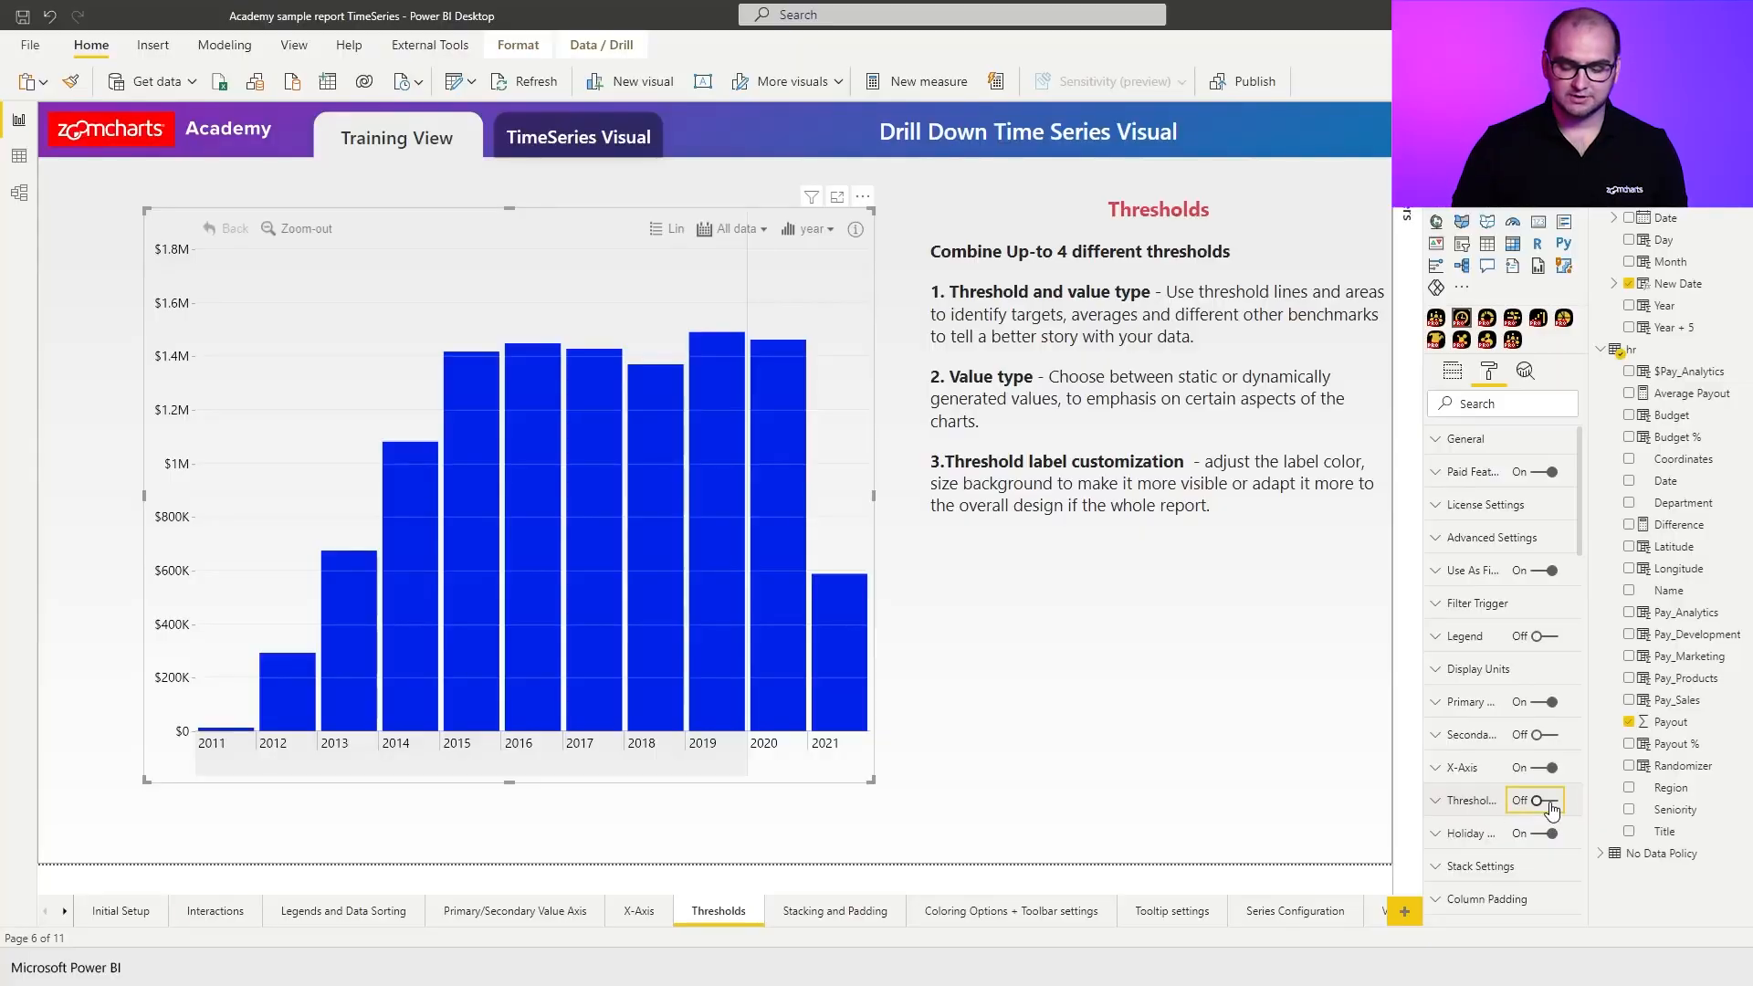
Enable thresholds as a constant red line at 500,000 payout.
click(1540, 800)
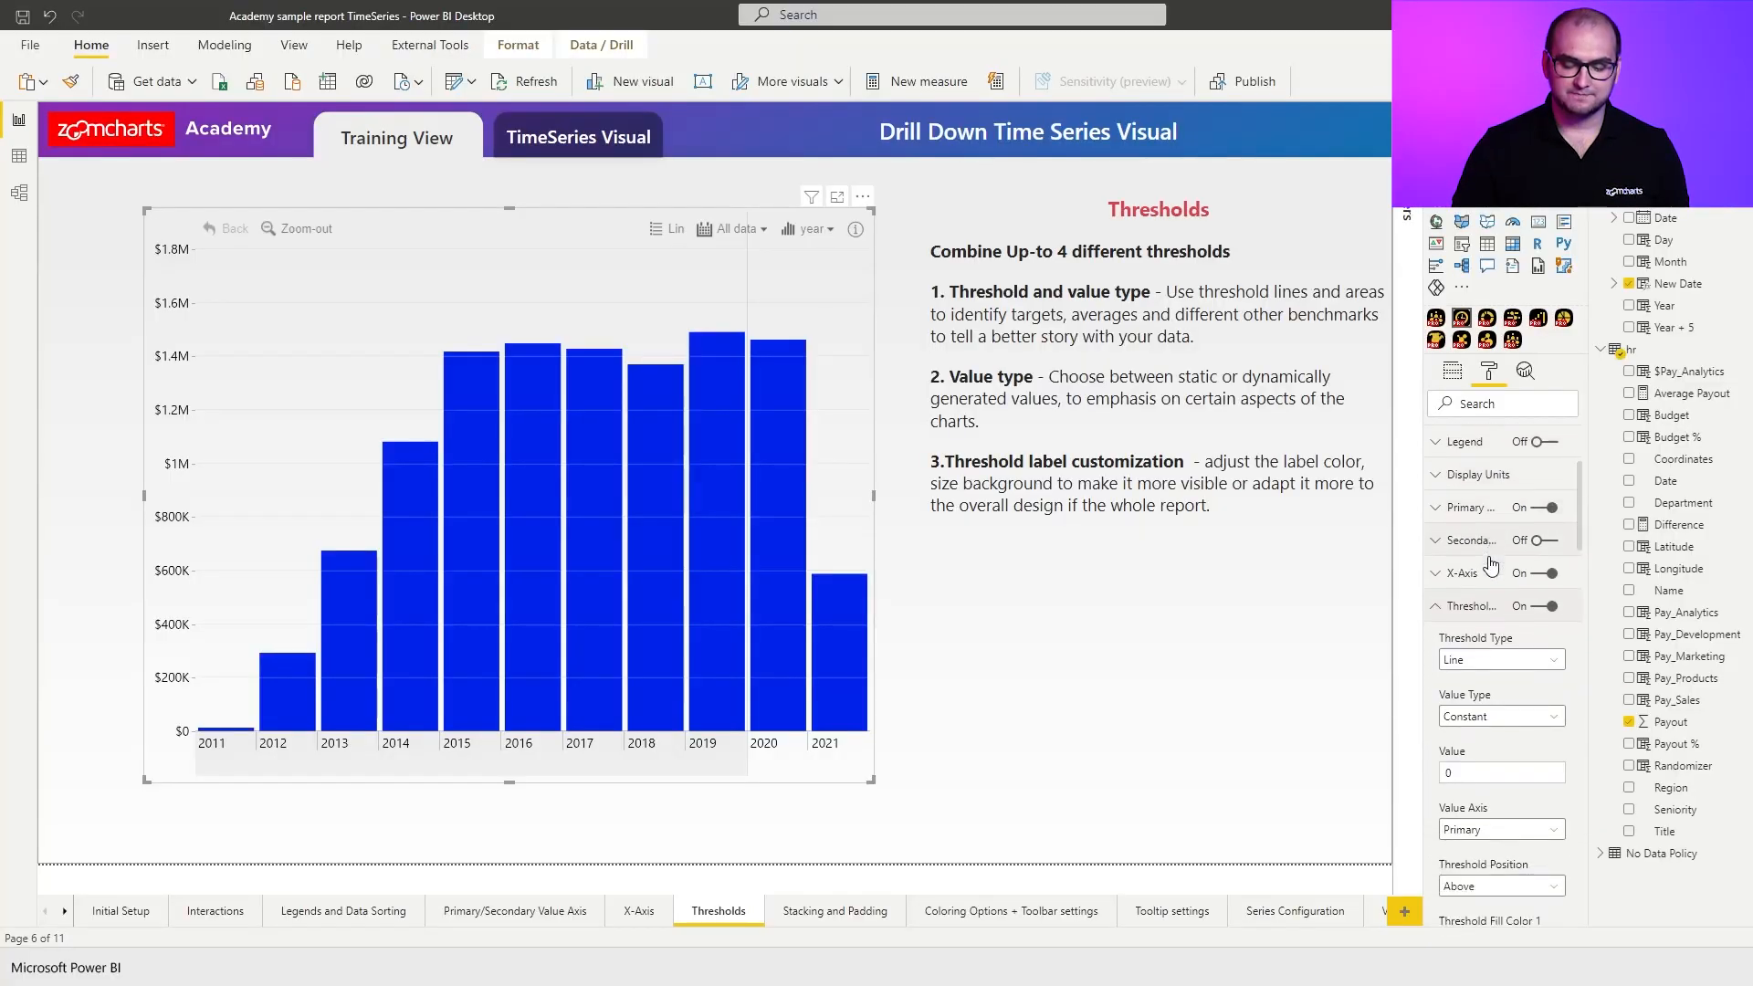
scroll(down, 3)
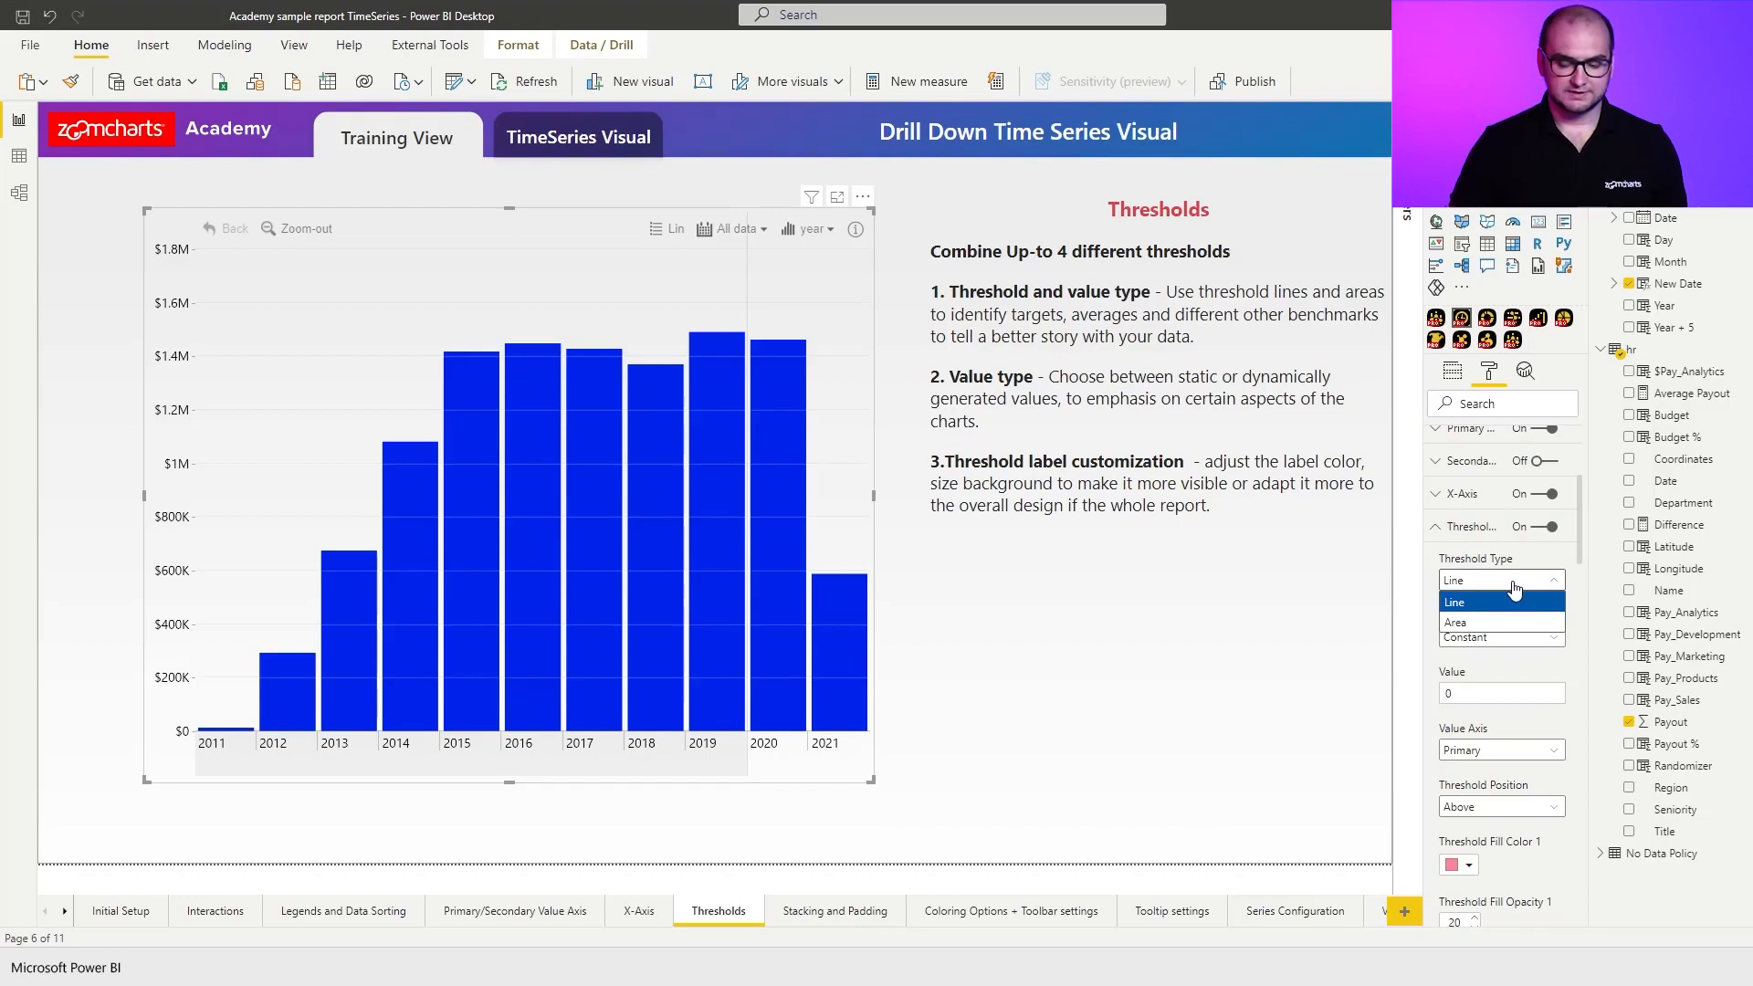
click(1500, 602)
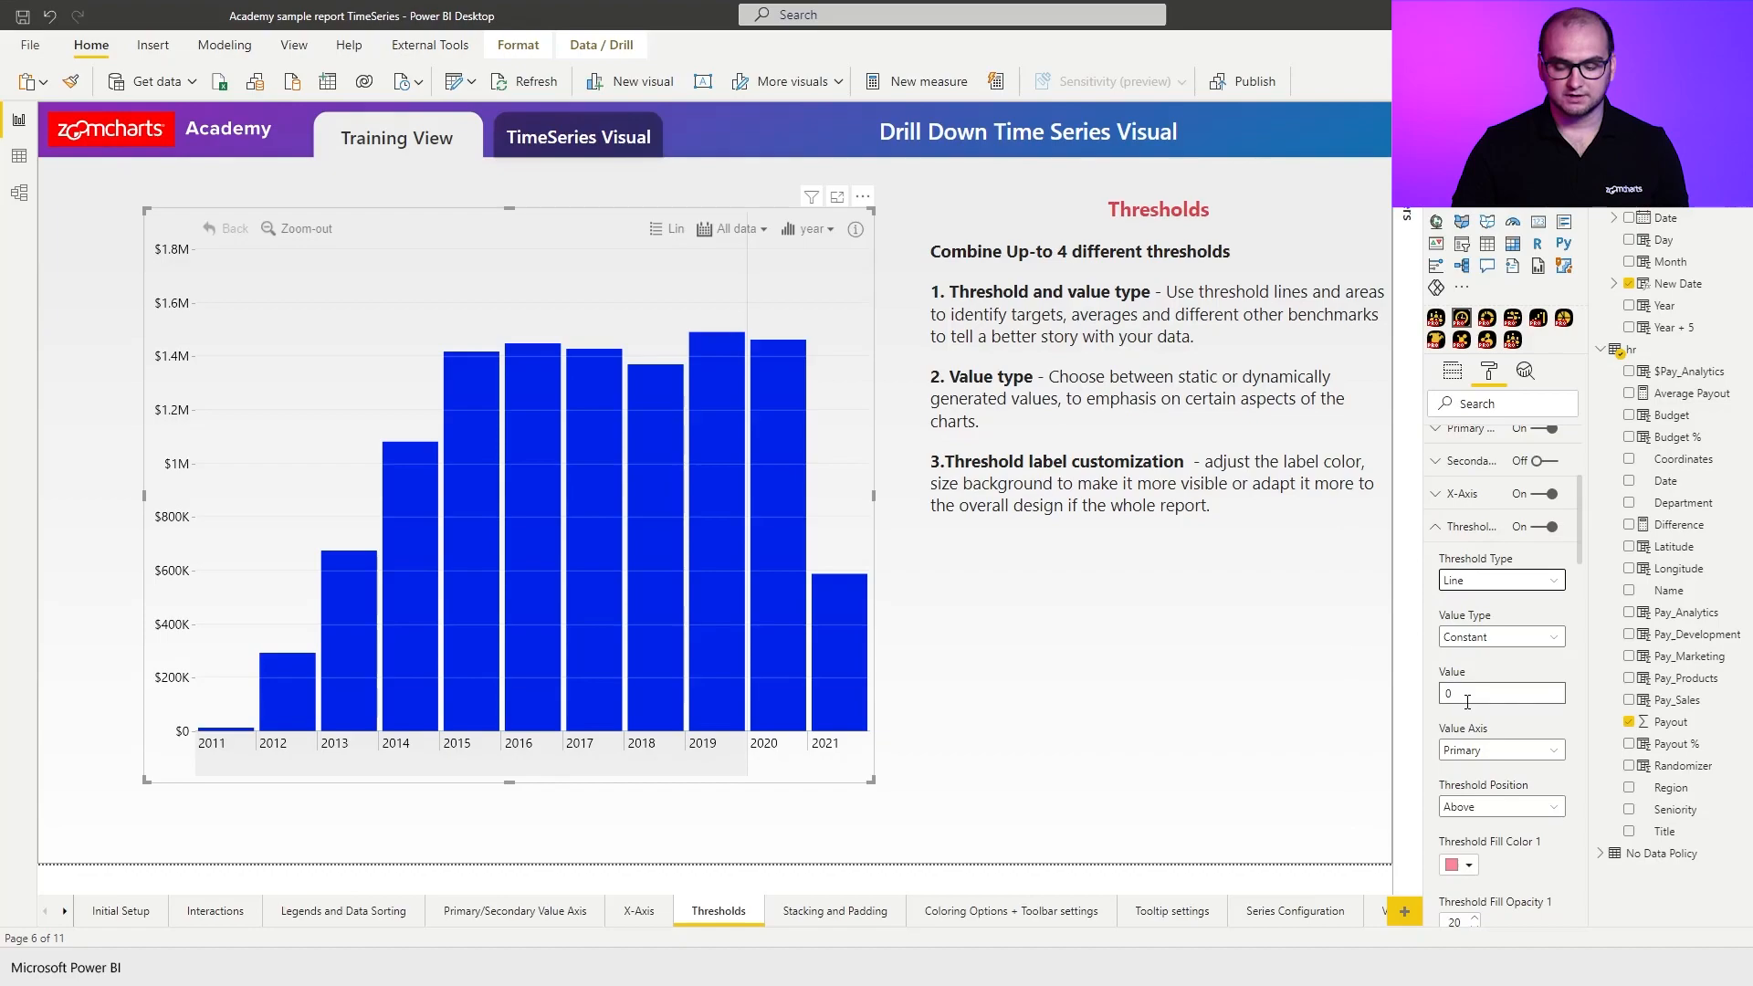
text(500000)
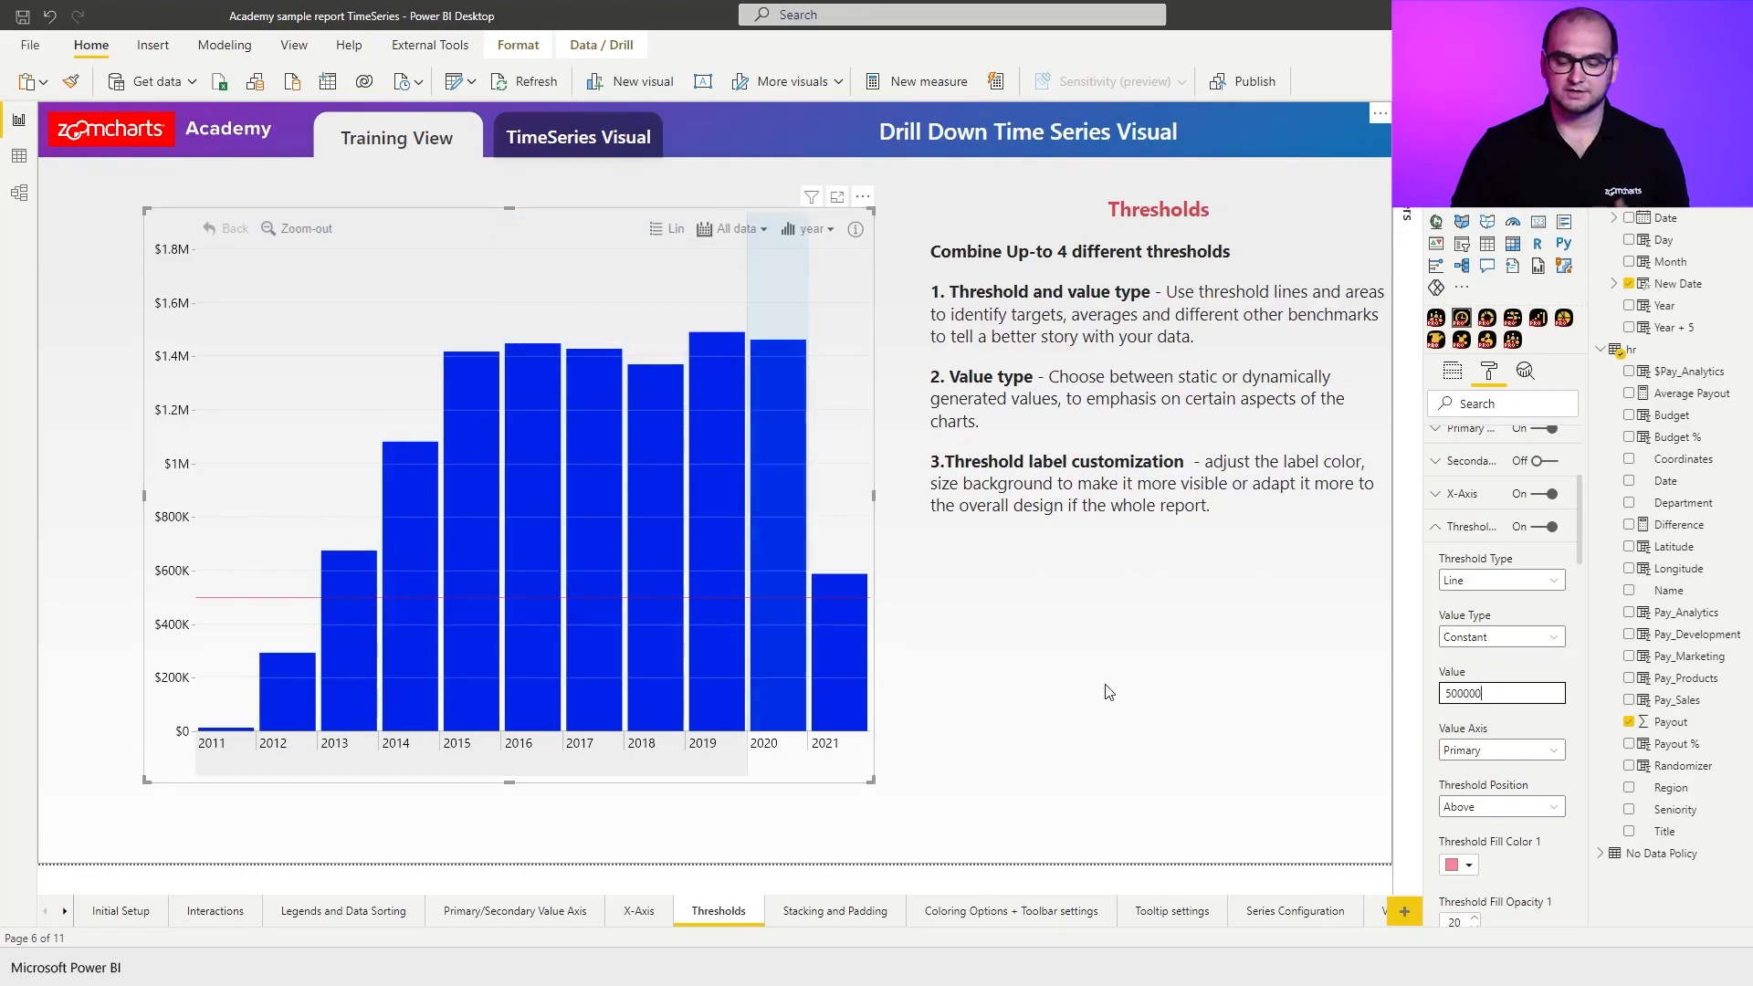
scroll(down, 3)
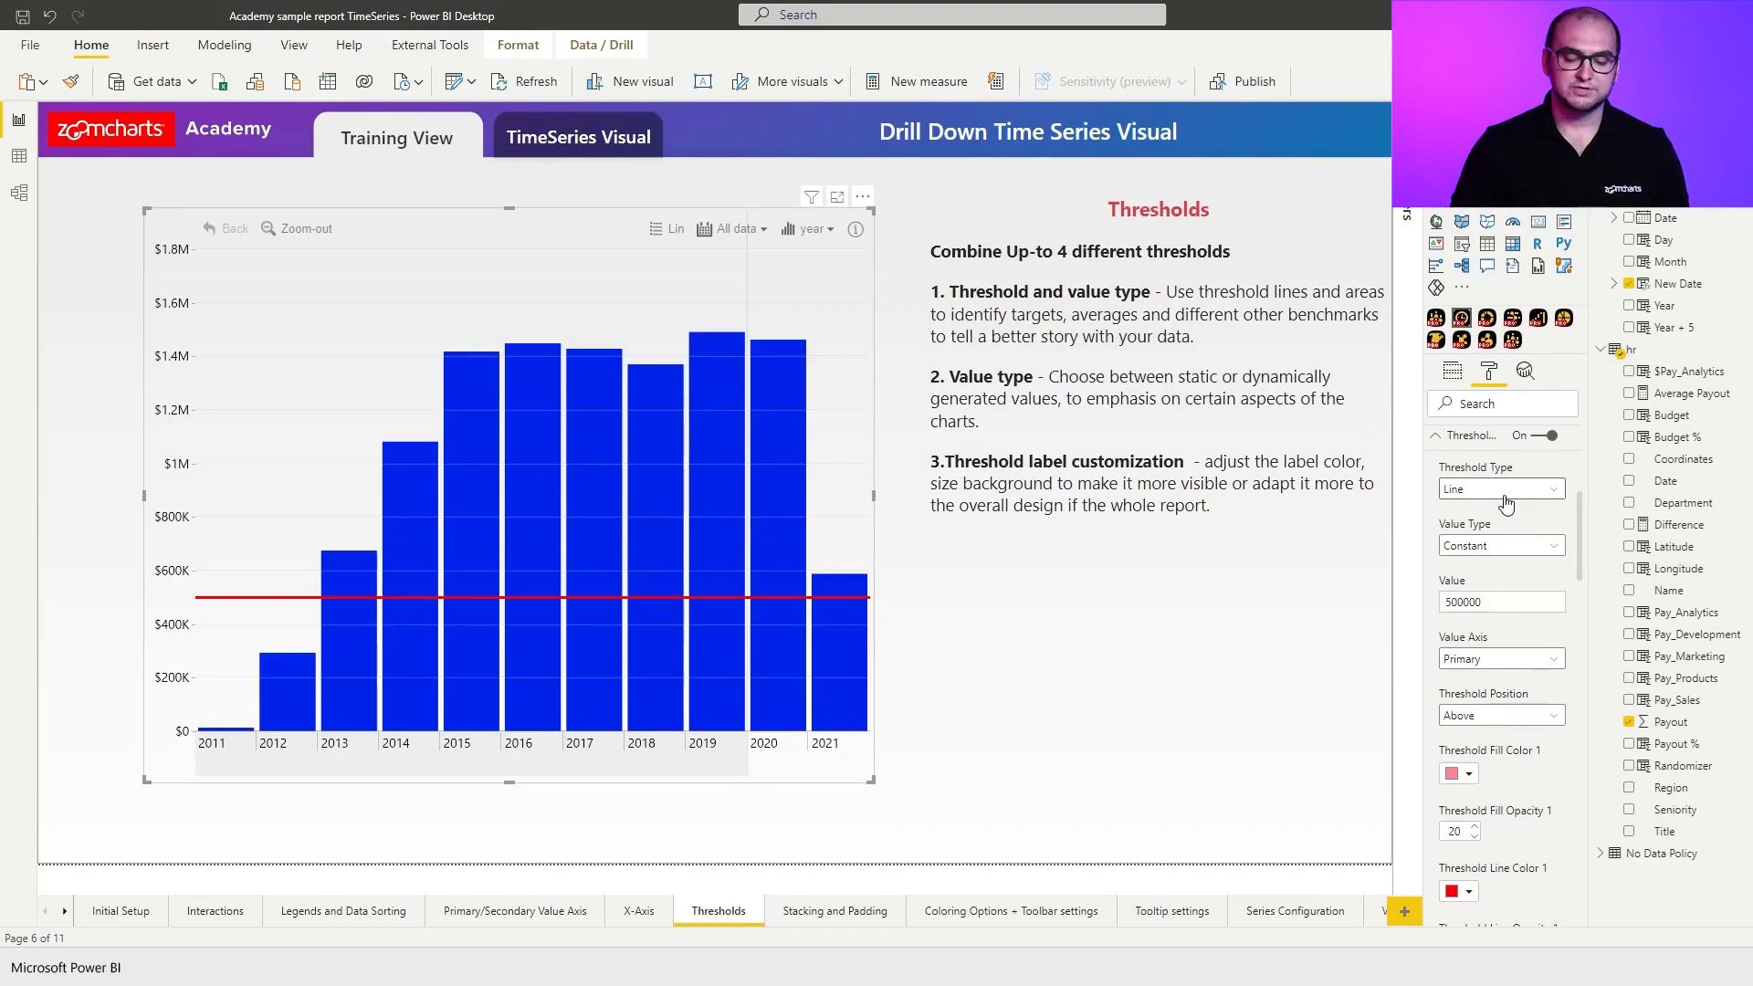
Make the threshold a pink area up to 400,000 at 50 opacity, positioned under the columns.
click(1501, 489)
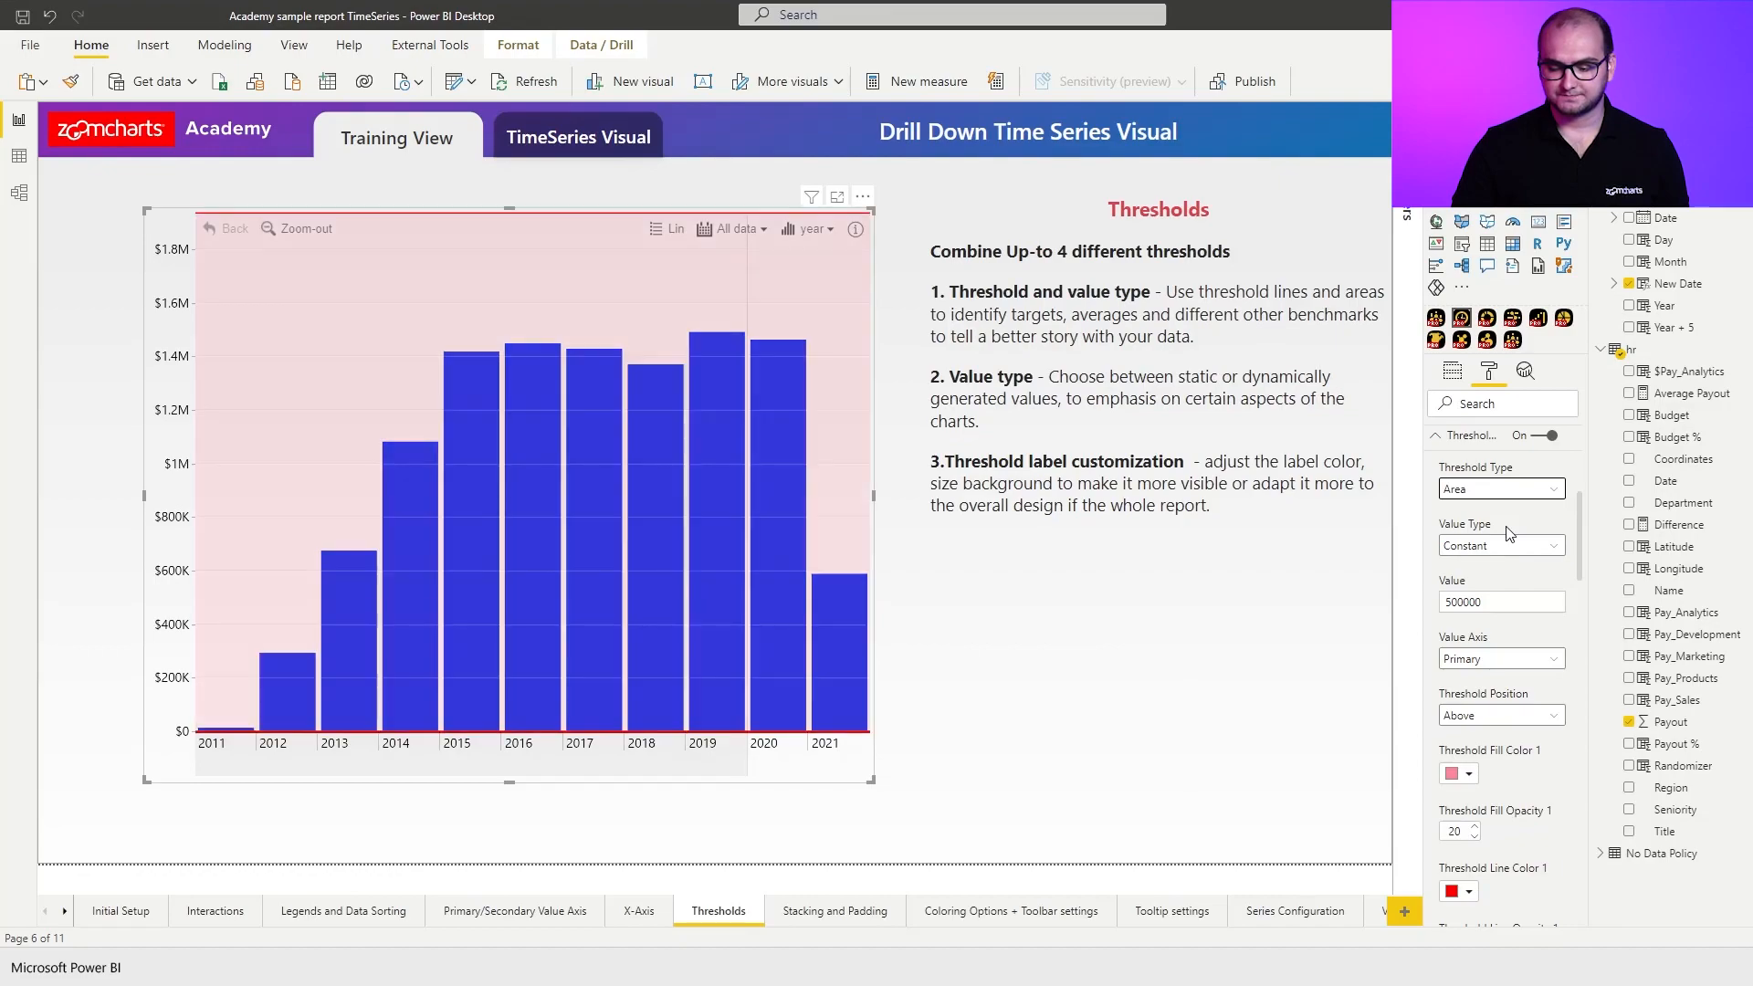
click(1501, 545)
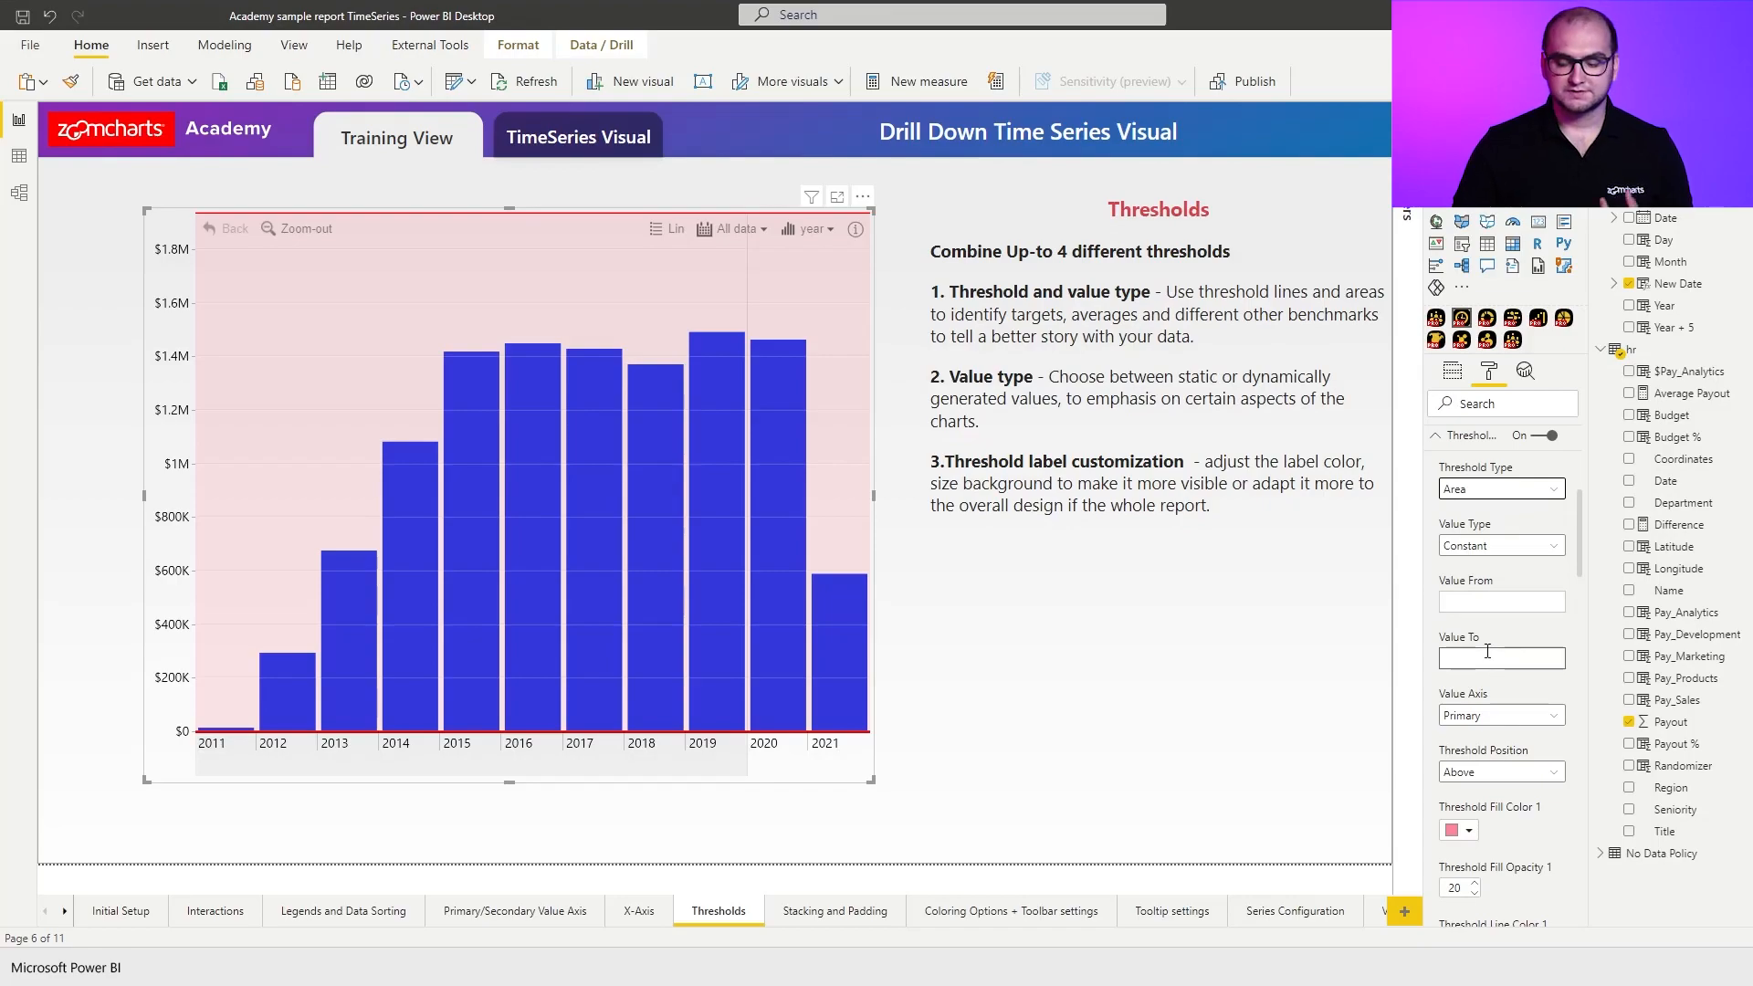
click(1501, 657)
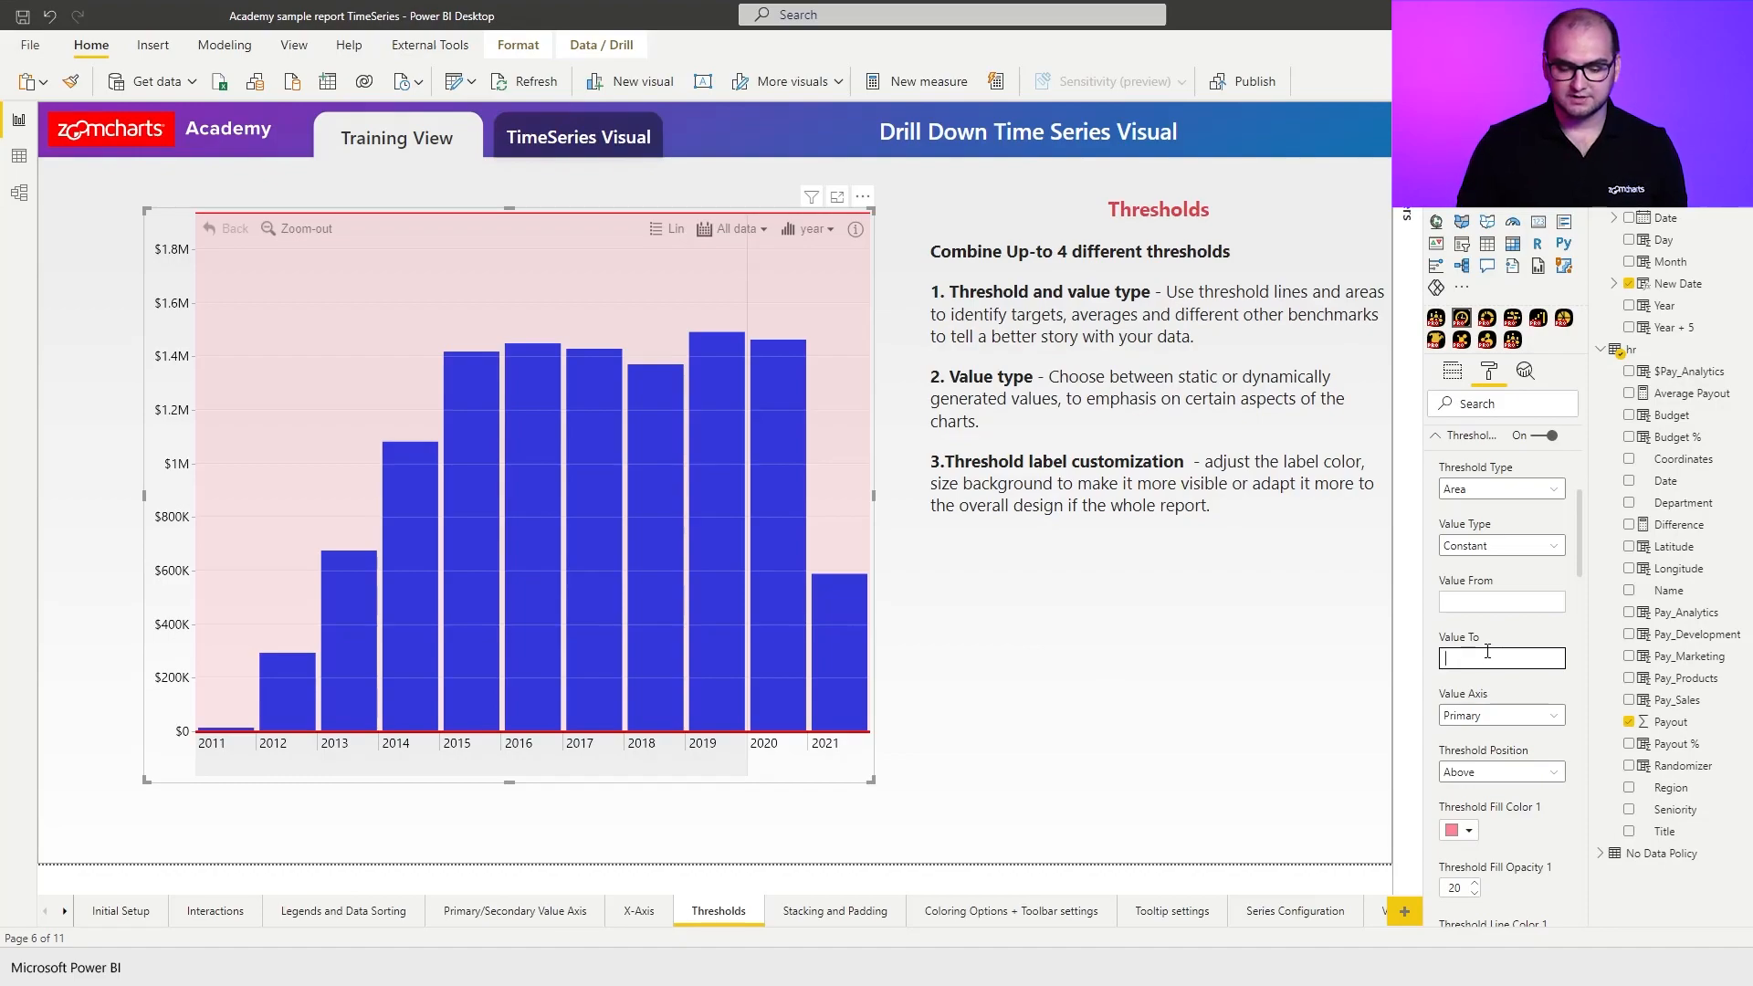
text(400000)
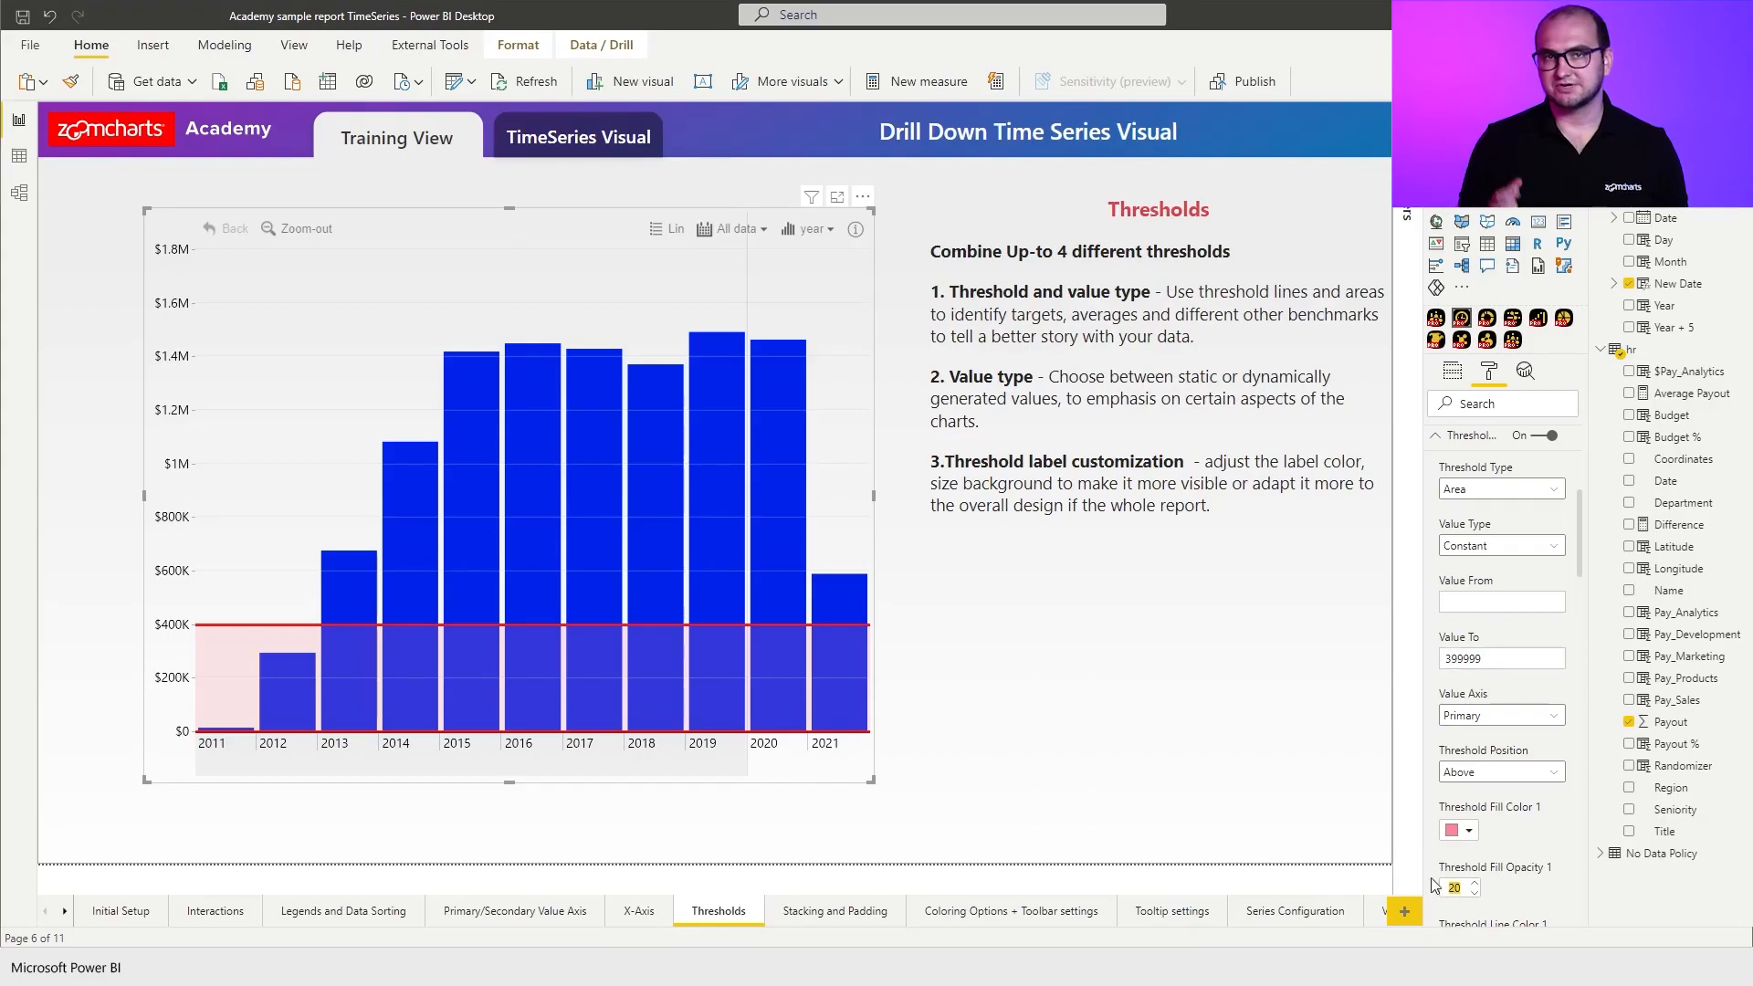
text(50)
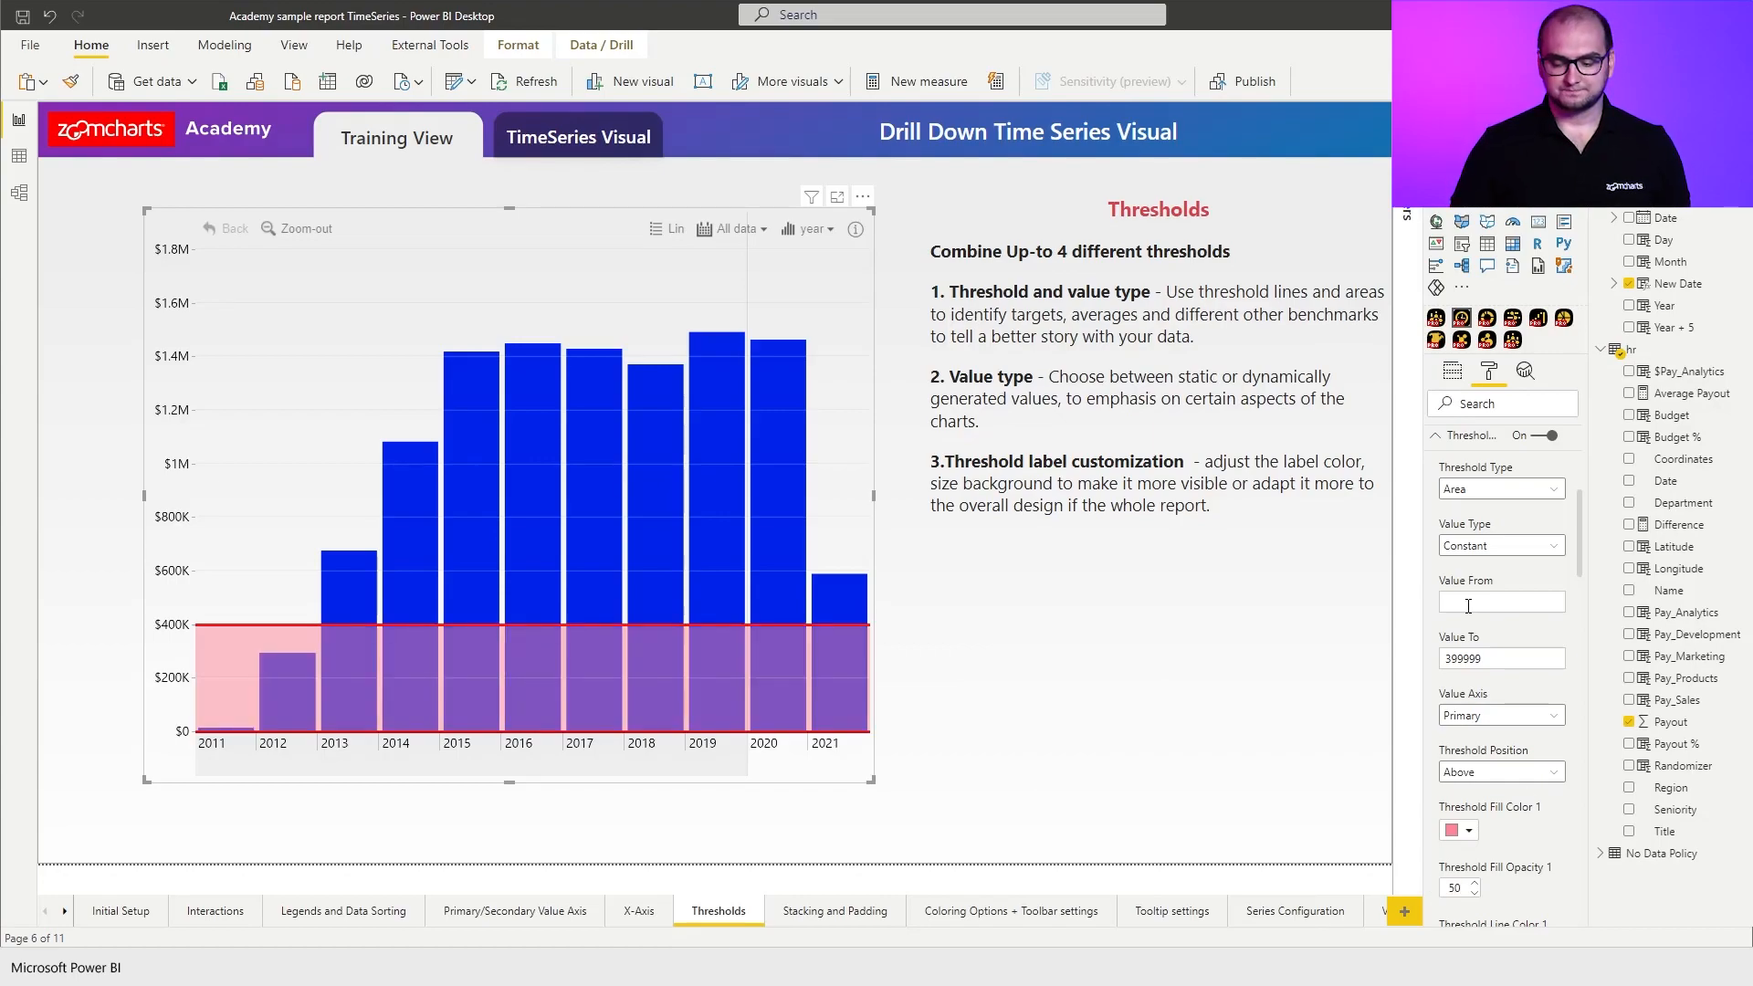
mouse_move(1516, 770)
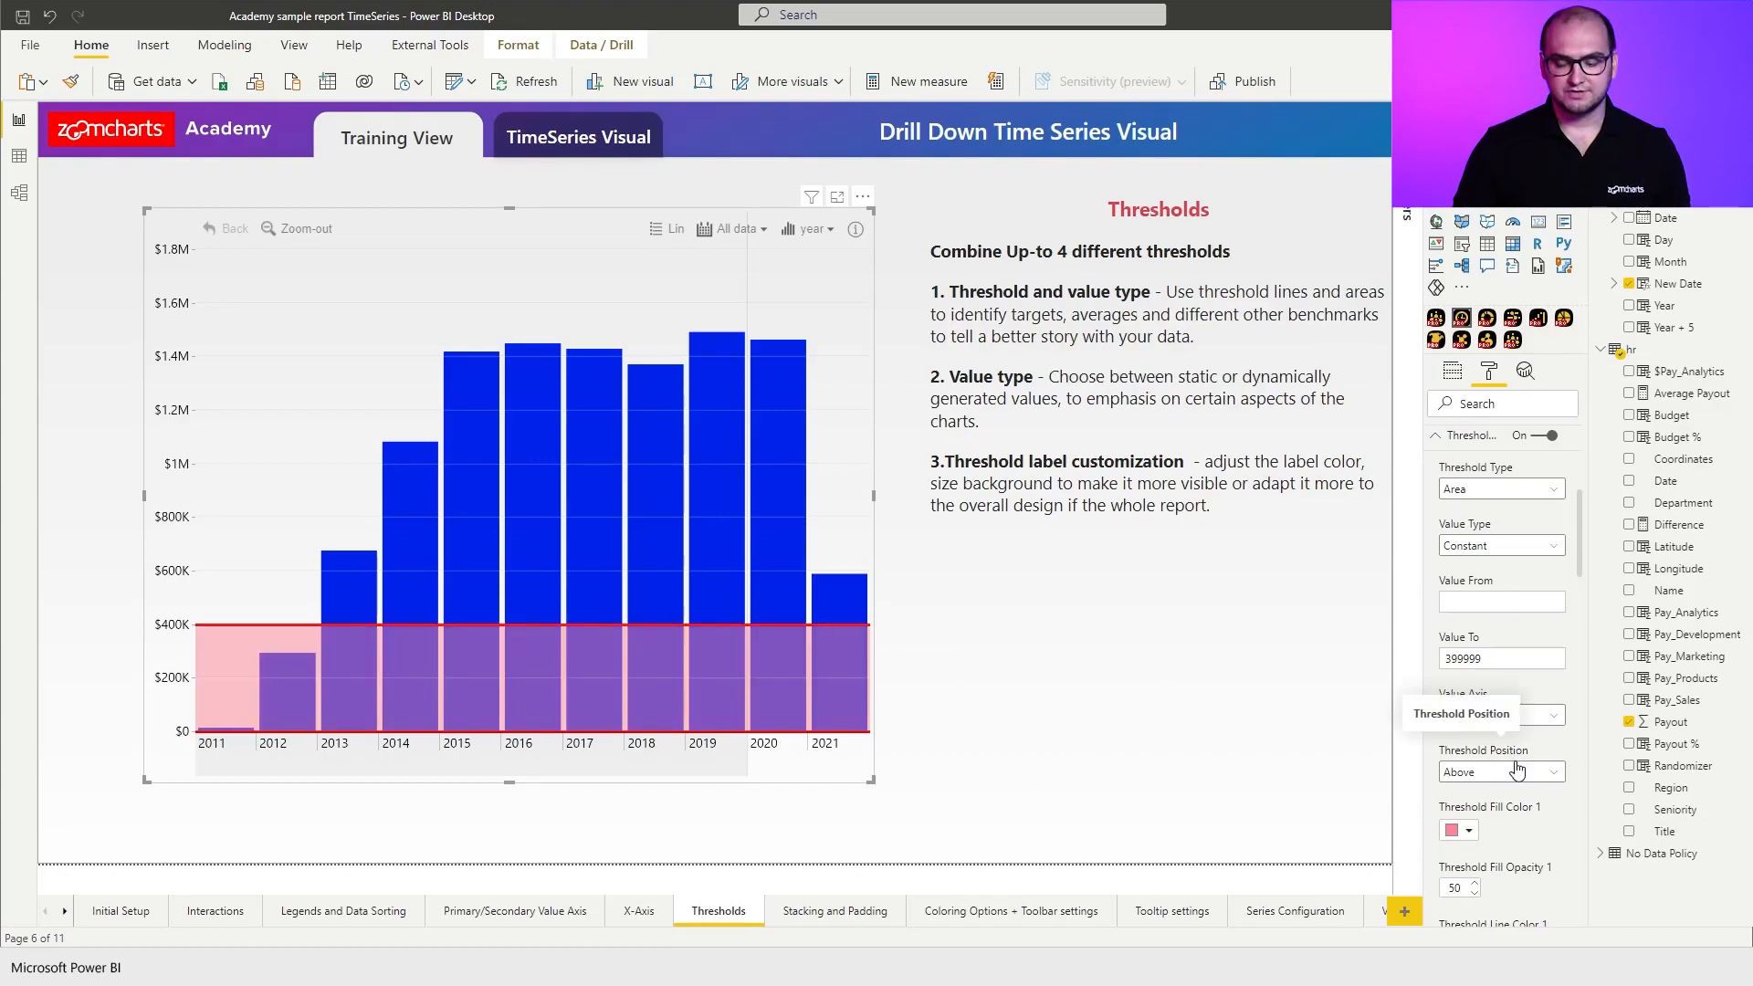
click(1500, 771)
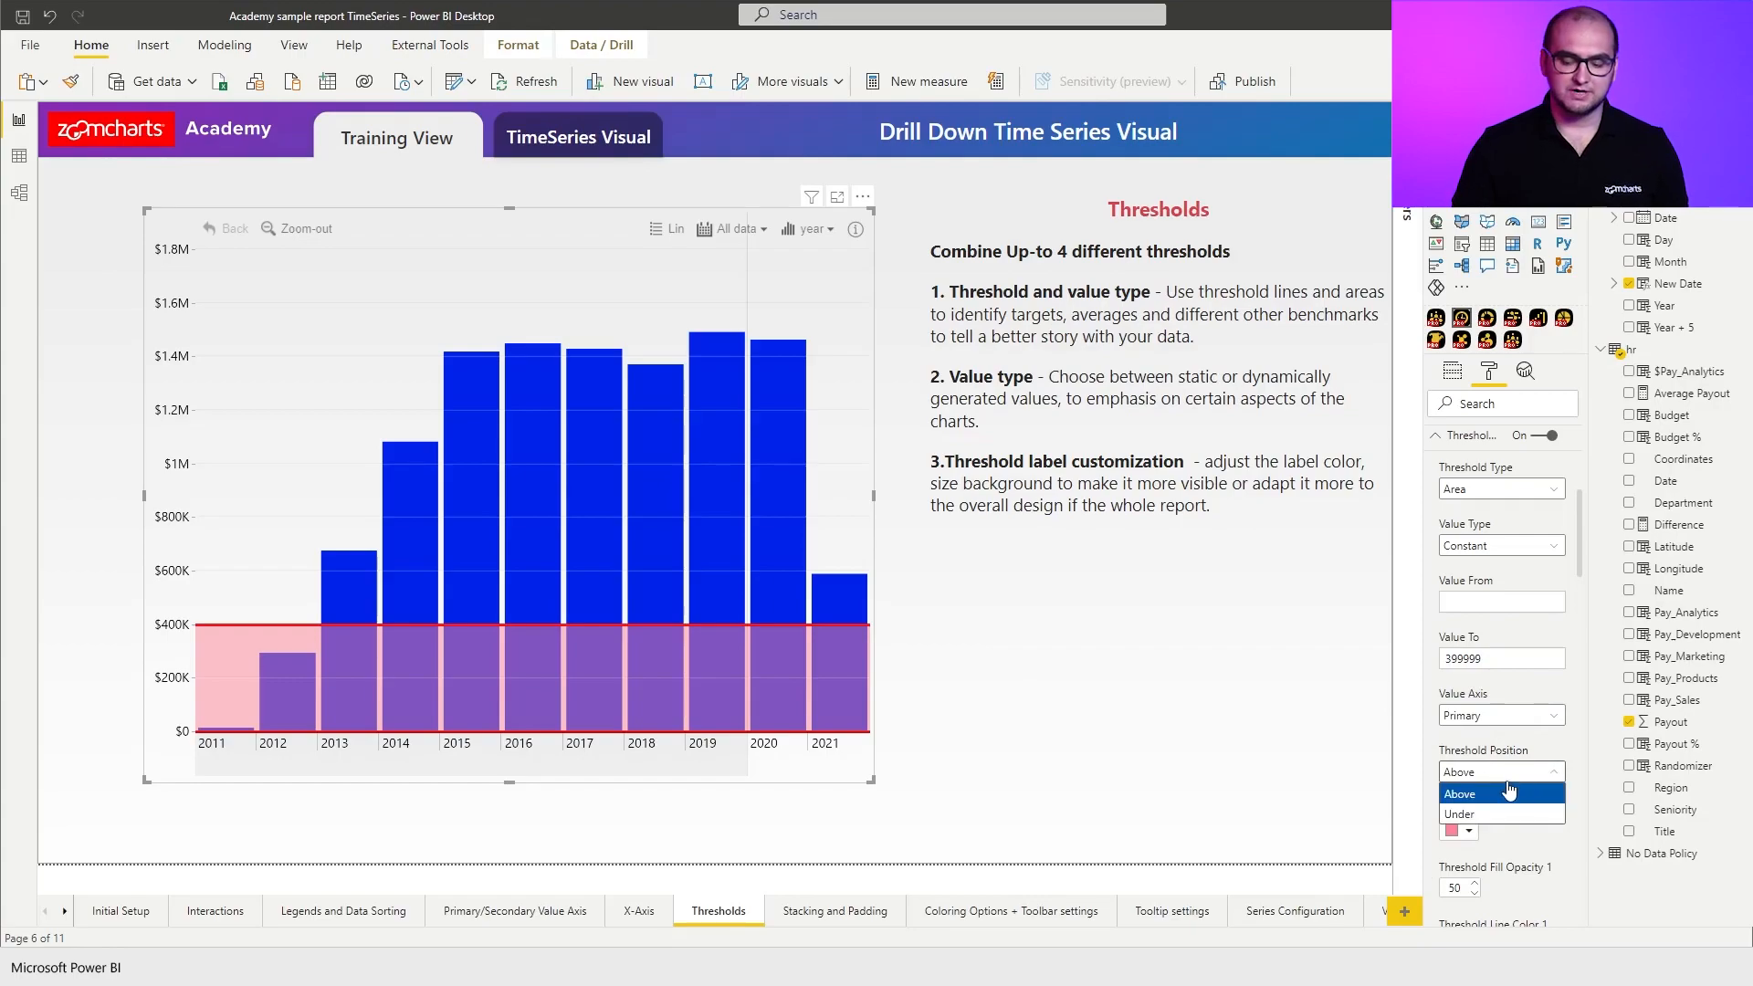
click(1458, 813)
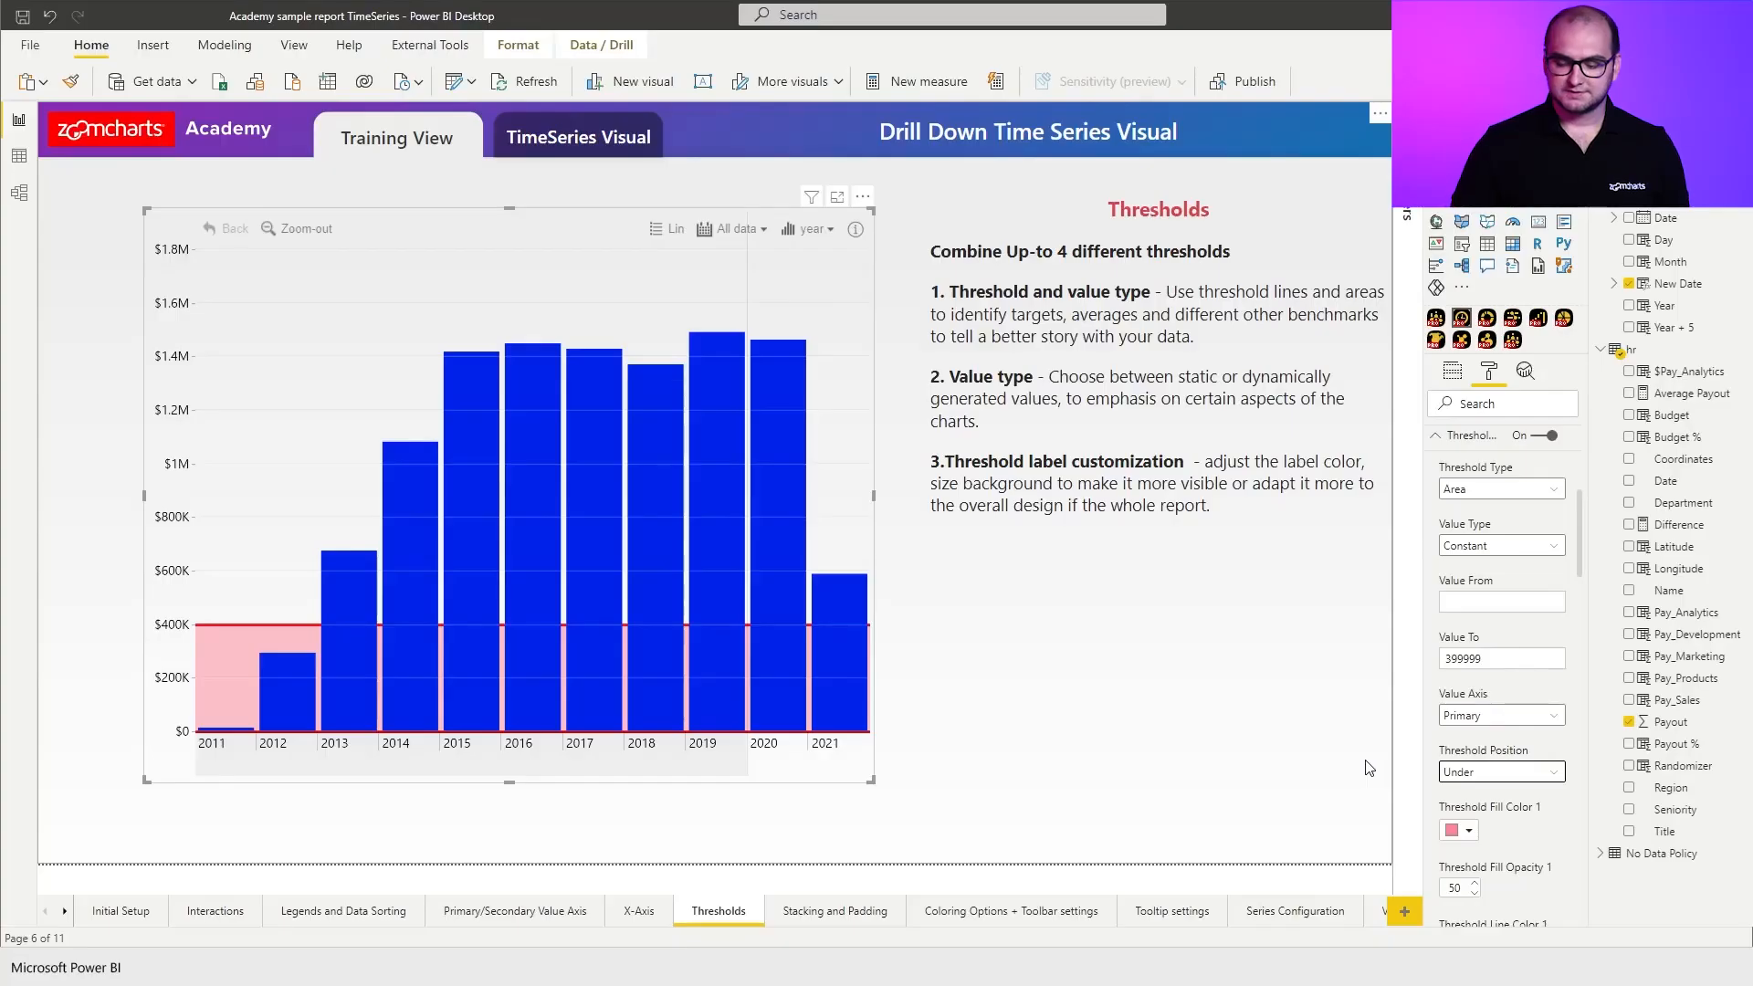
Enable Threshold 2 as an area spanning 400,000 to 1,000,000.
scroll(down, 3)
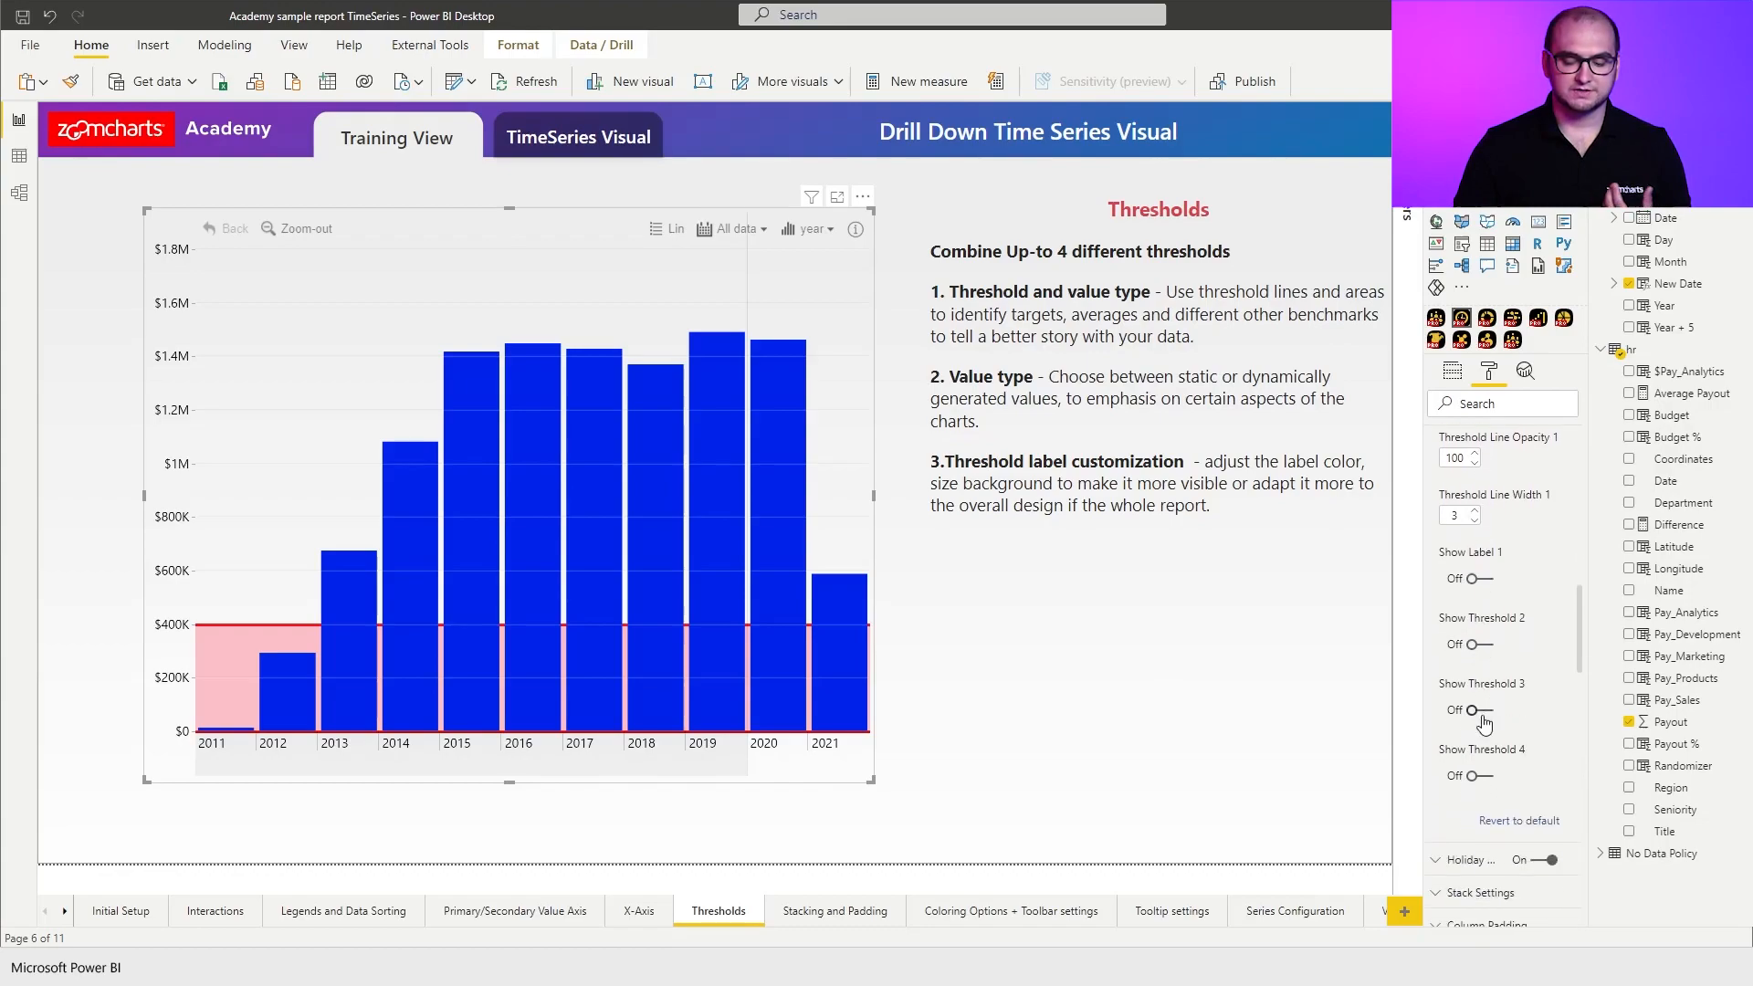
click(1471, 644)
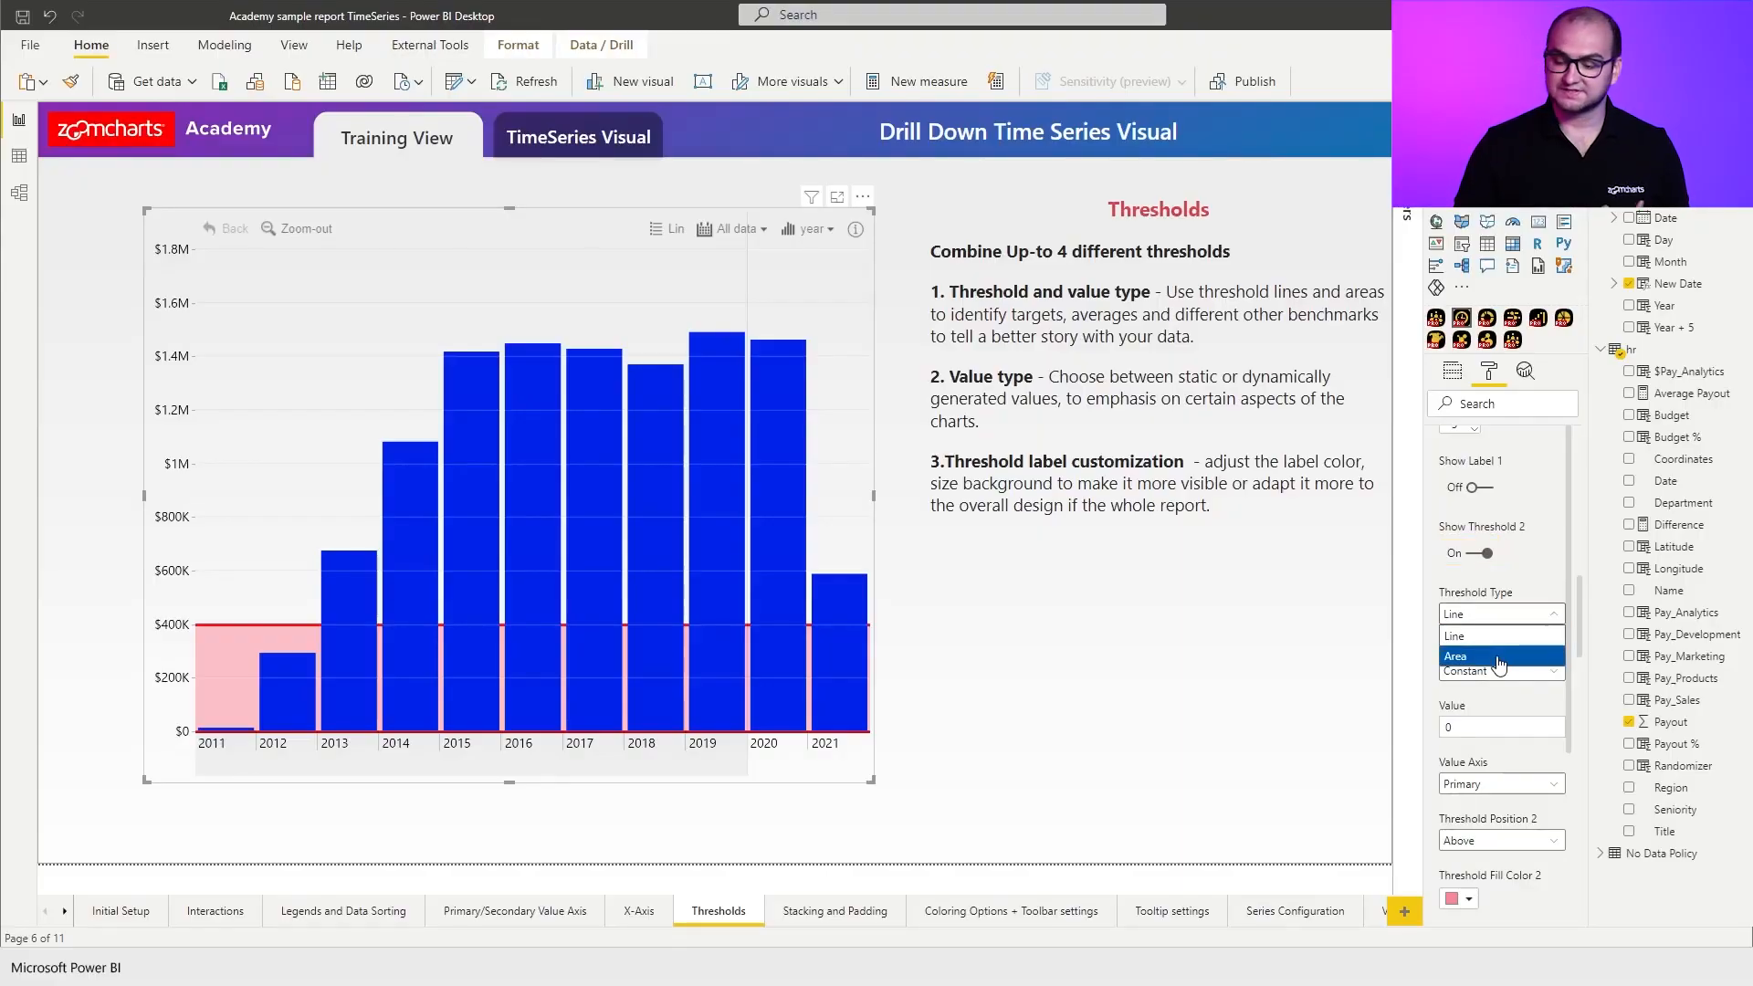
click(1455, 655)
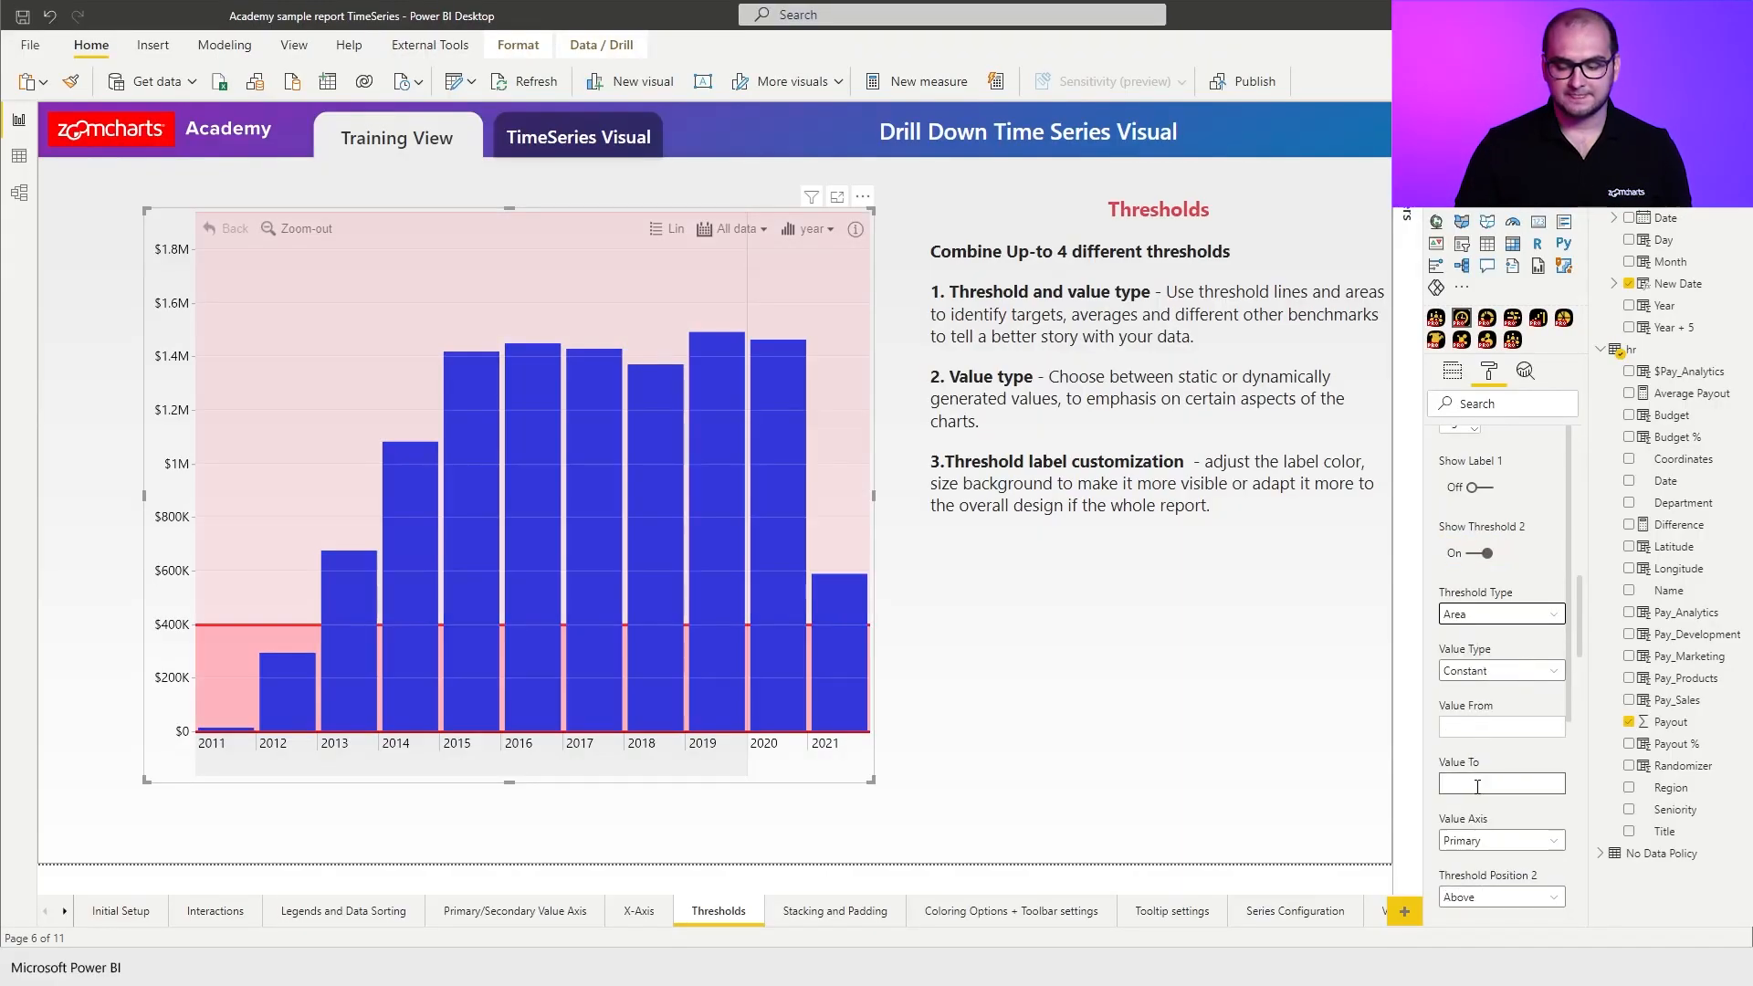
text(400000)
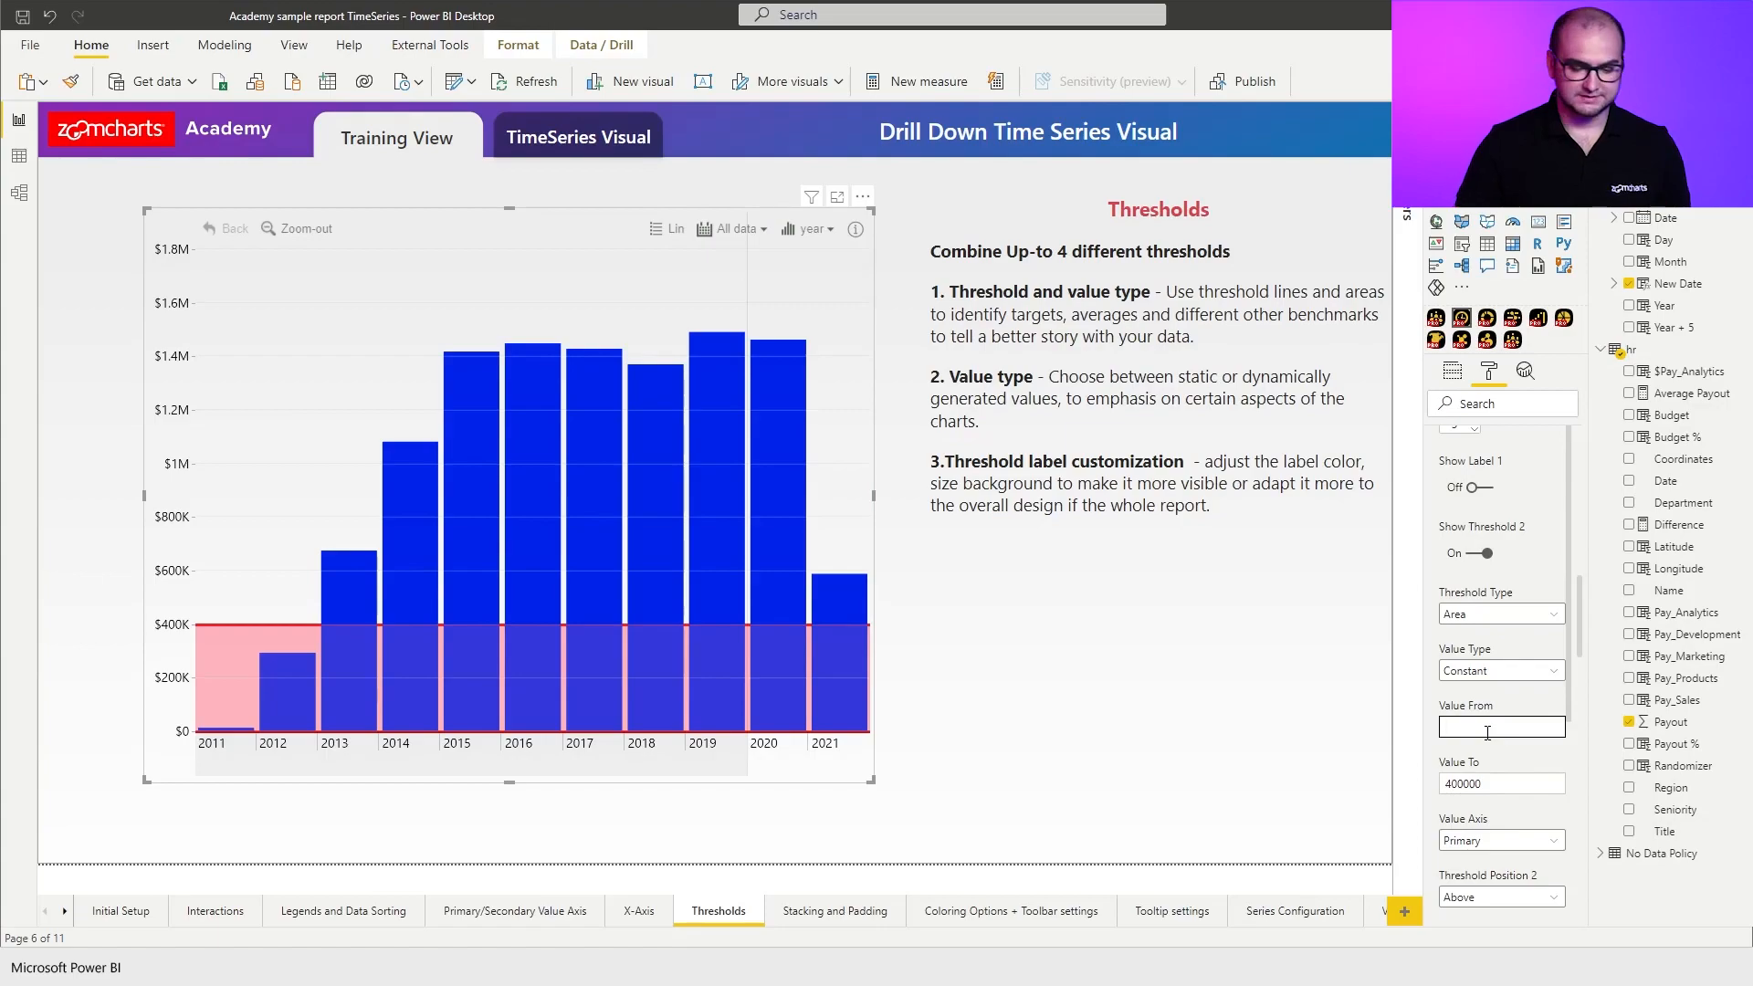
text(1000000)
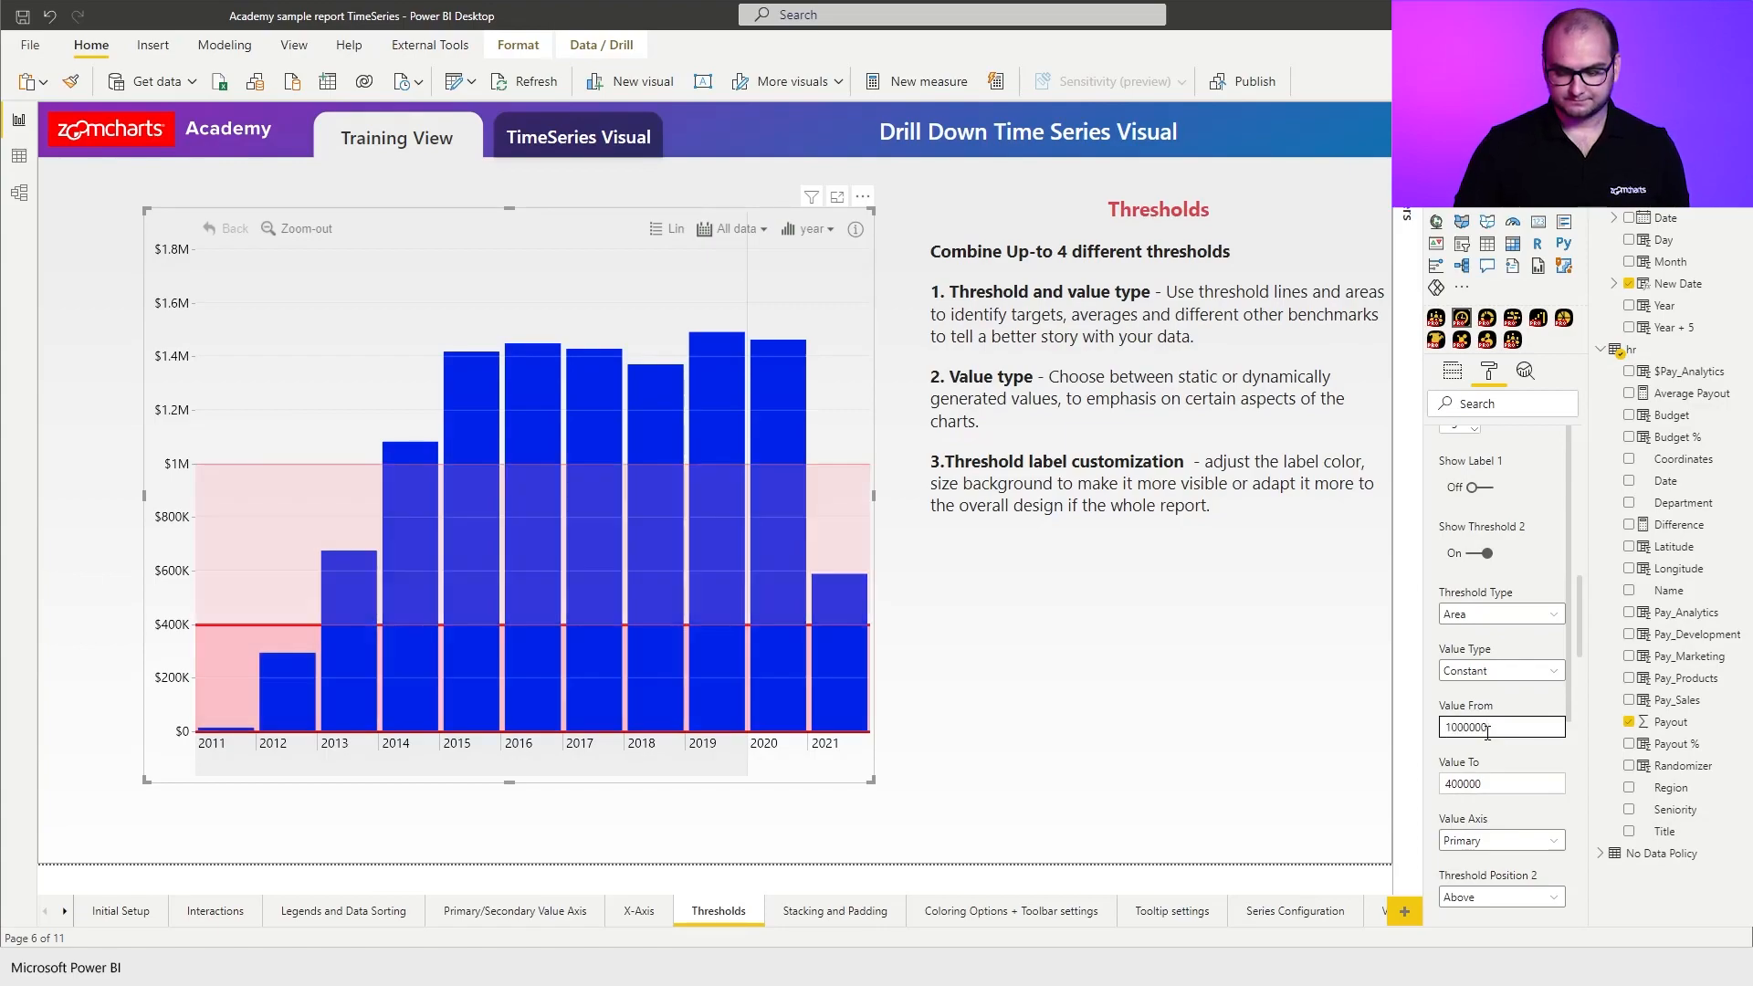
Give Threshold 2 a peach fill at 50 opacity, positioned under the columns.
scroll(down, 3)
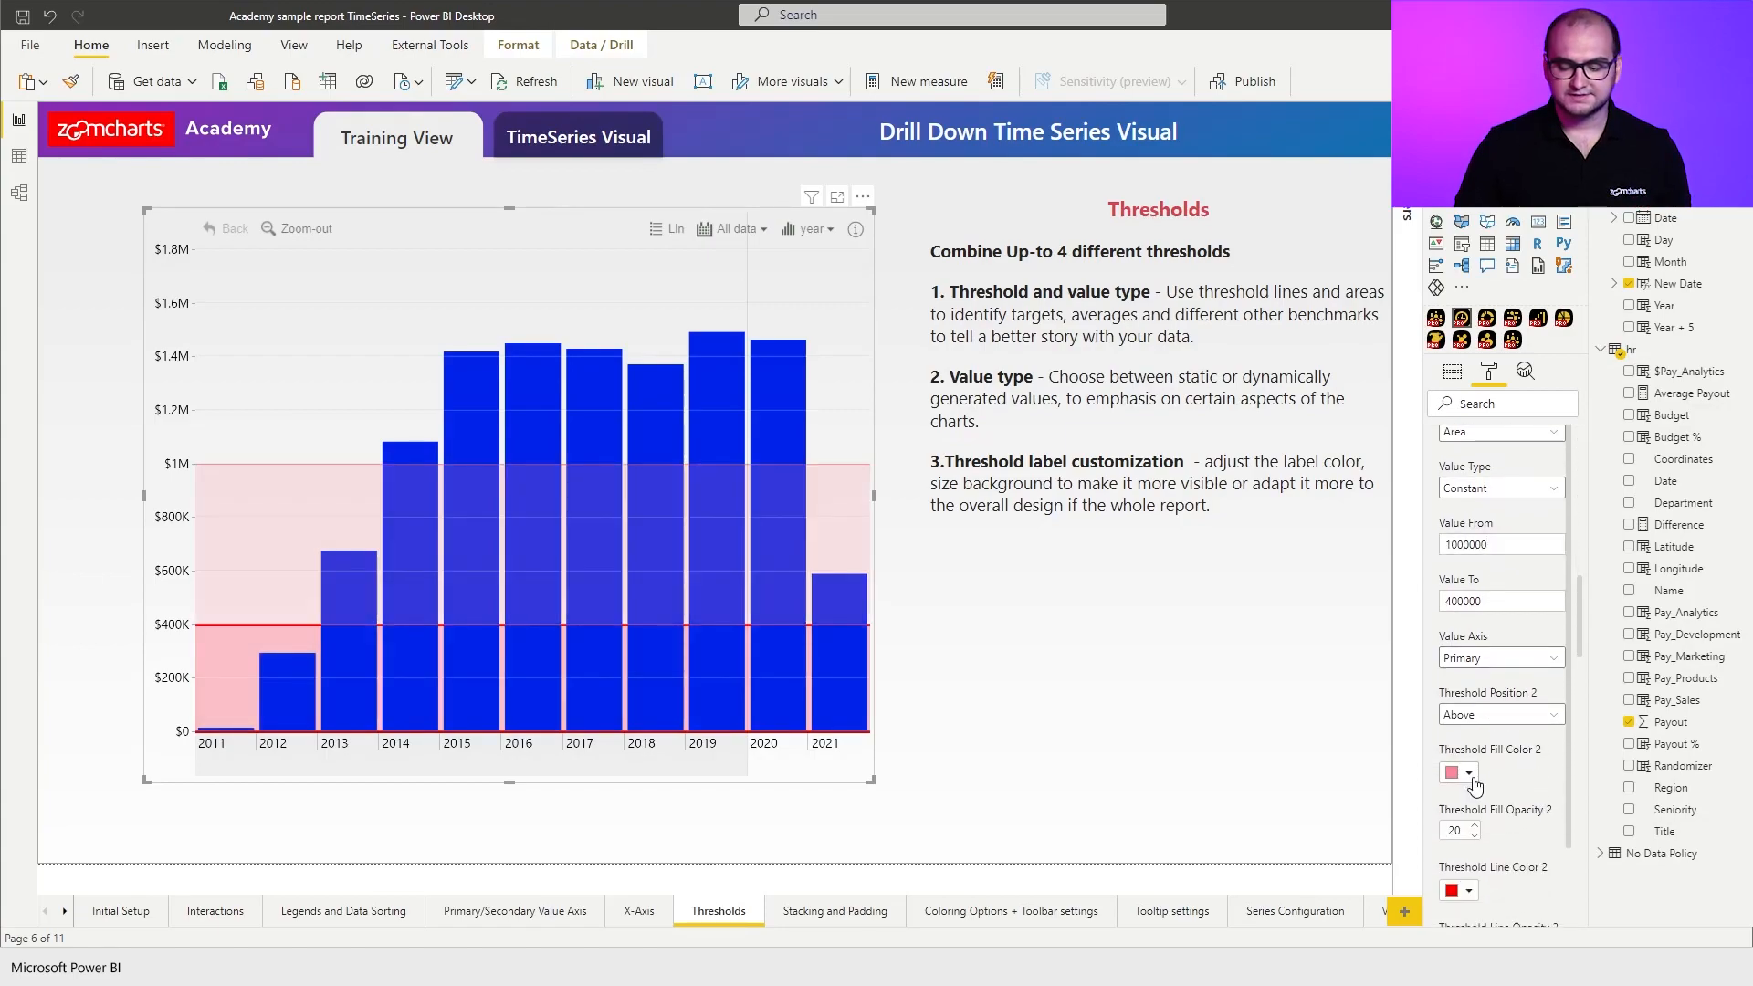
click(1453, 772)
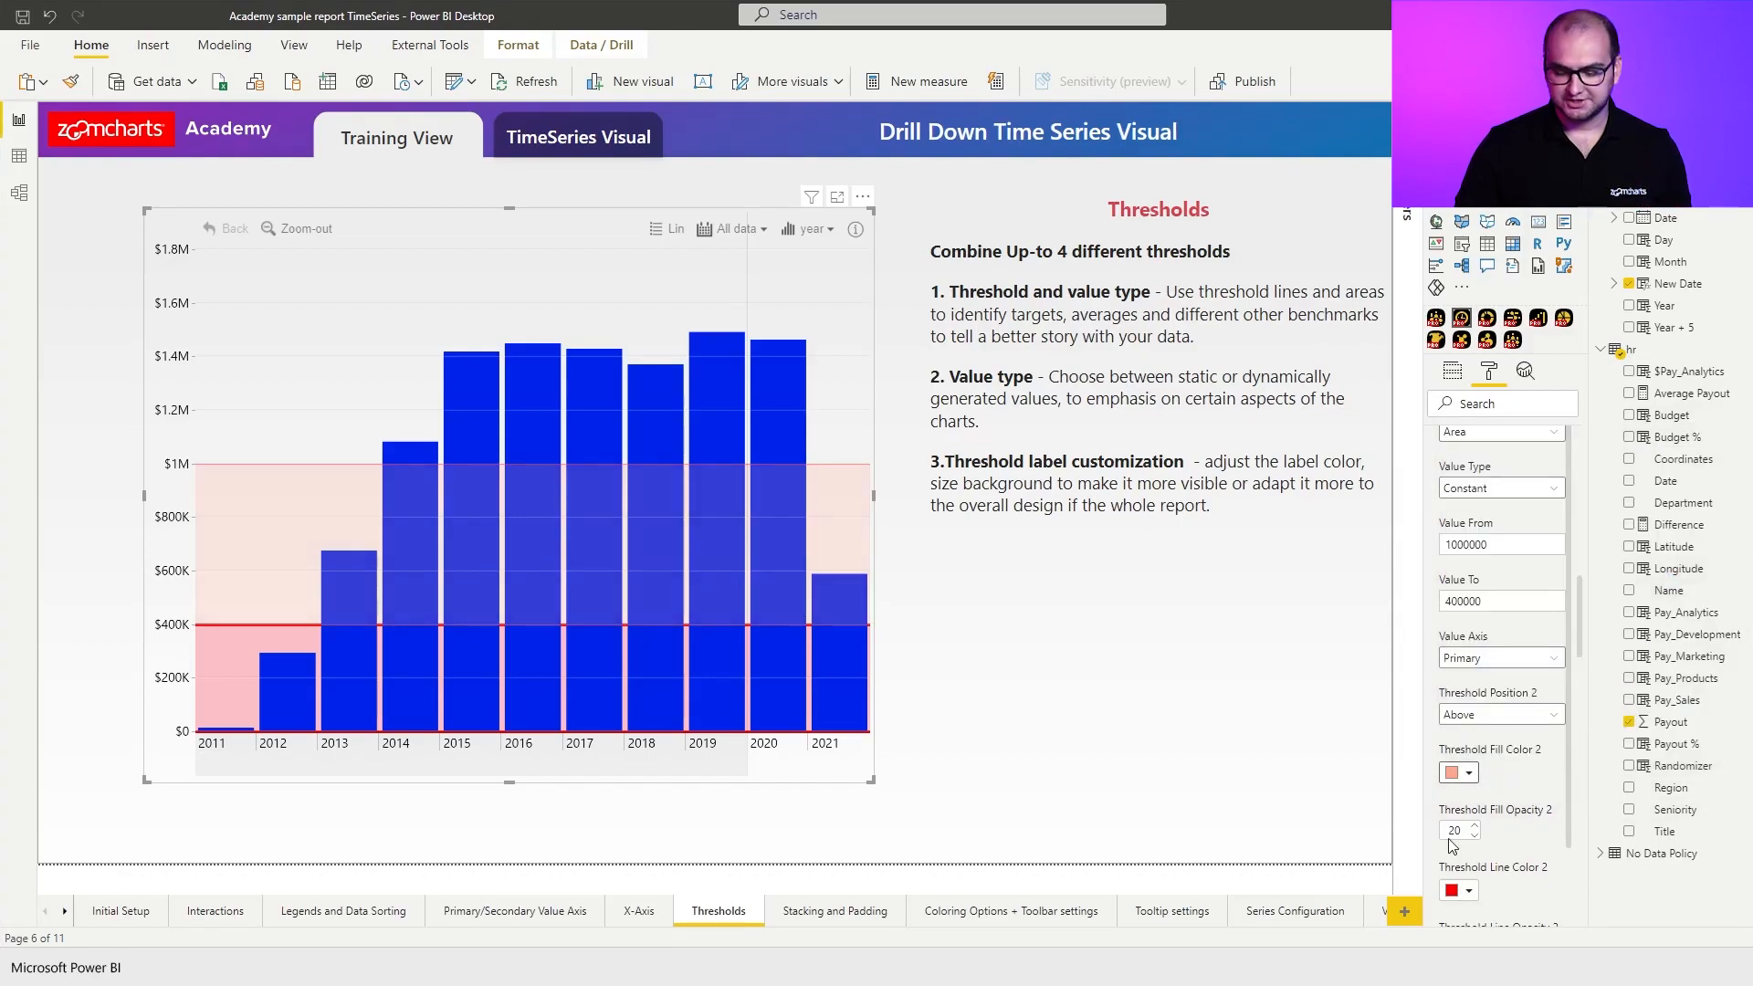
text(50)
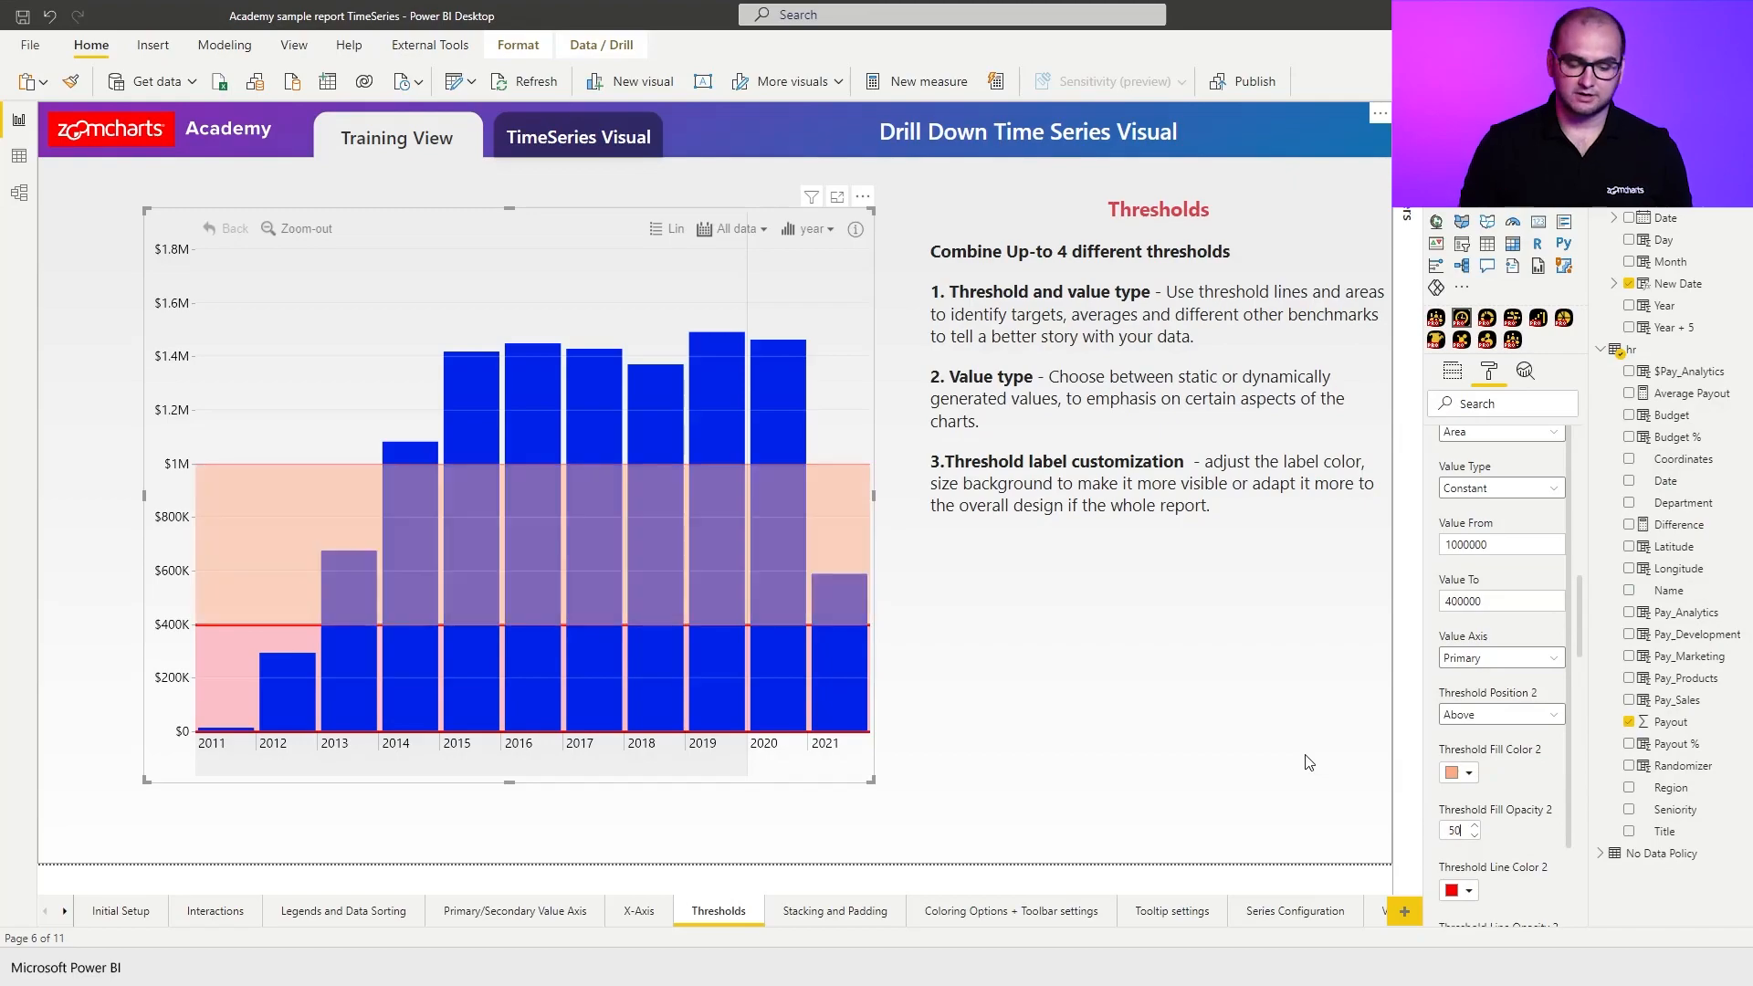
click(1501, 713)
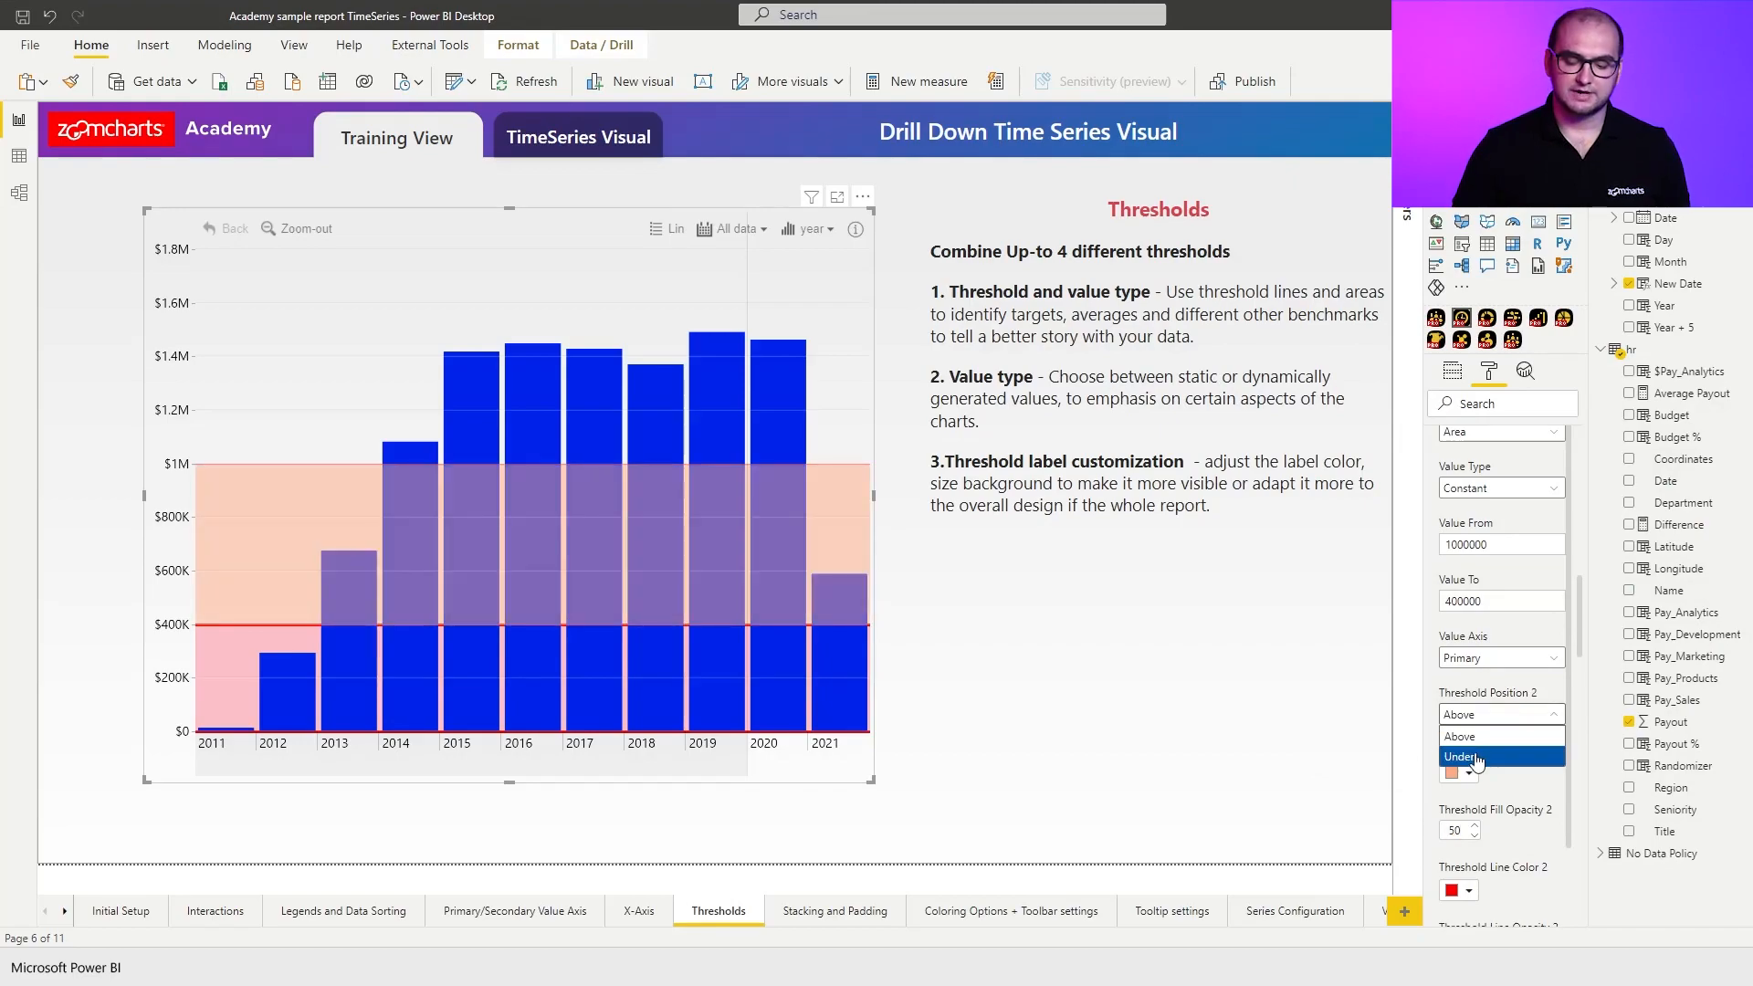
click(1459, 756)
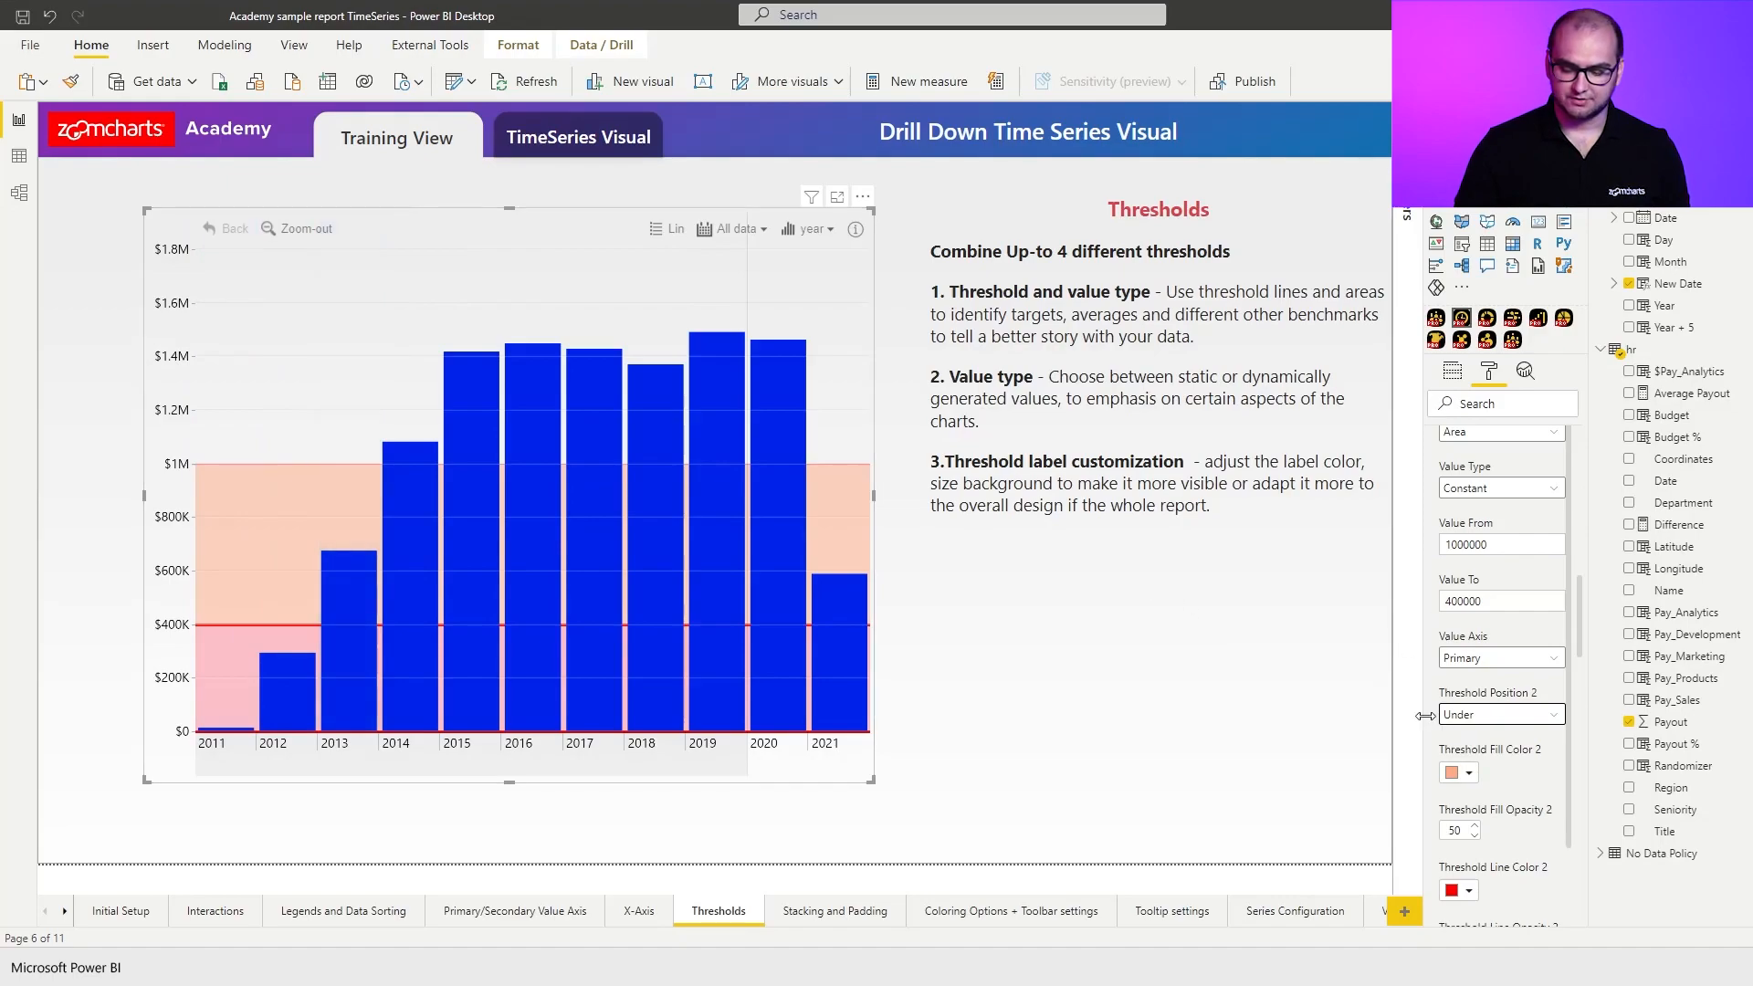
scroll(down, 3)
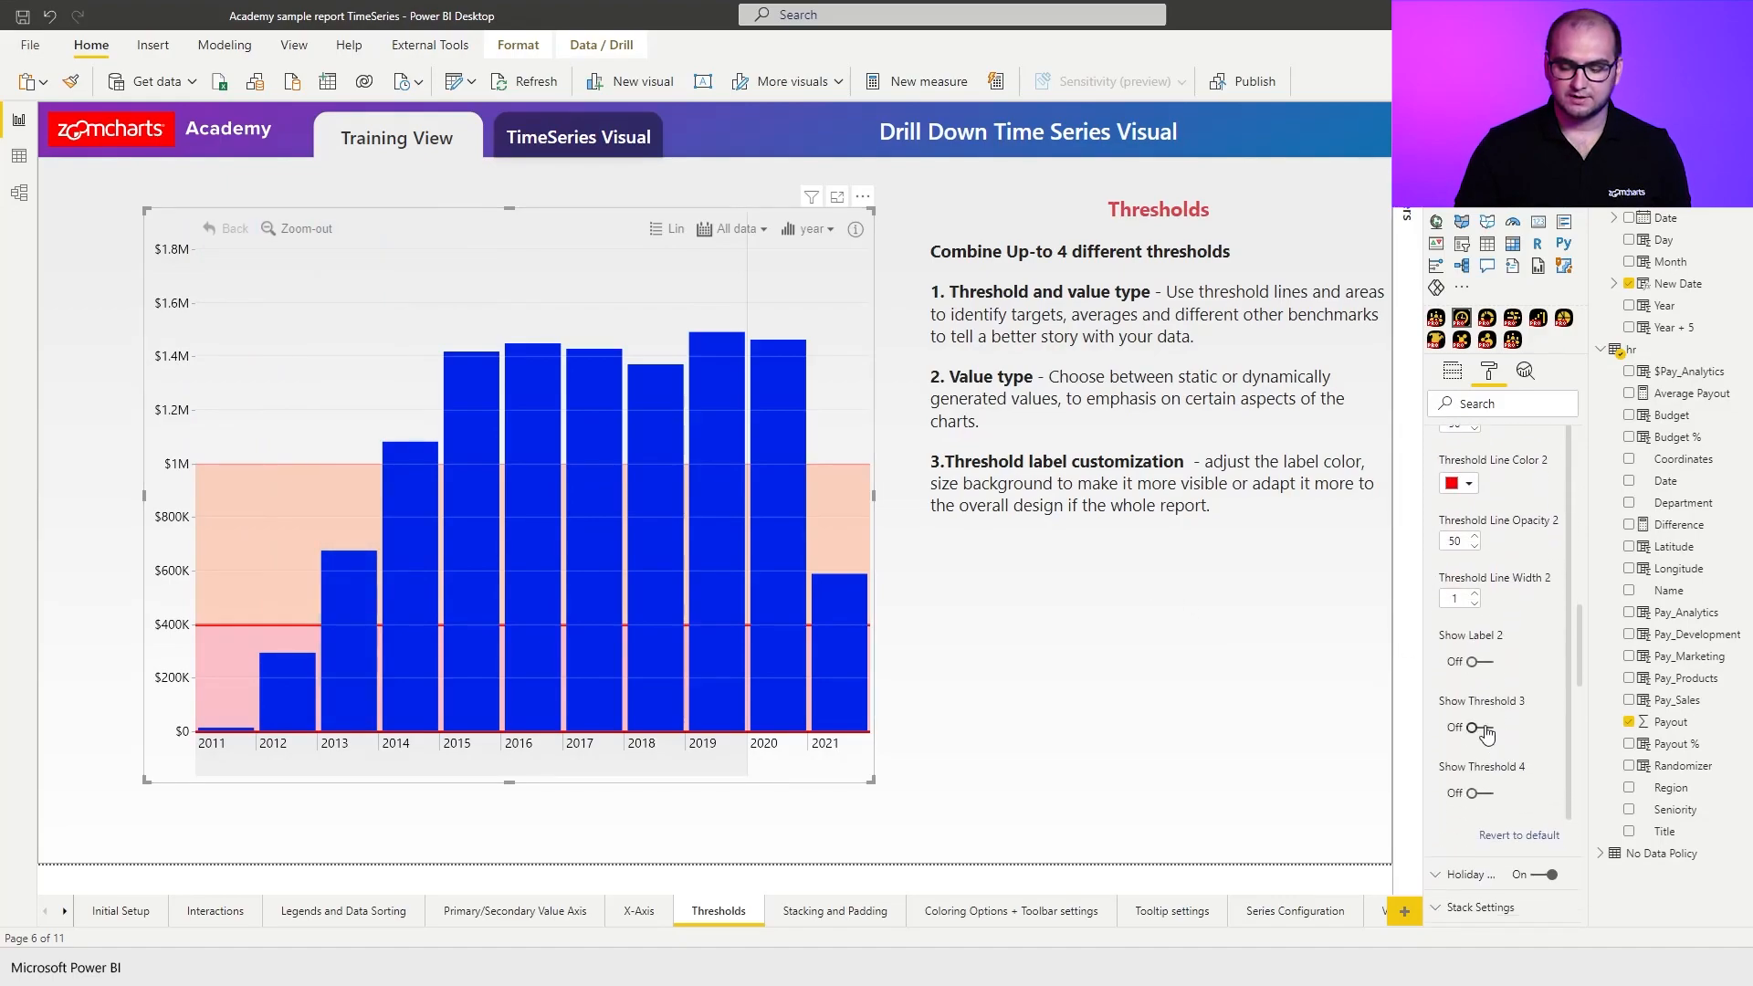
Enable Threshold 3 as an area starting at 1,000,000.
click(1465, 728)
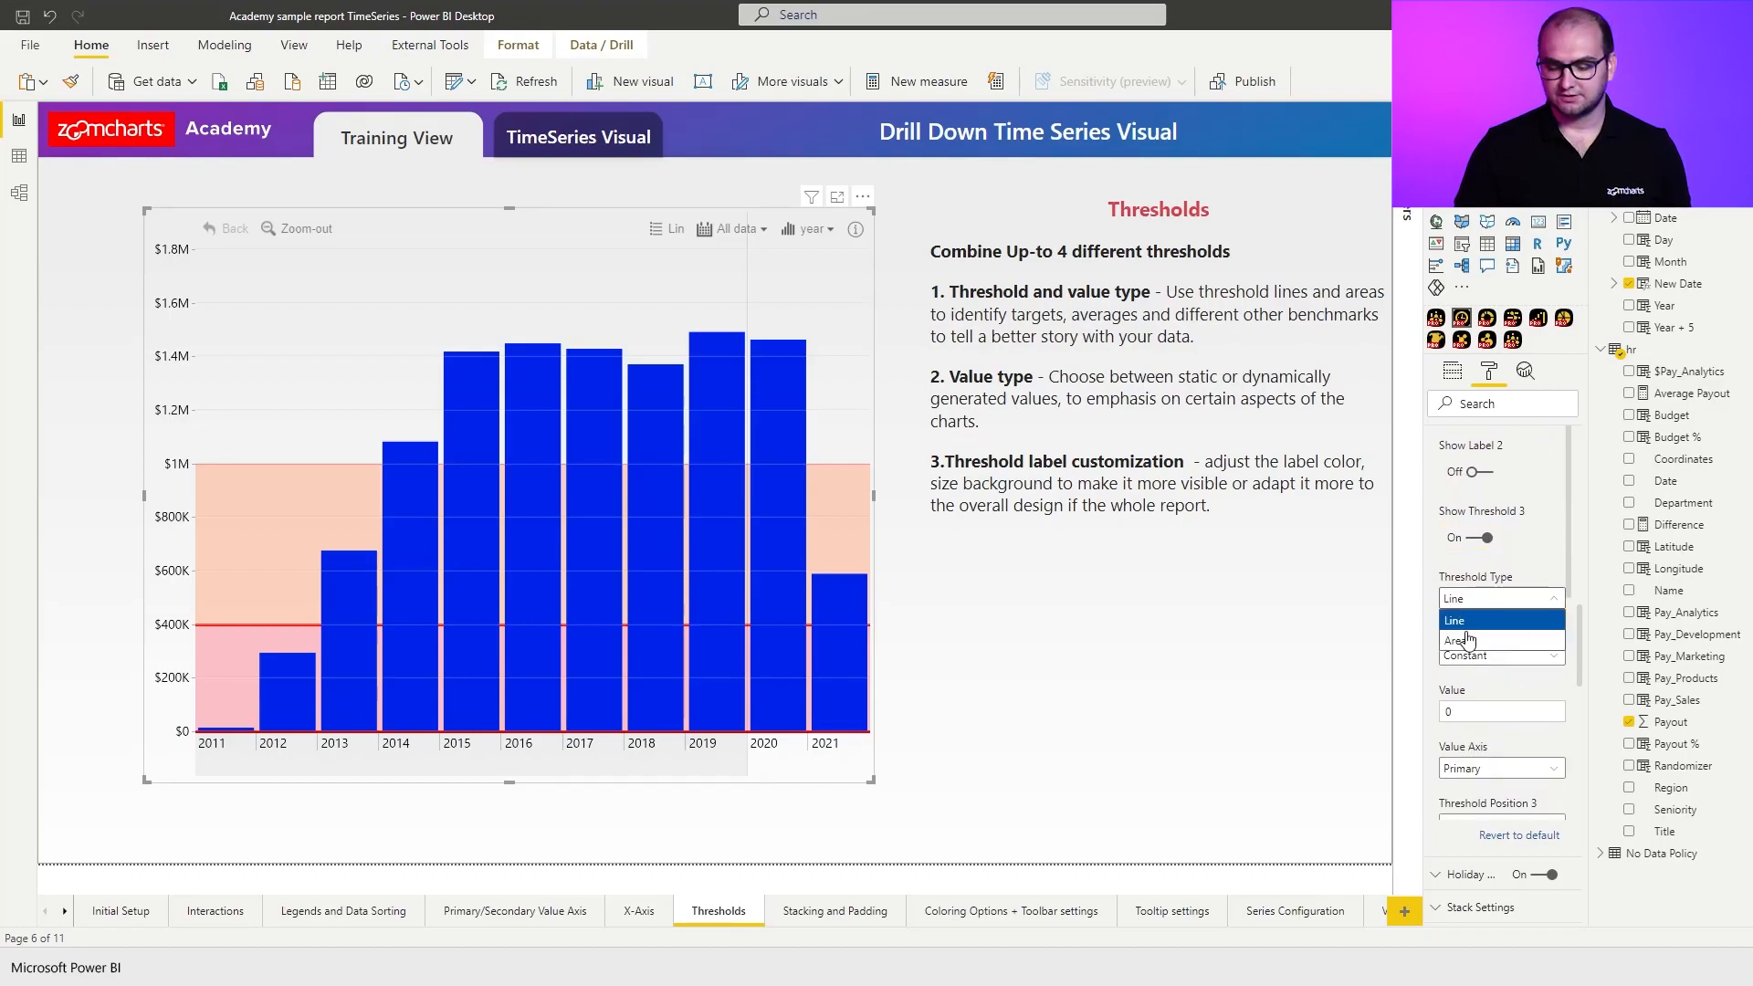
click(1454, 640)
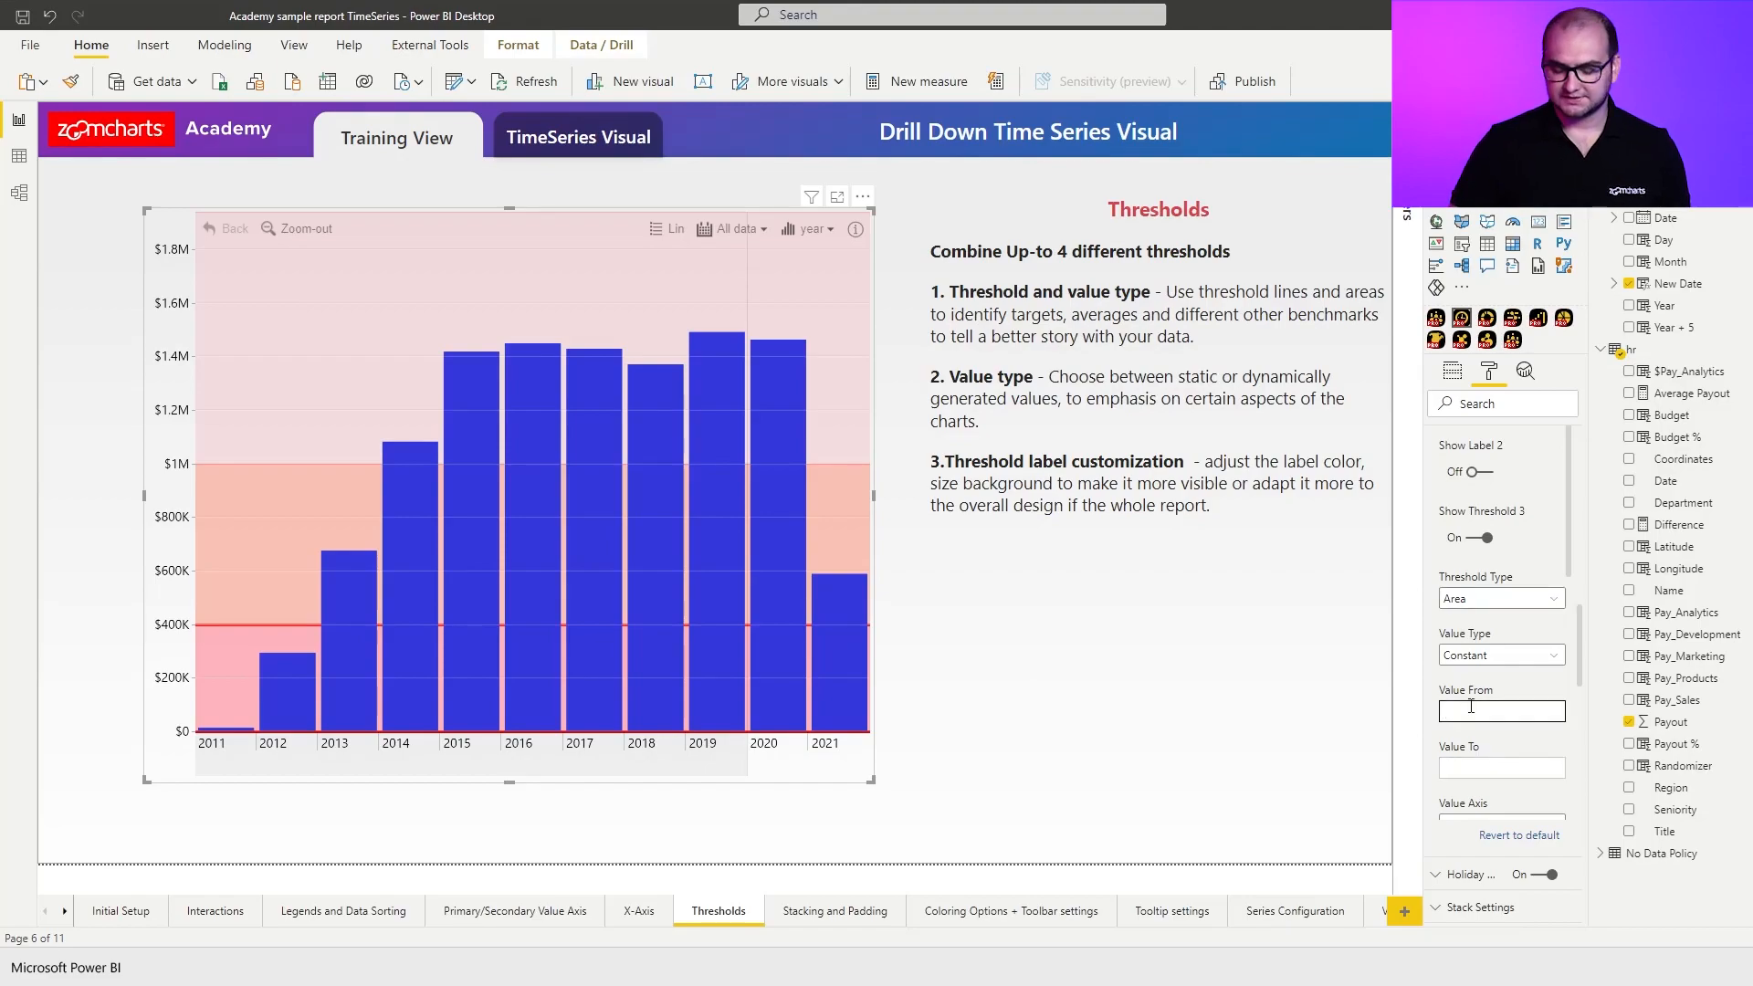
text(1000000)
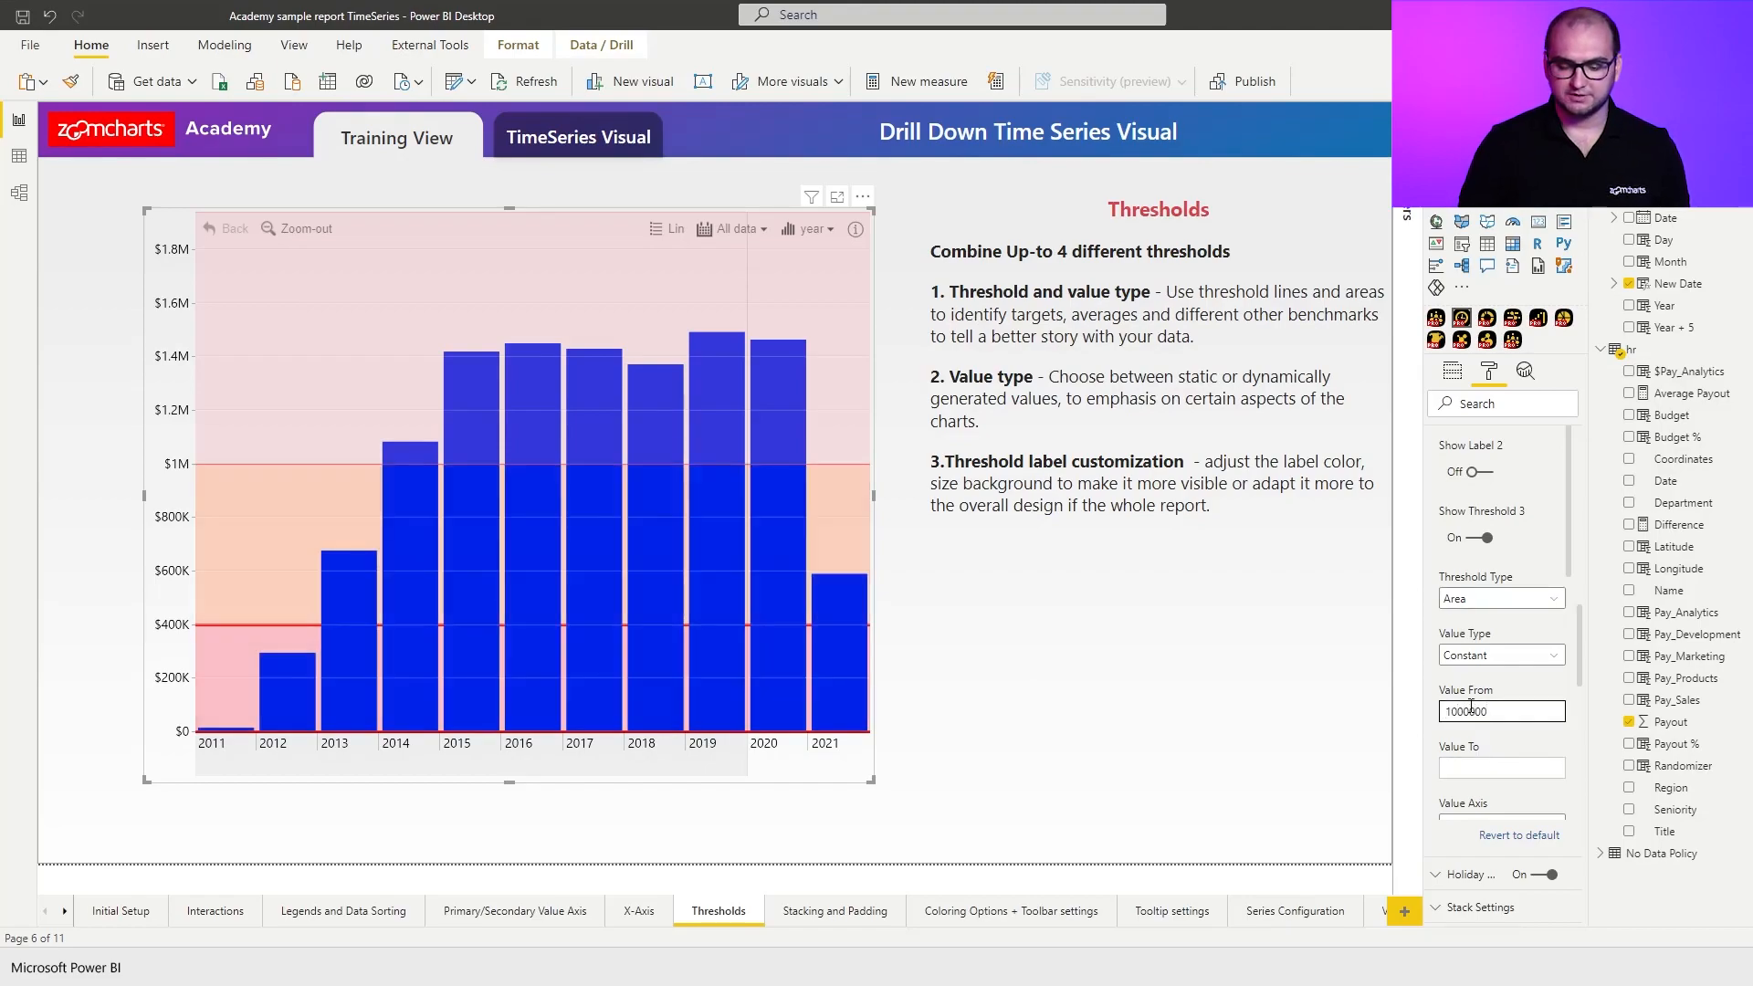
scroll(down, 3)
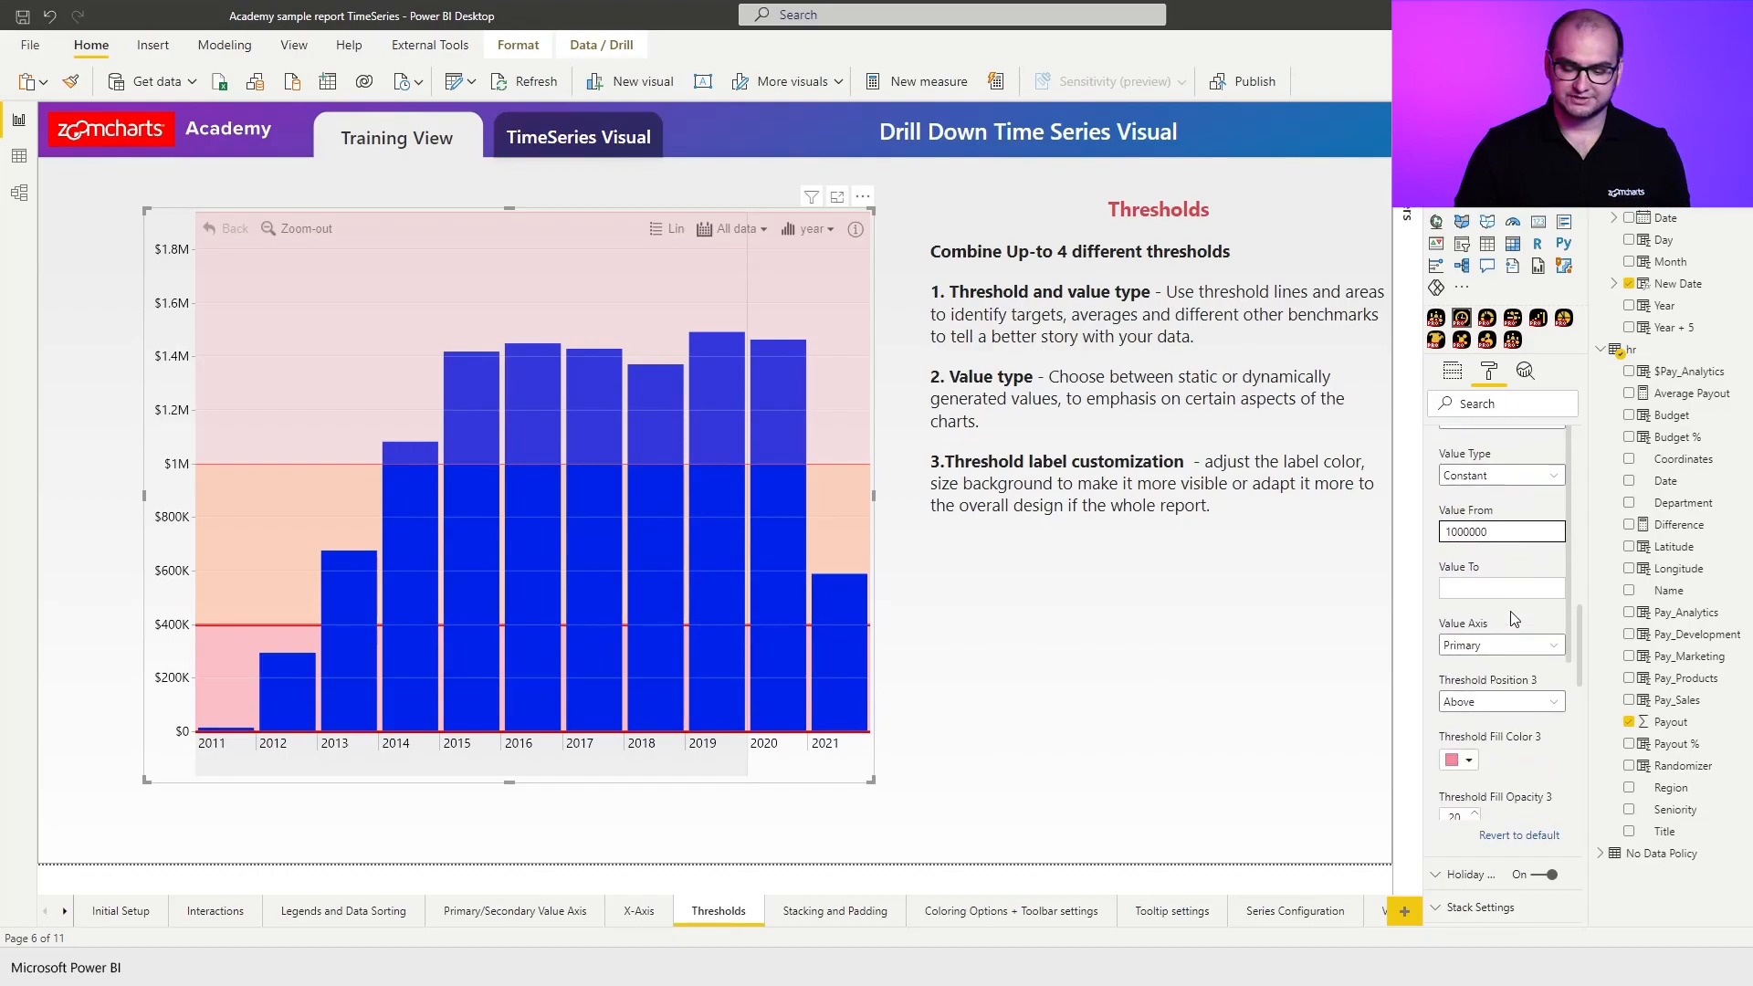
Colour Threshold 3 green at 50 opacity, positioned under the columns.
click(1458, 758)
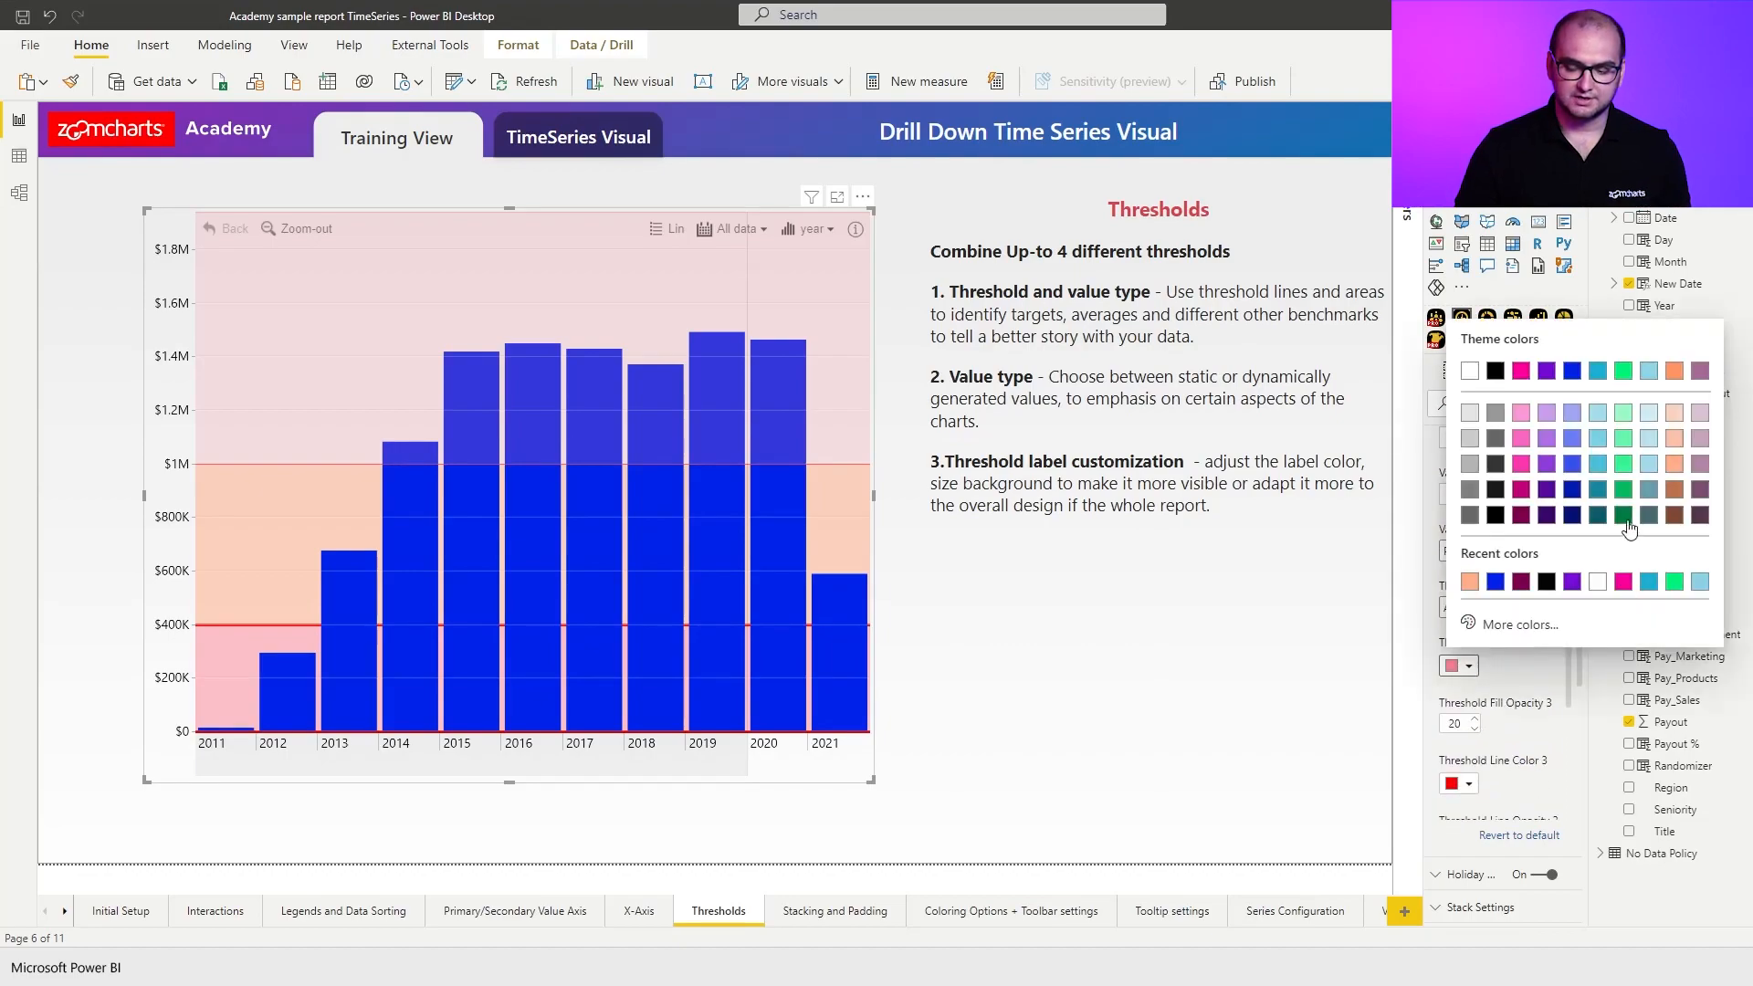
click(1621, 488)
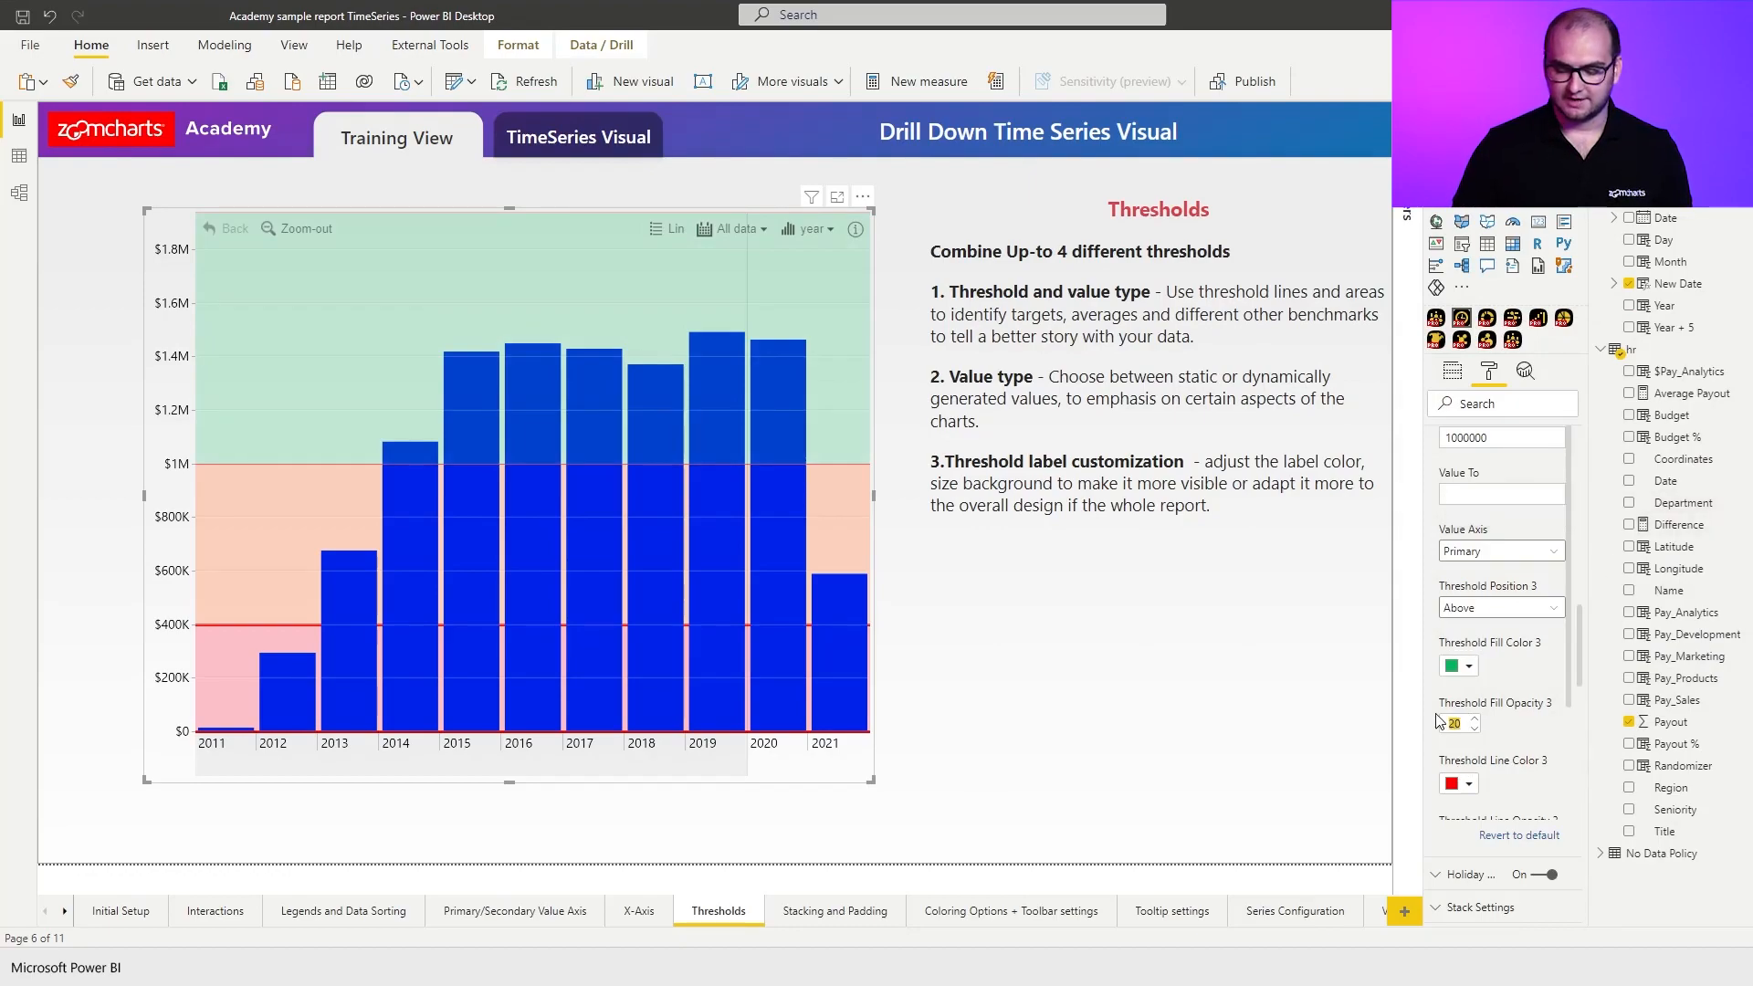
text(50)
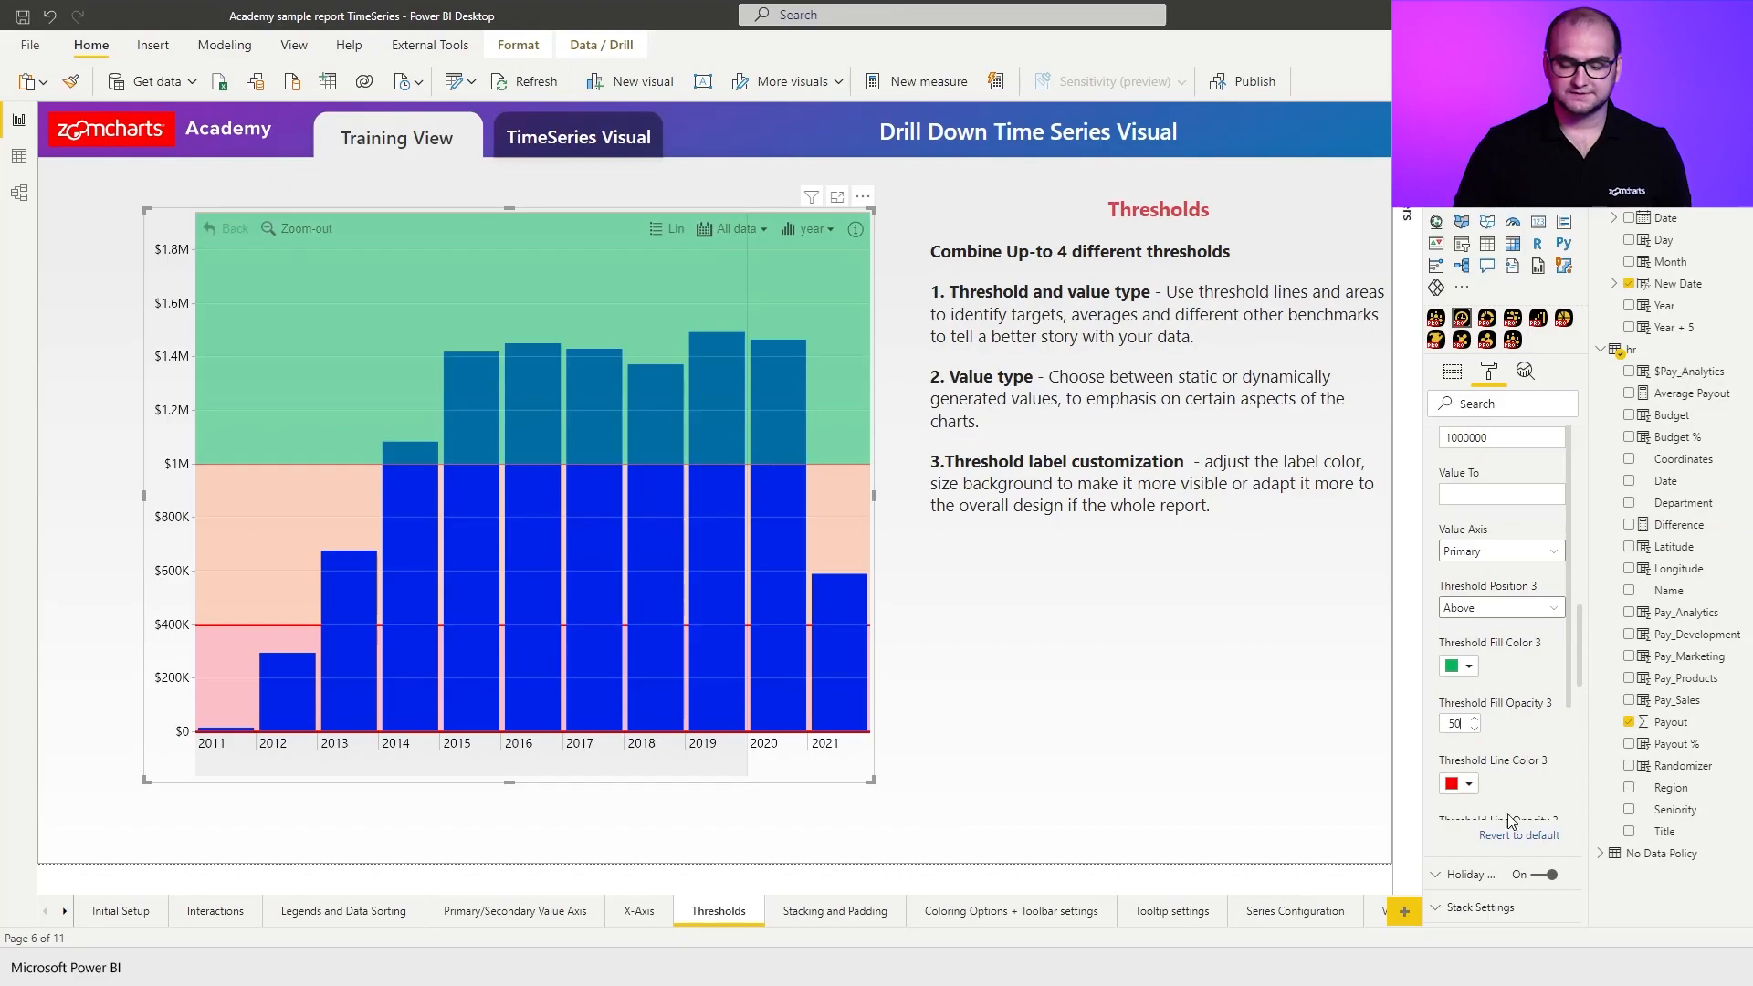
click(1501, 607)
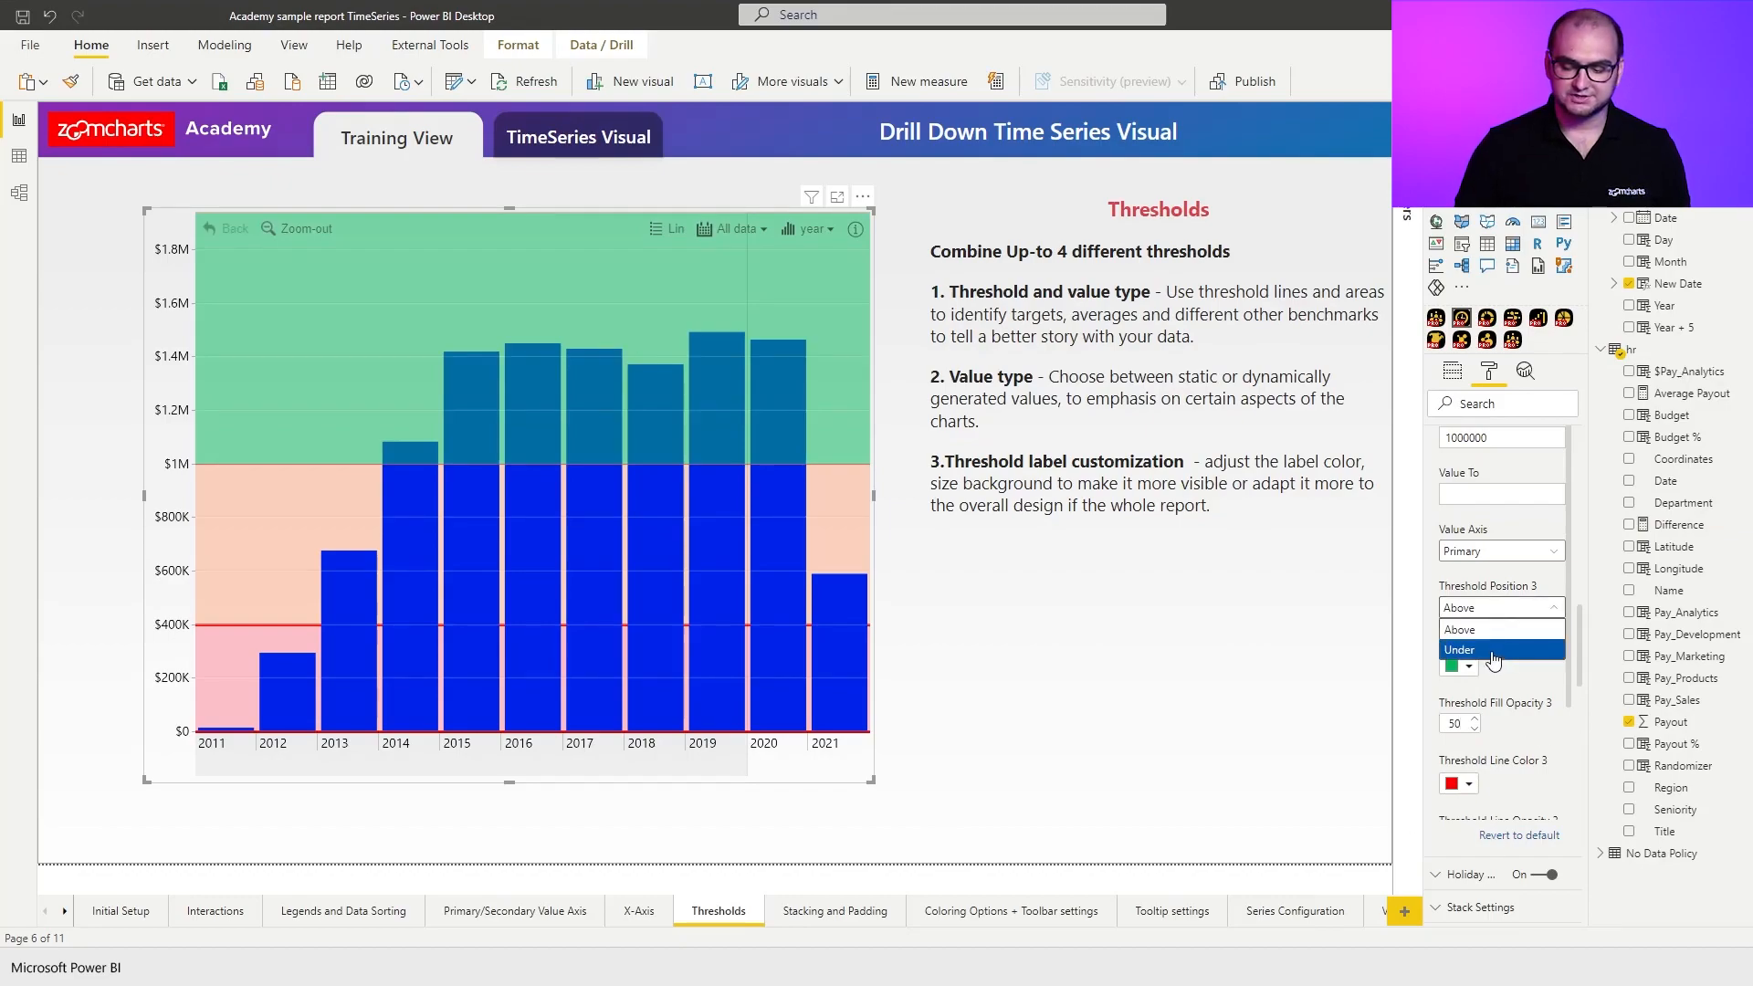
click(1481, 650)
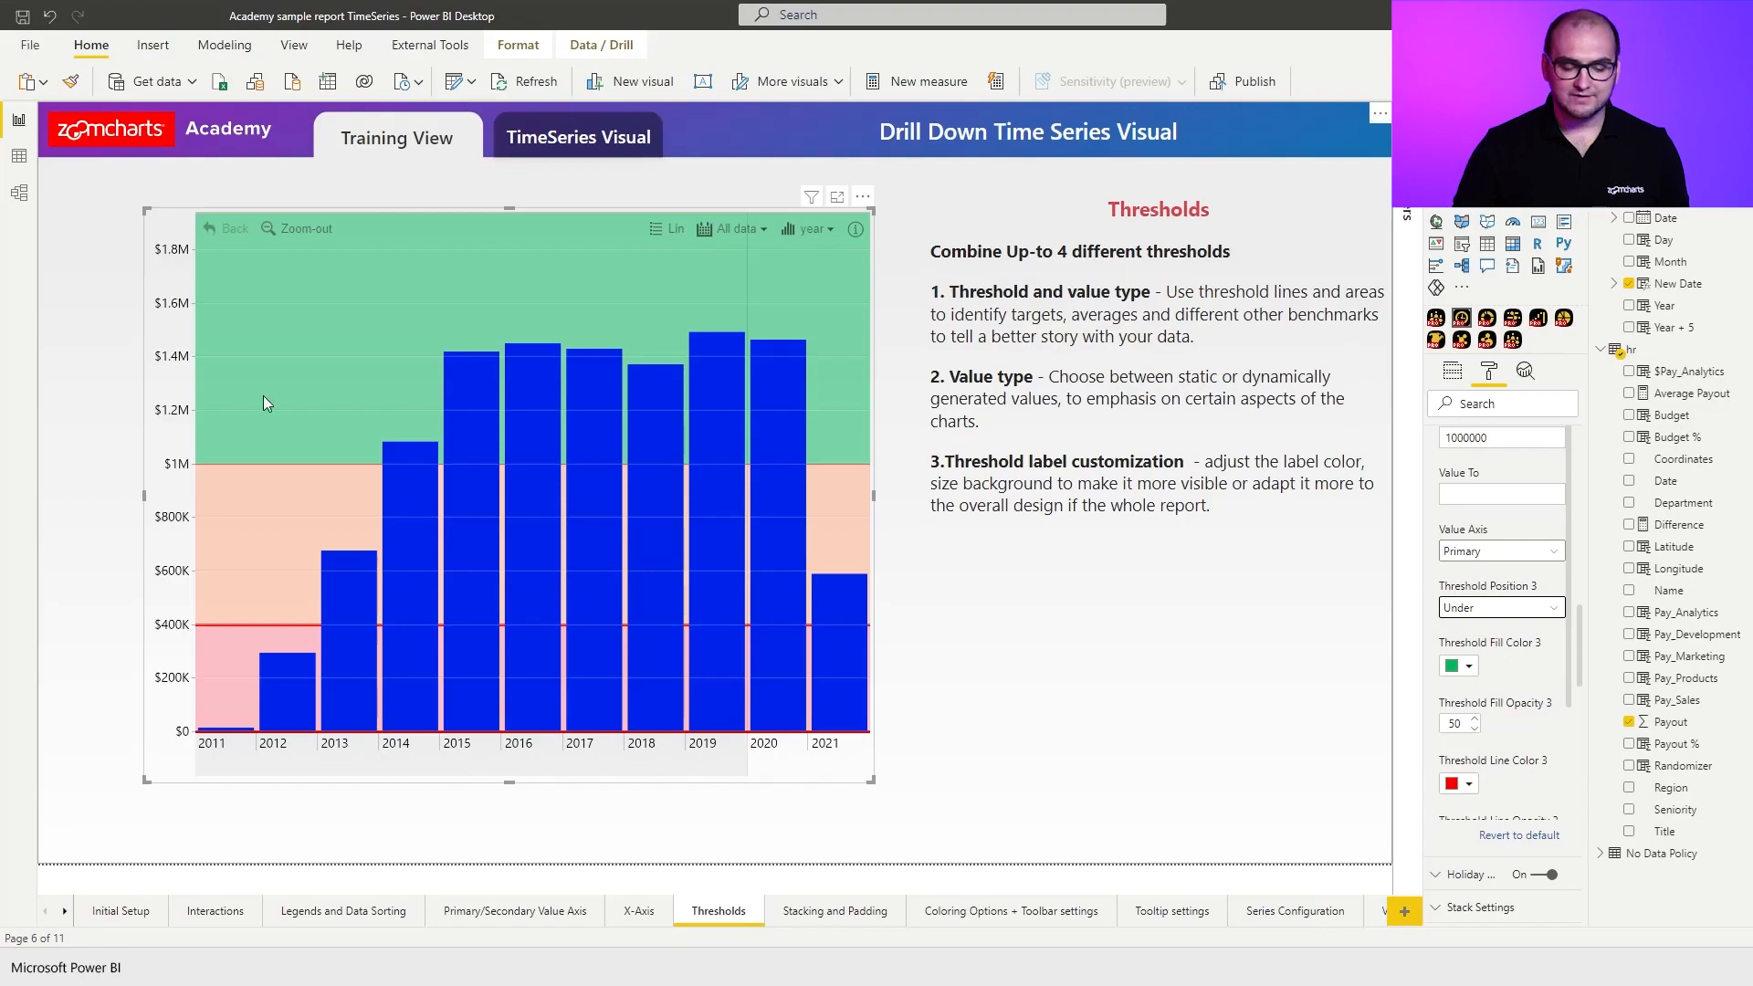
mouse_move(414, 529)
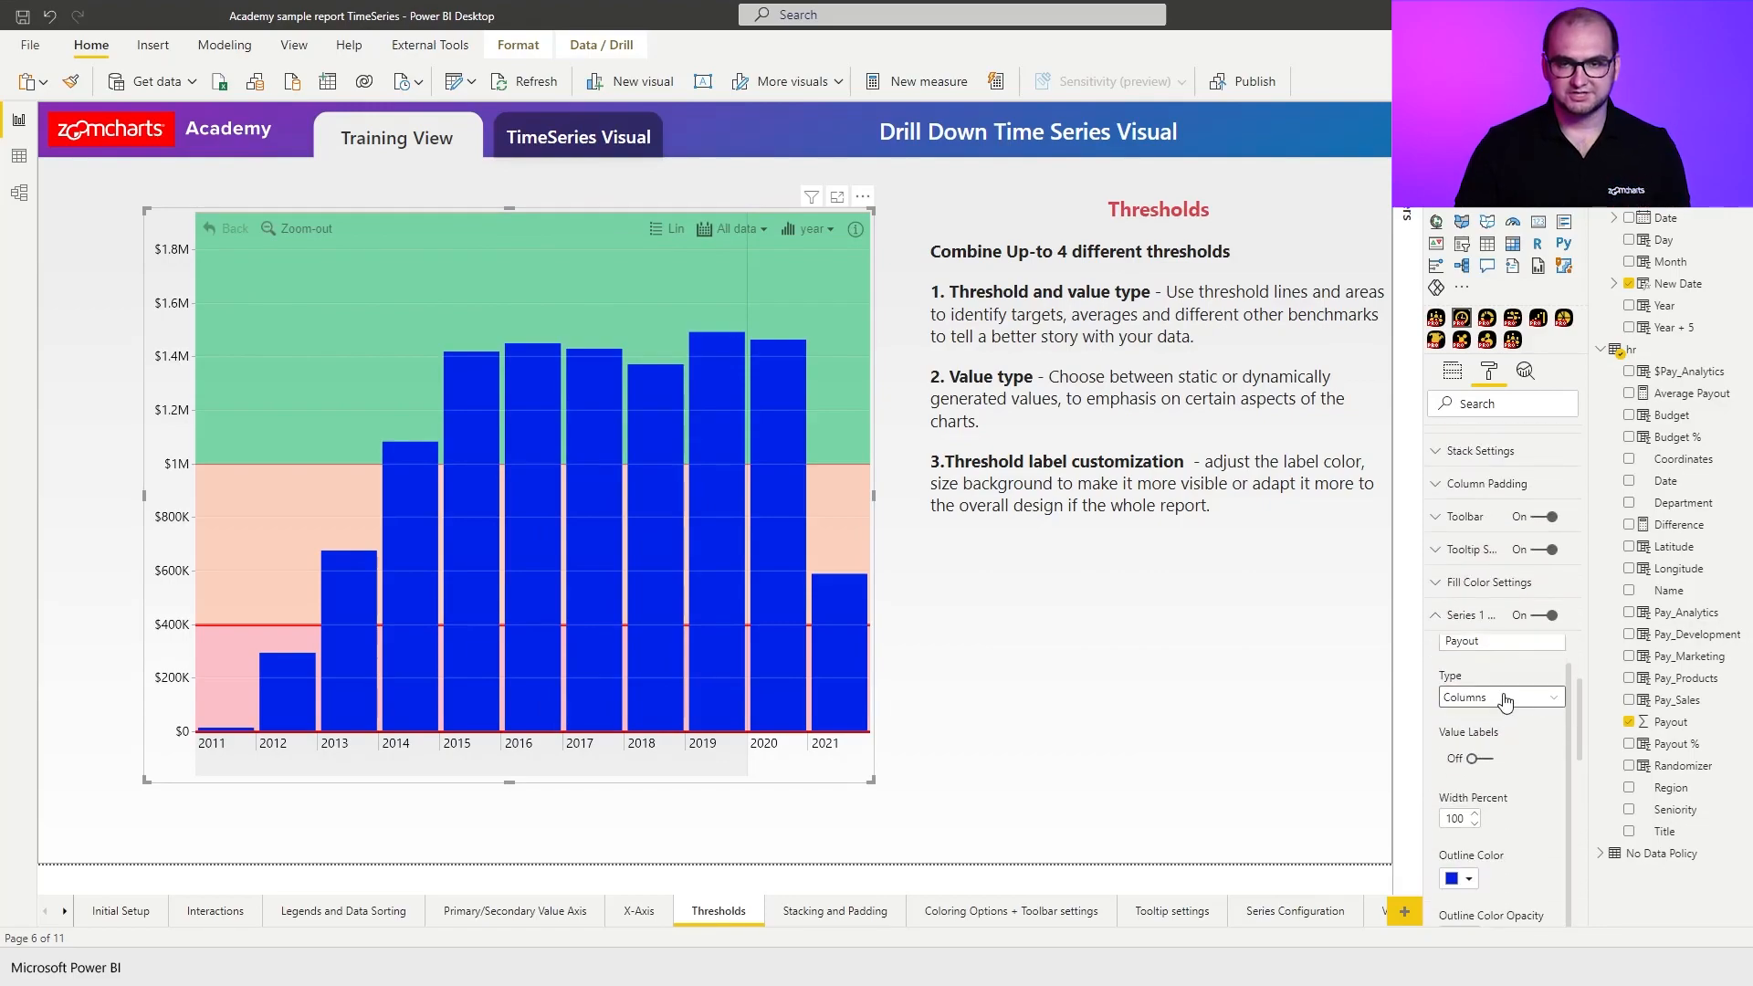
Change the Series 1 display type from Columns to Line.
click(1501, 697)
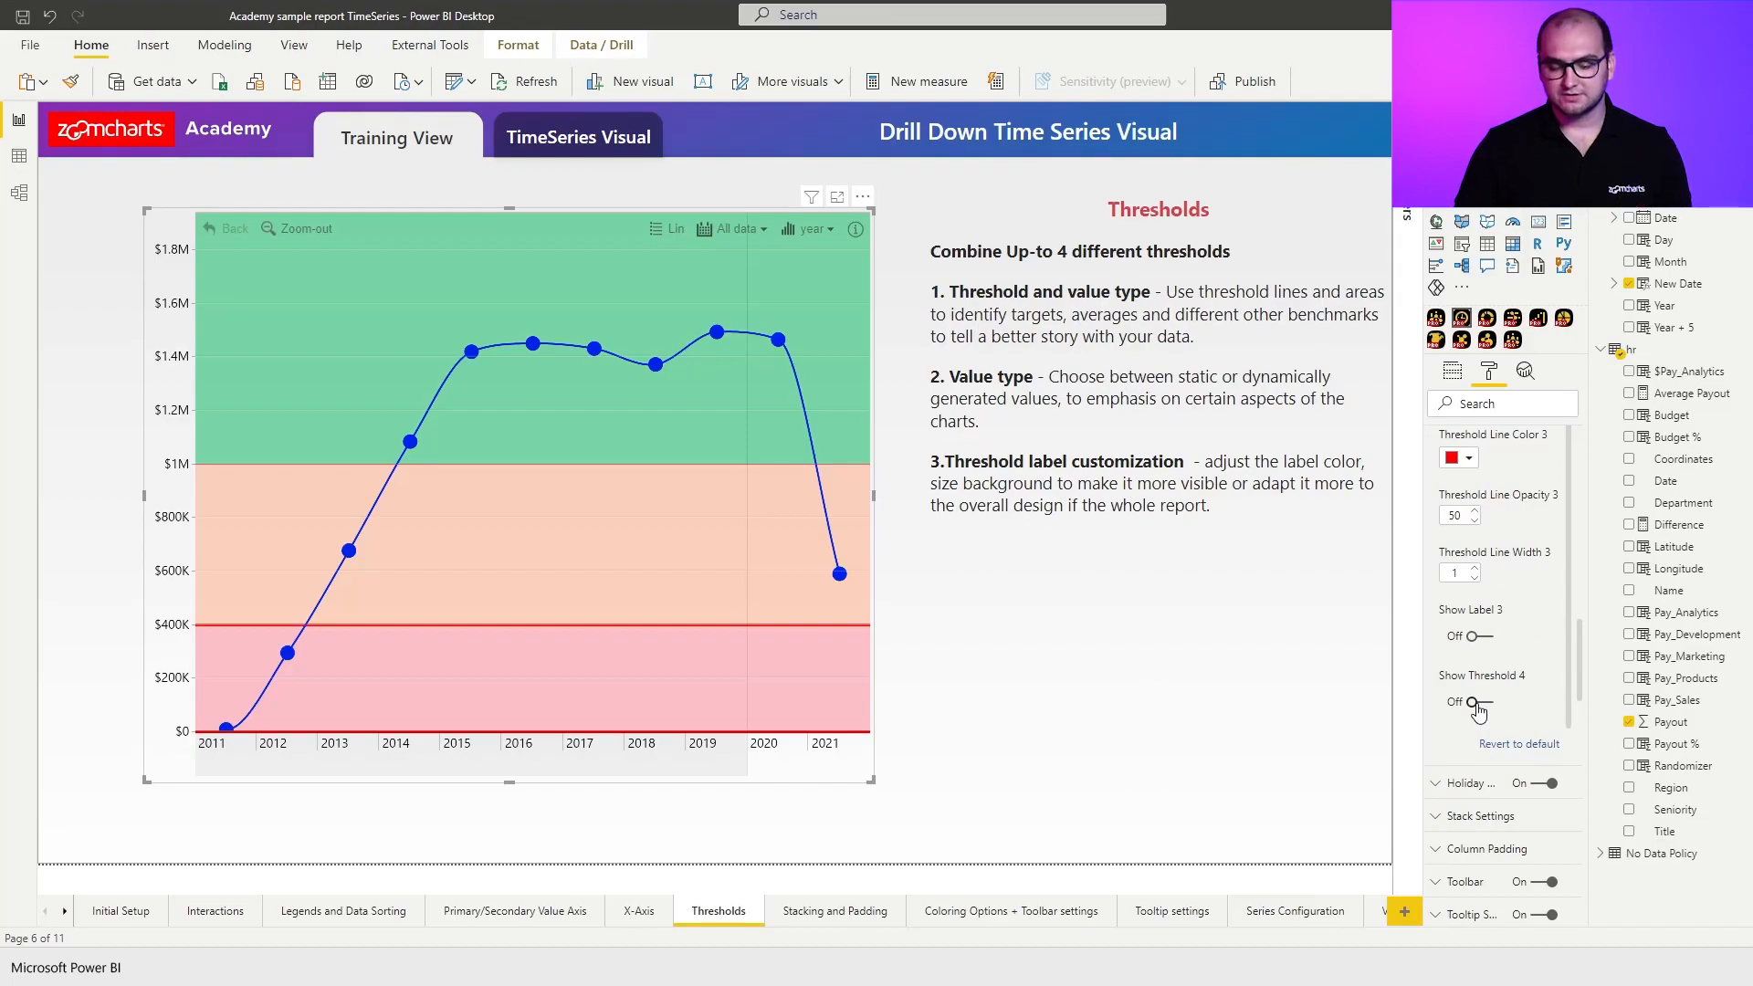
Enable Threshold 4 as a line at the Series 1 payout average, about 1.11M.
click(1468, 701)
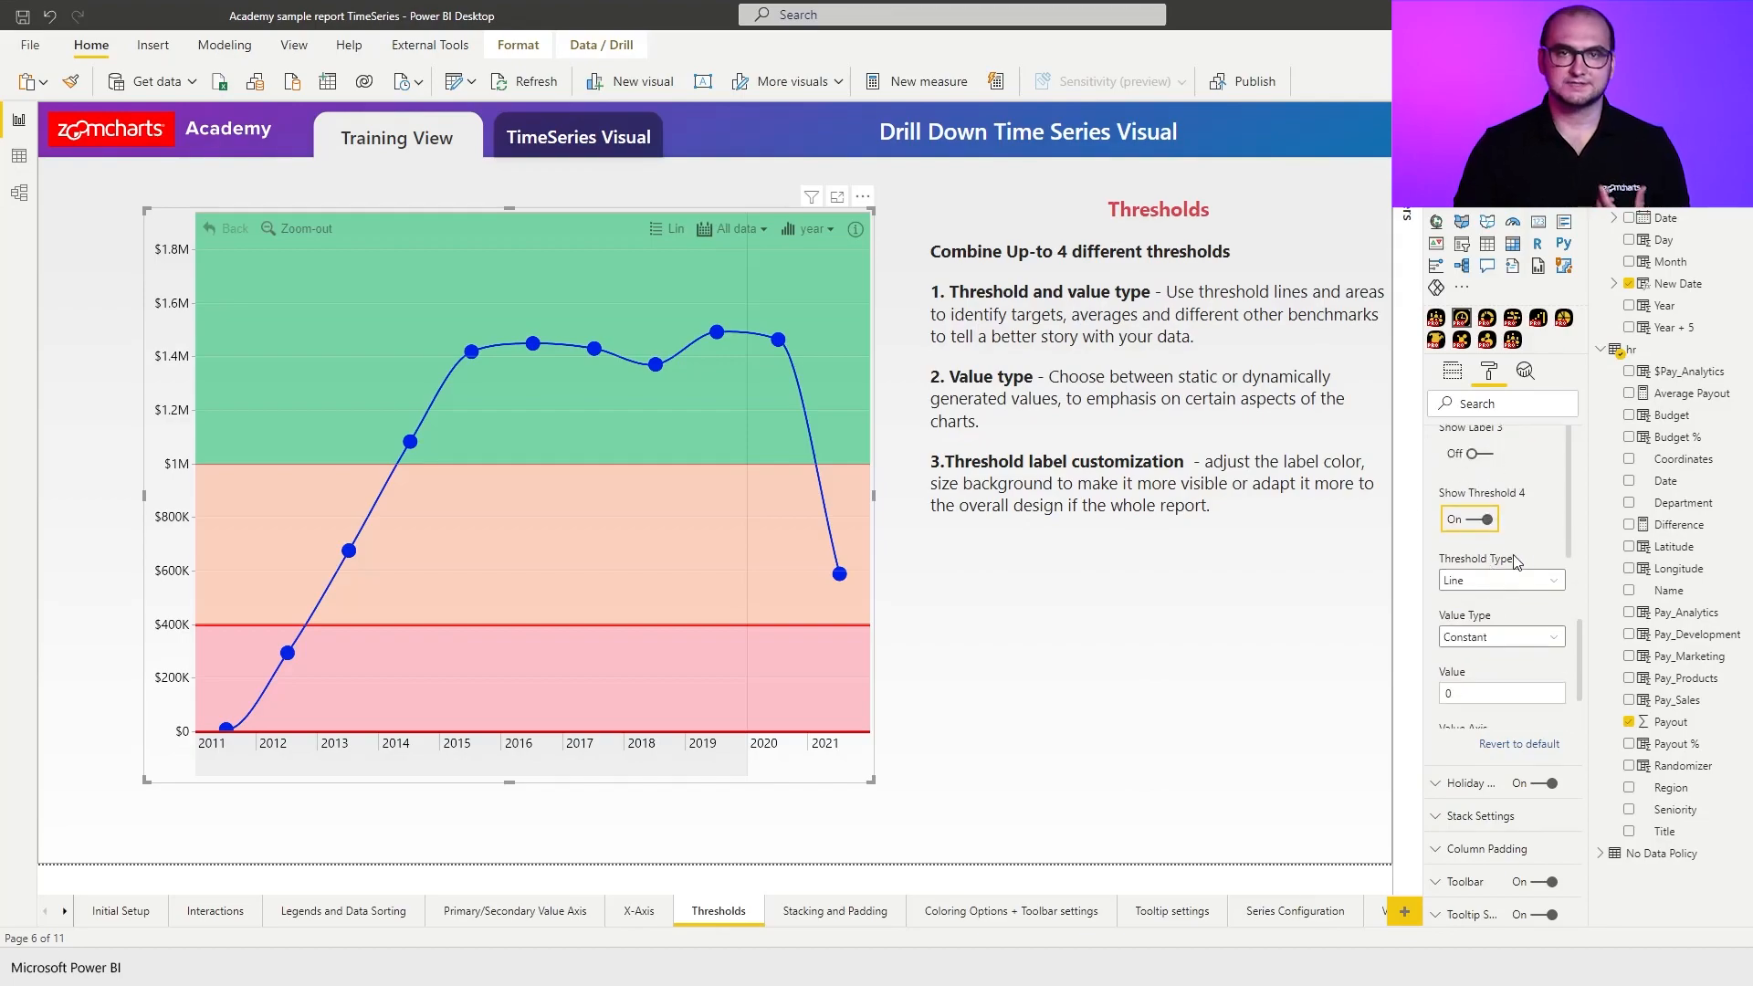
mouse_move(1497, 592)
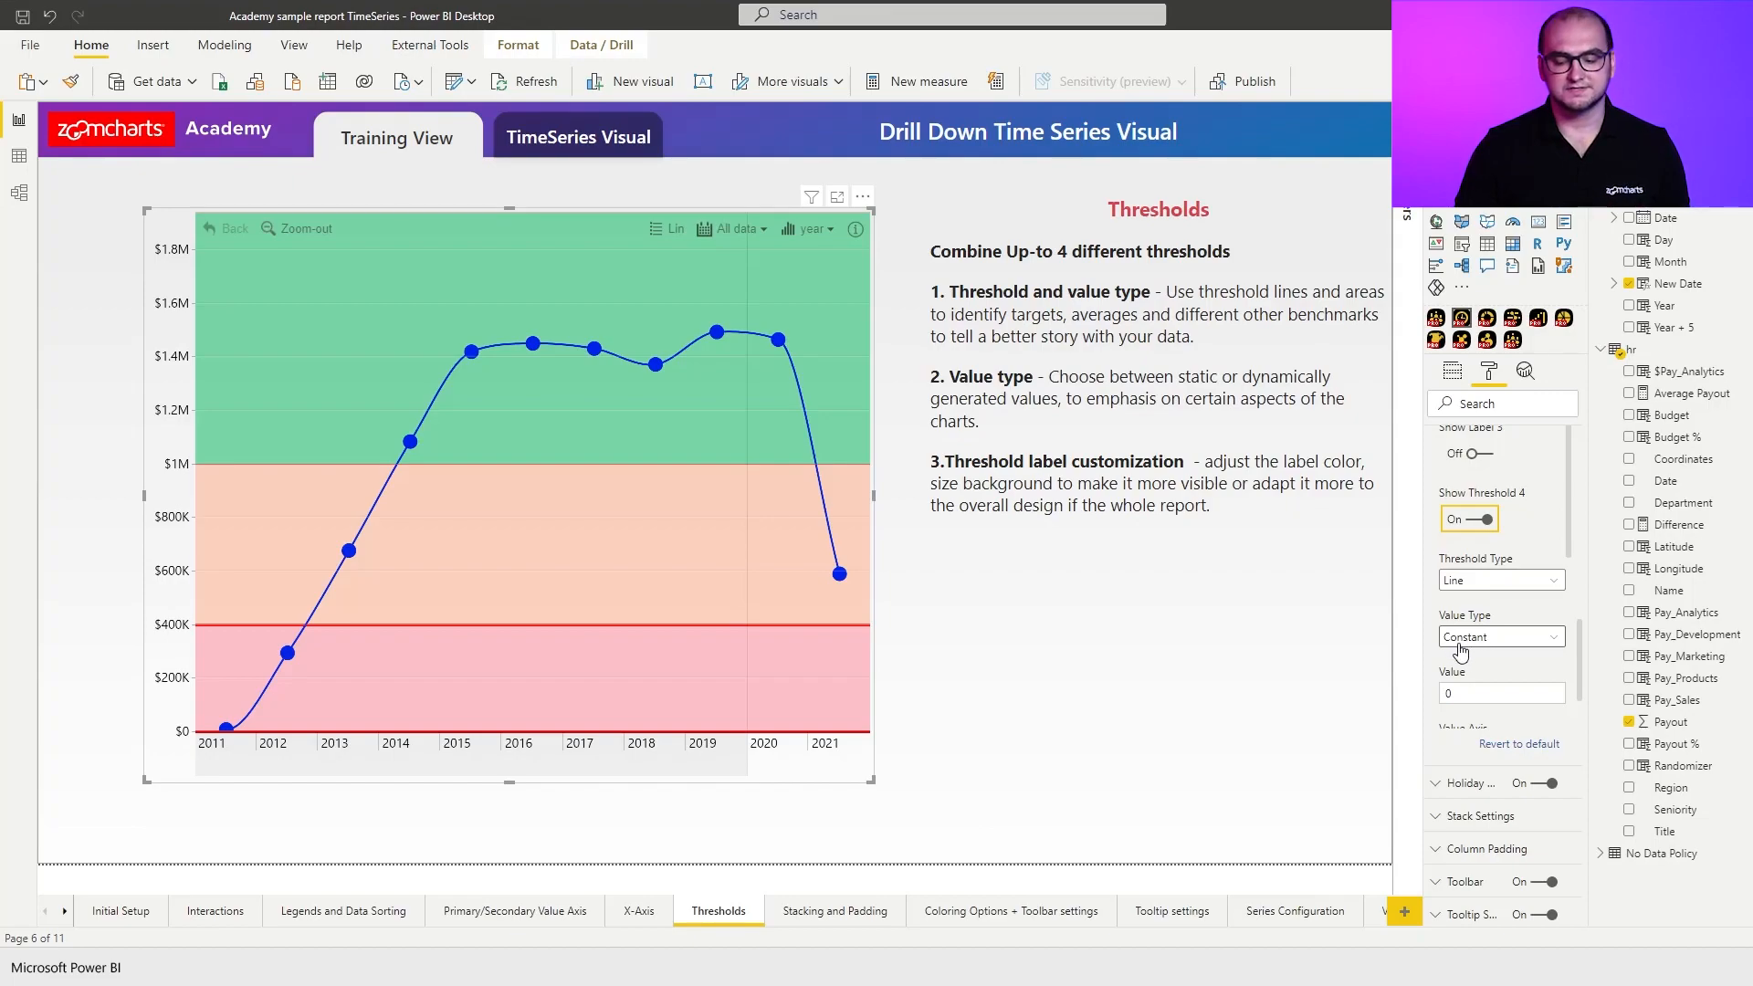
click(1500, 637)
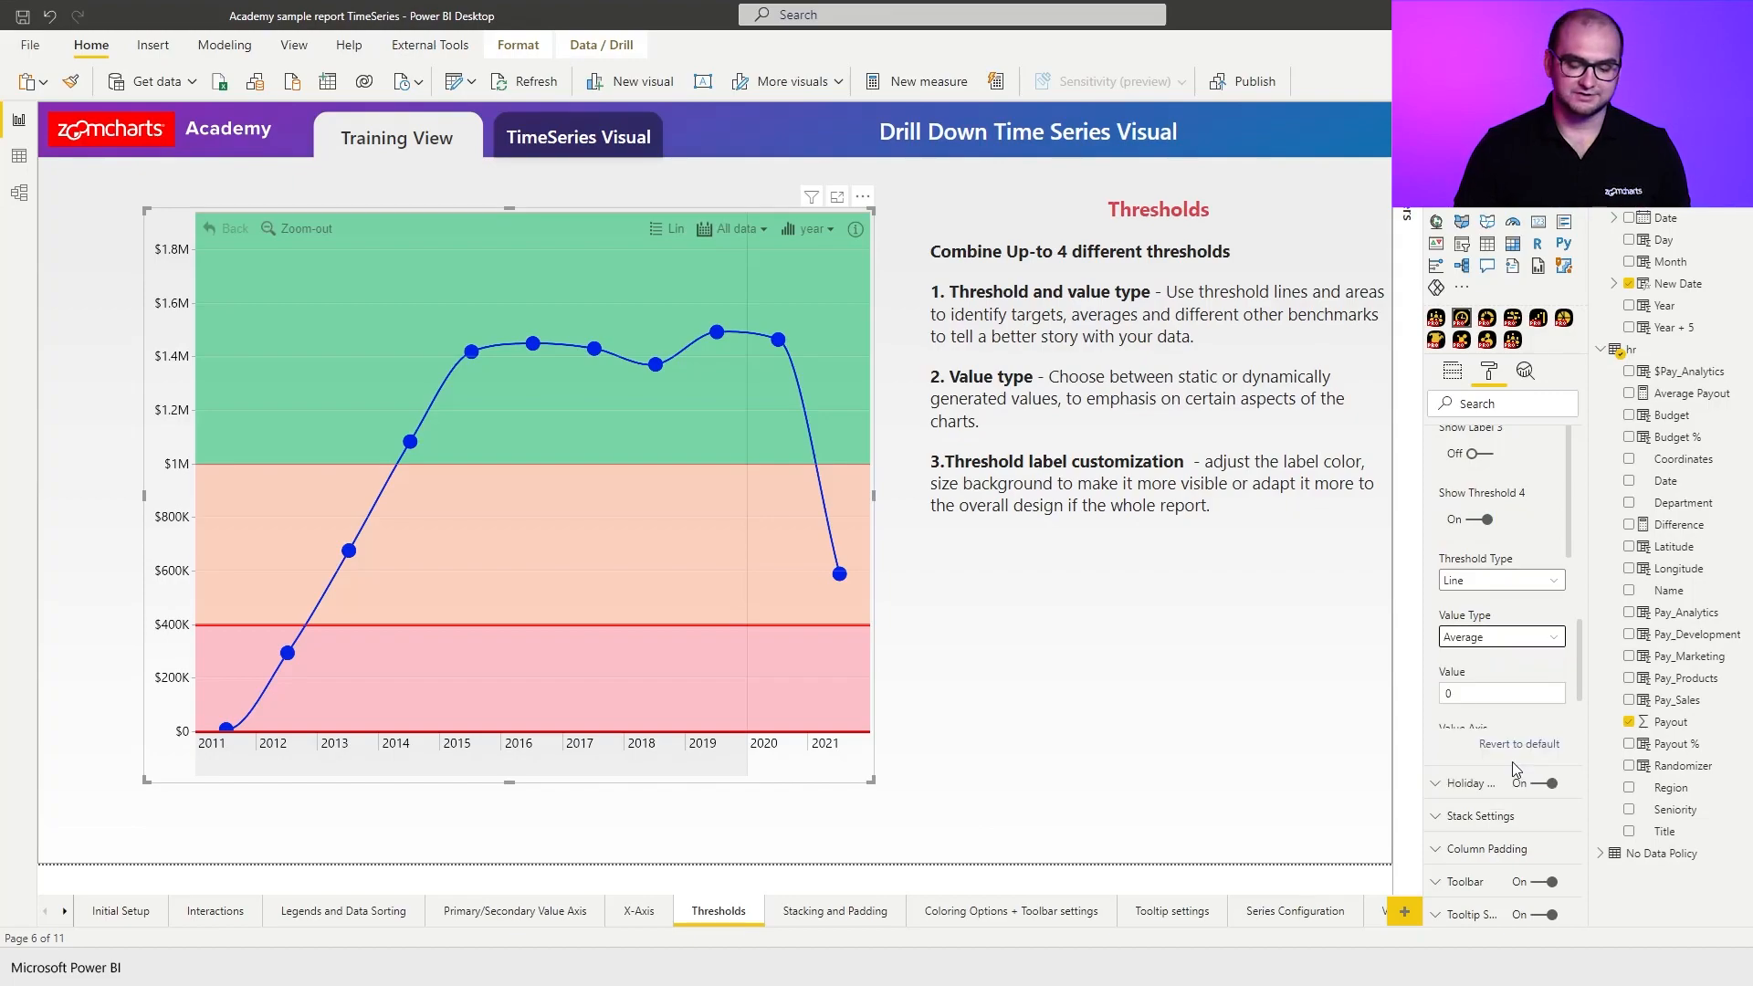
scroll(down, 3)
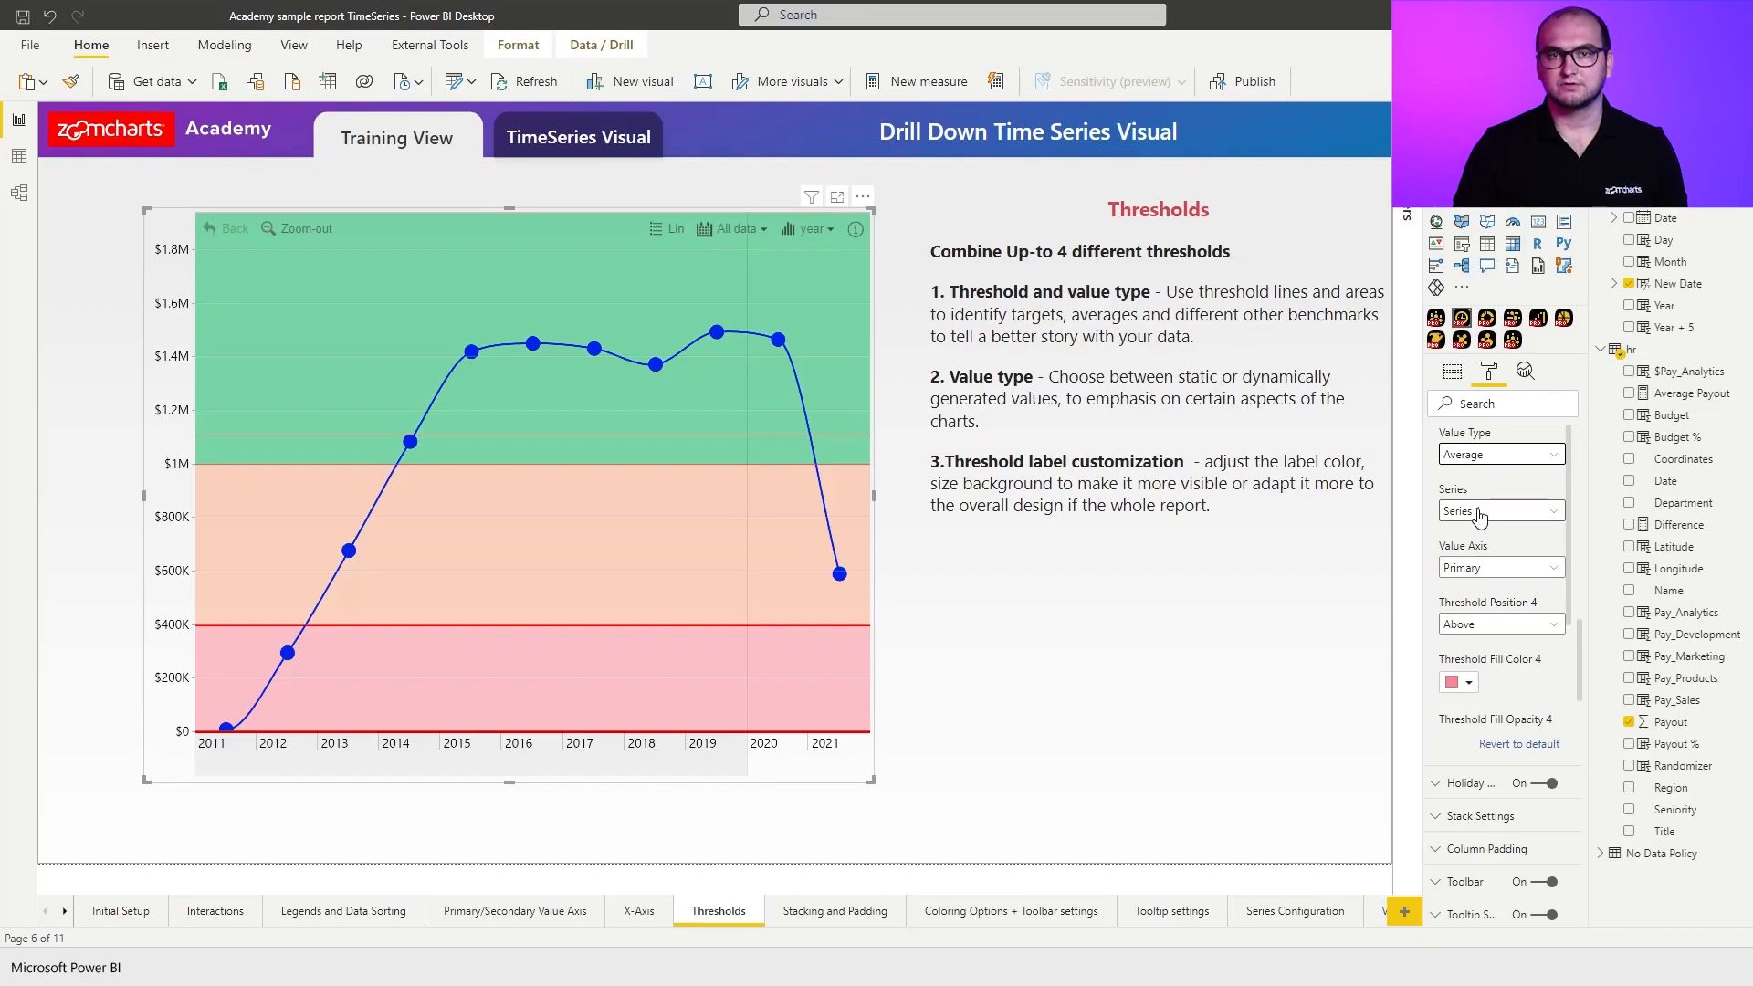
click(1502, 510)
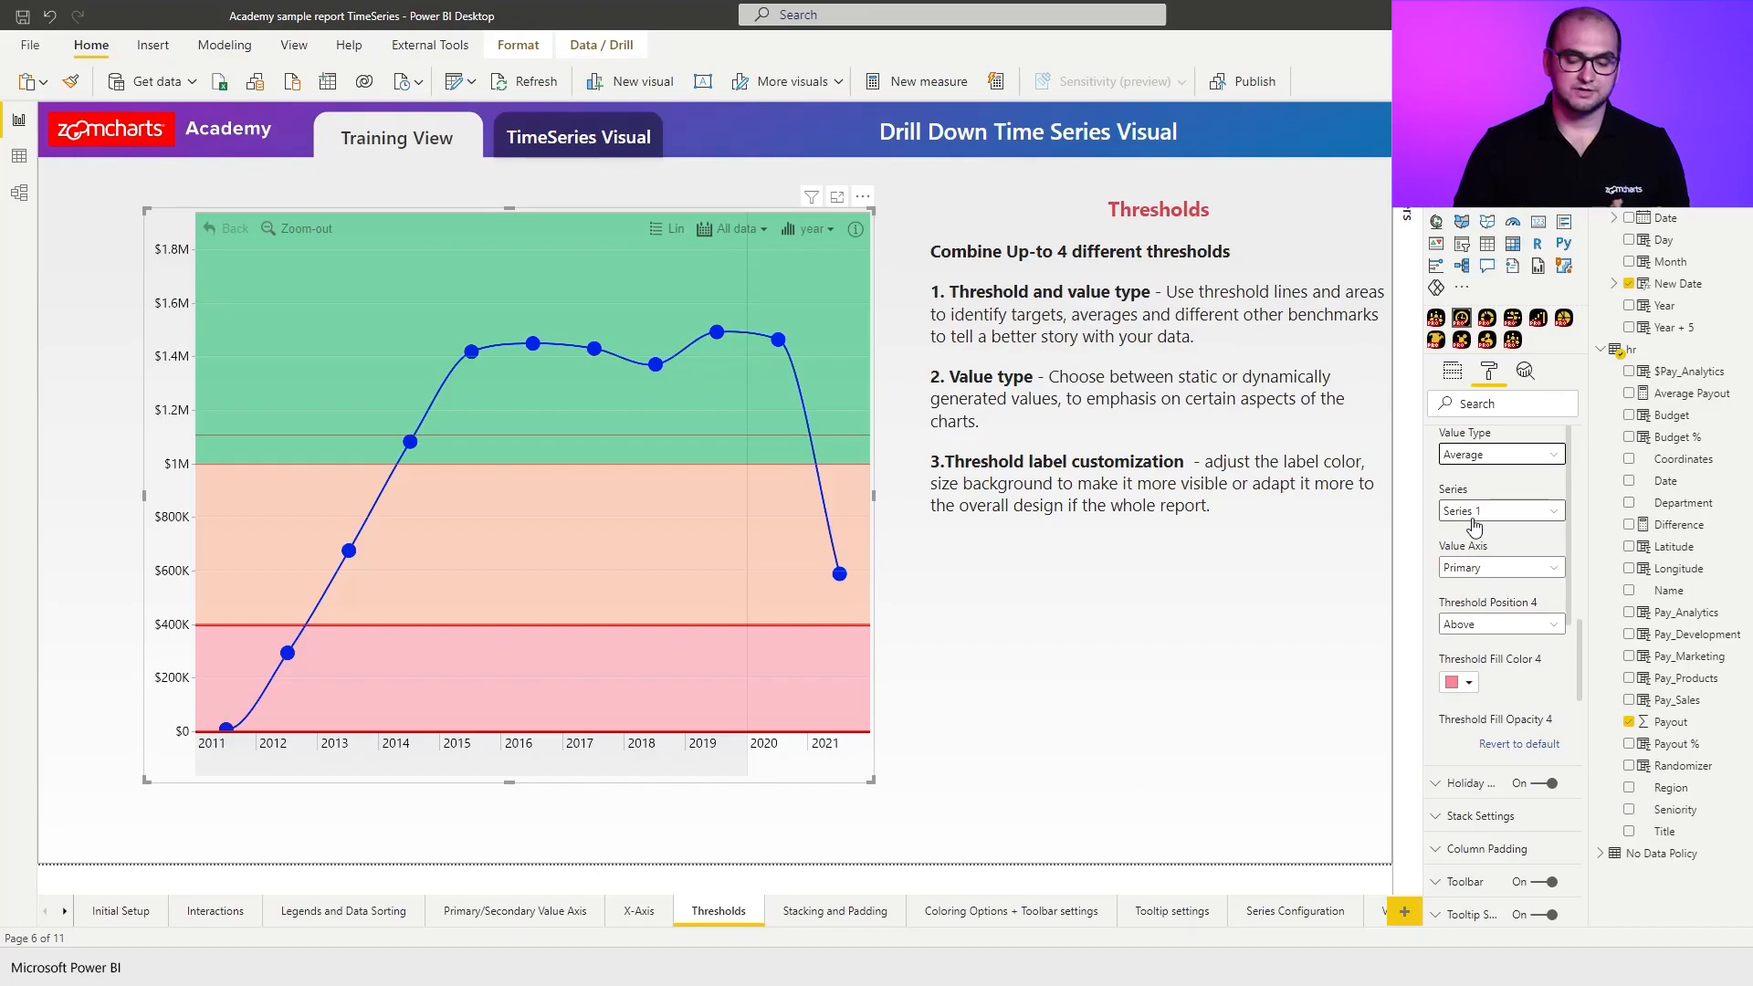
mouse_move(1487, 574)
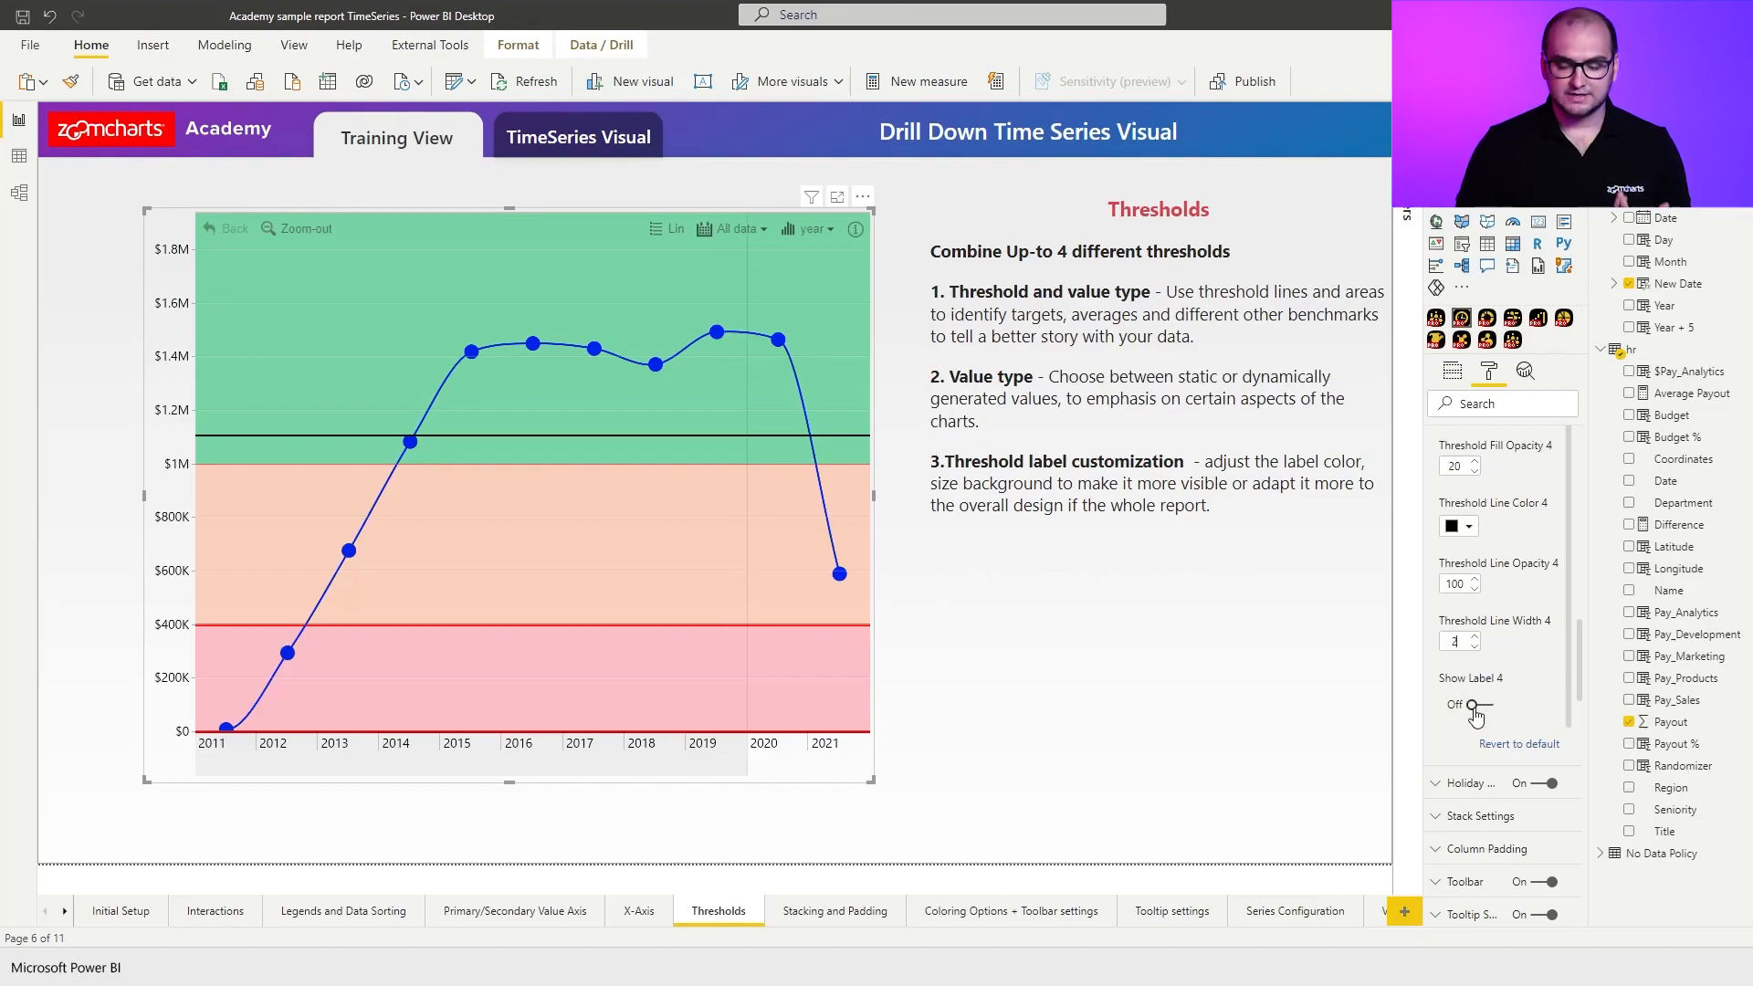
Turn on Label 4 and label the average line 'Average of Payout 1.11M'.
click(1478, 704)
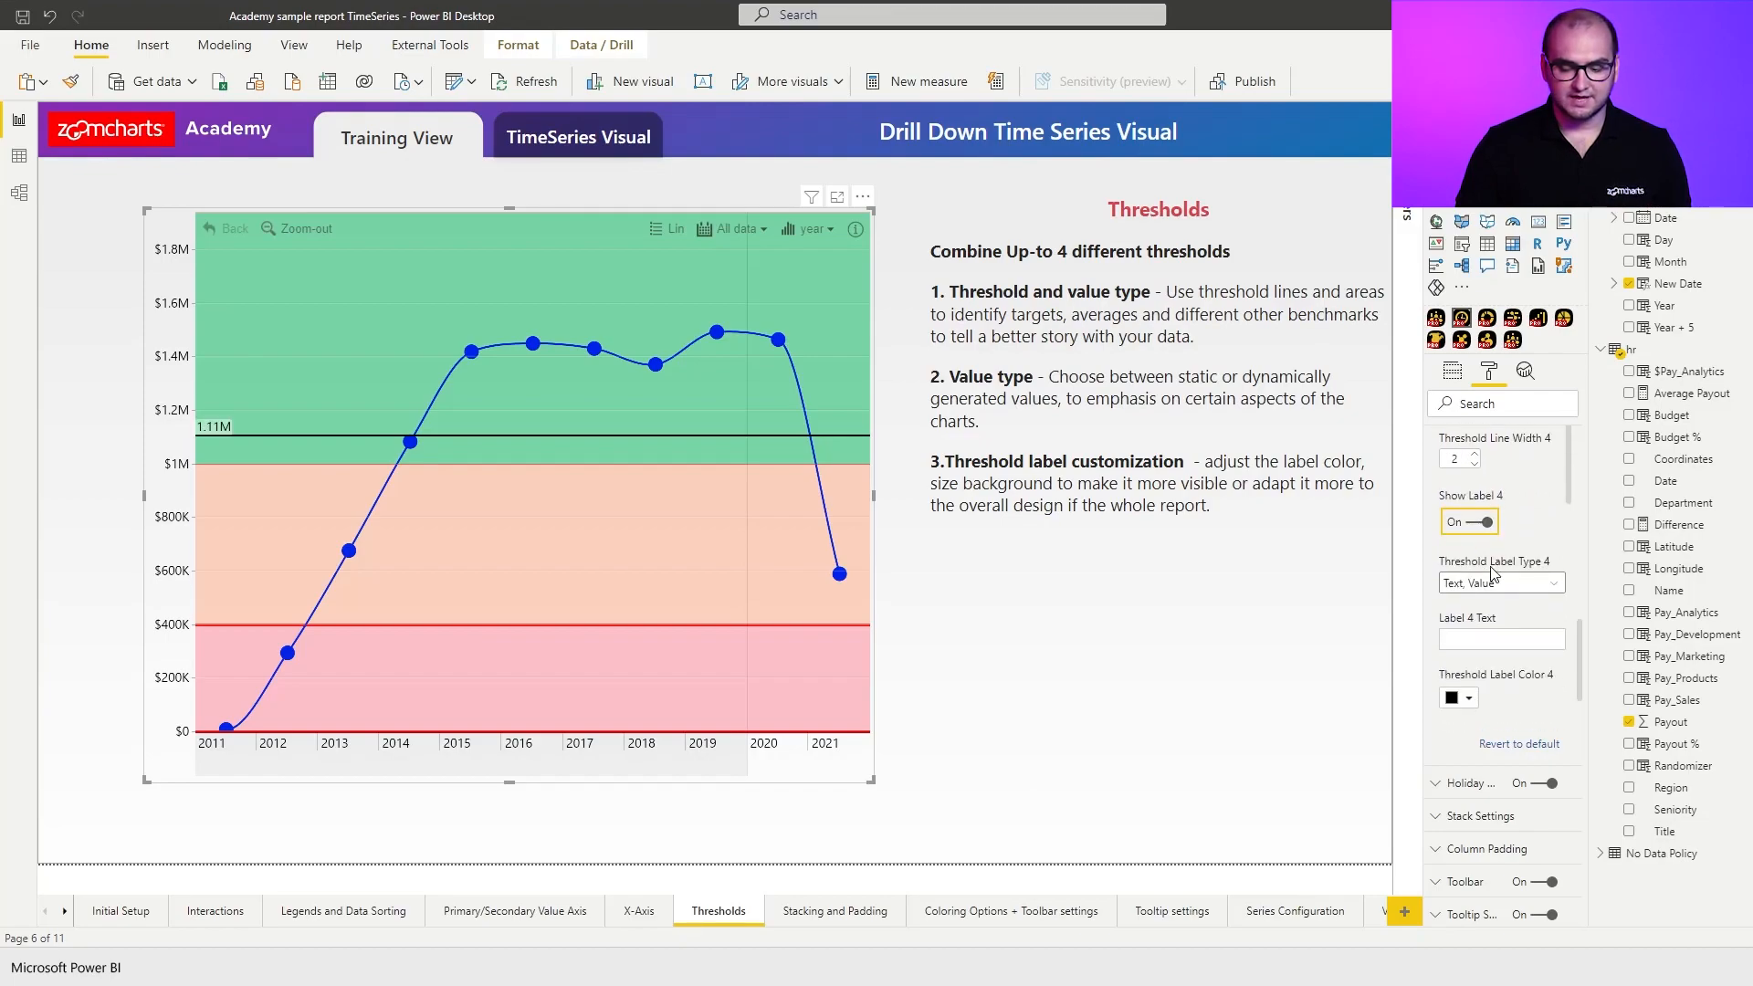
mouse_move(215, 443)
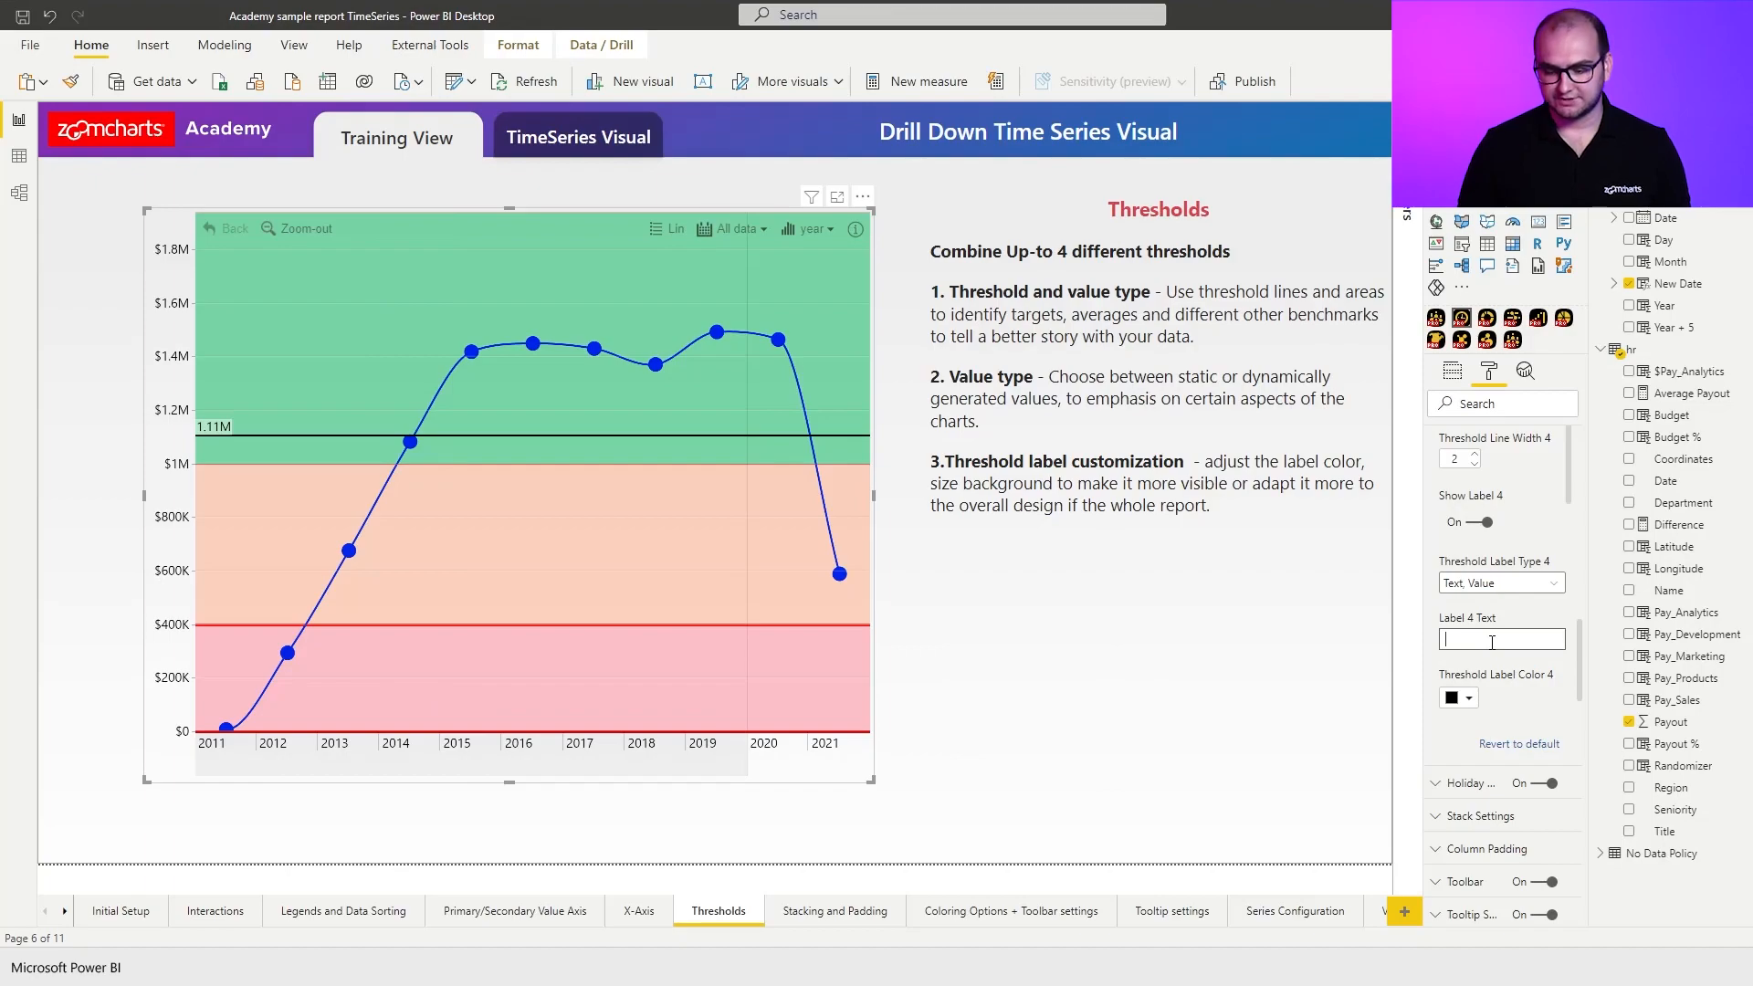
text(Averag)
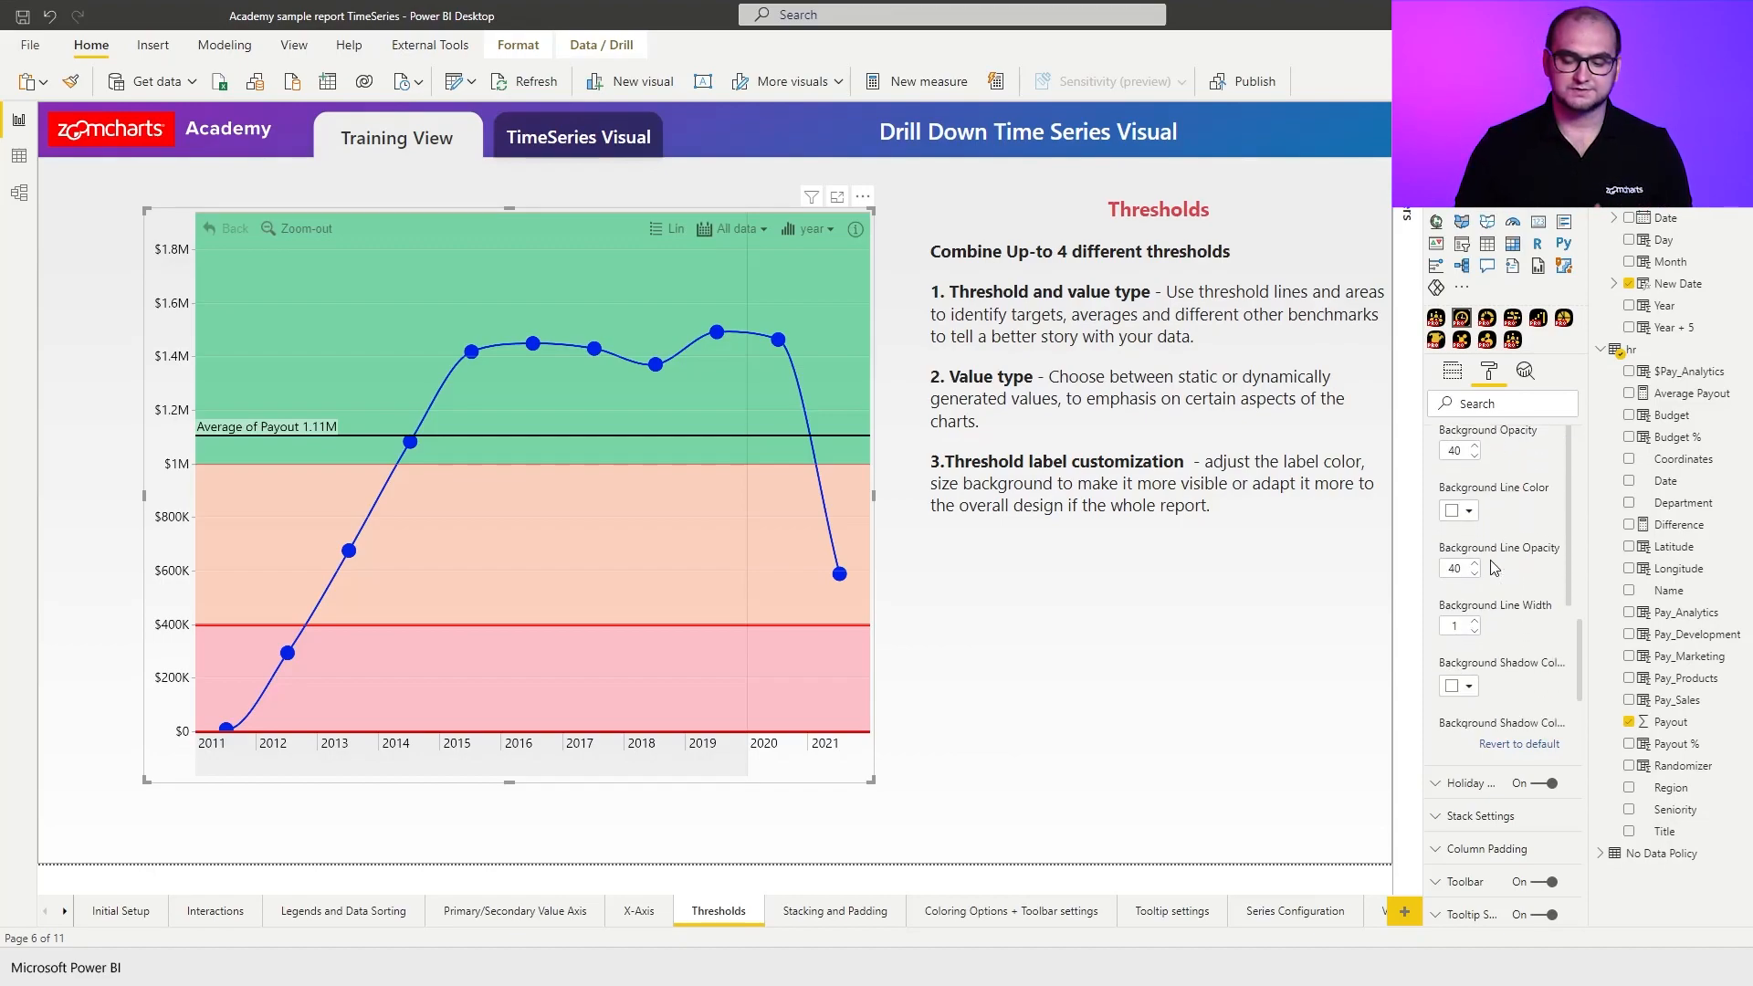
Set Threshold Label 4 horizontal position to Right and vertical position to Under.
scroll(down, 3)
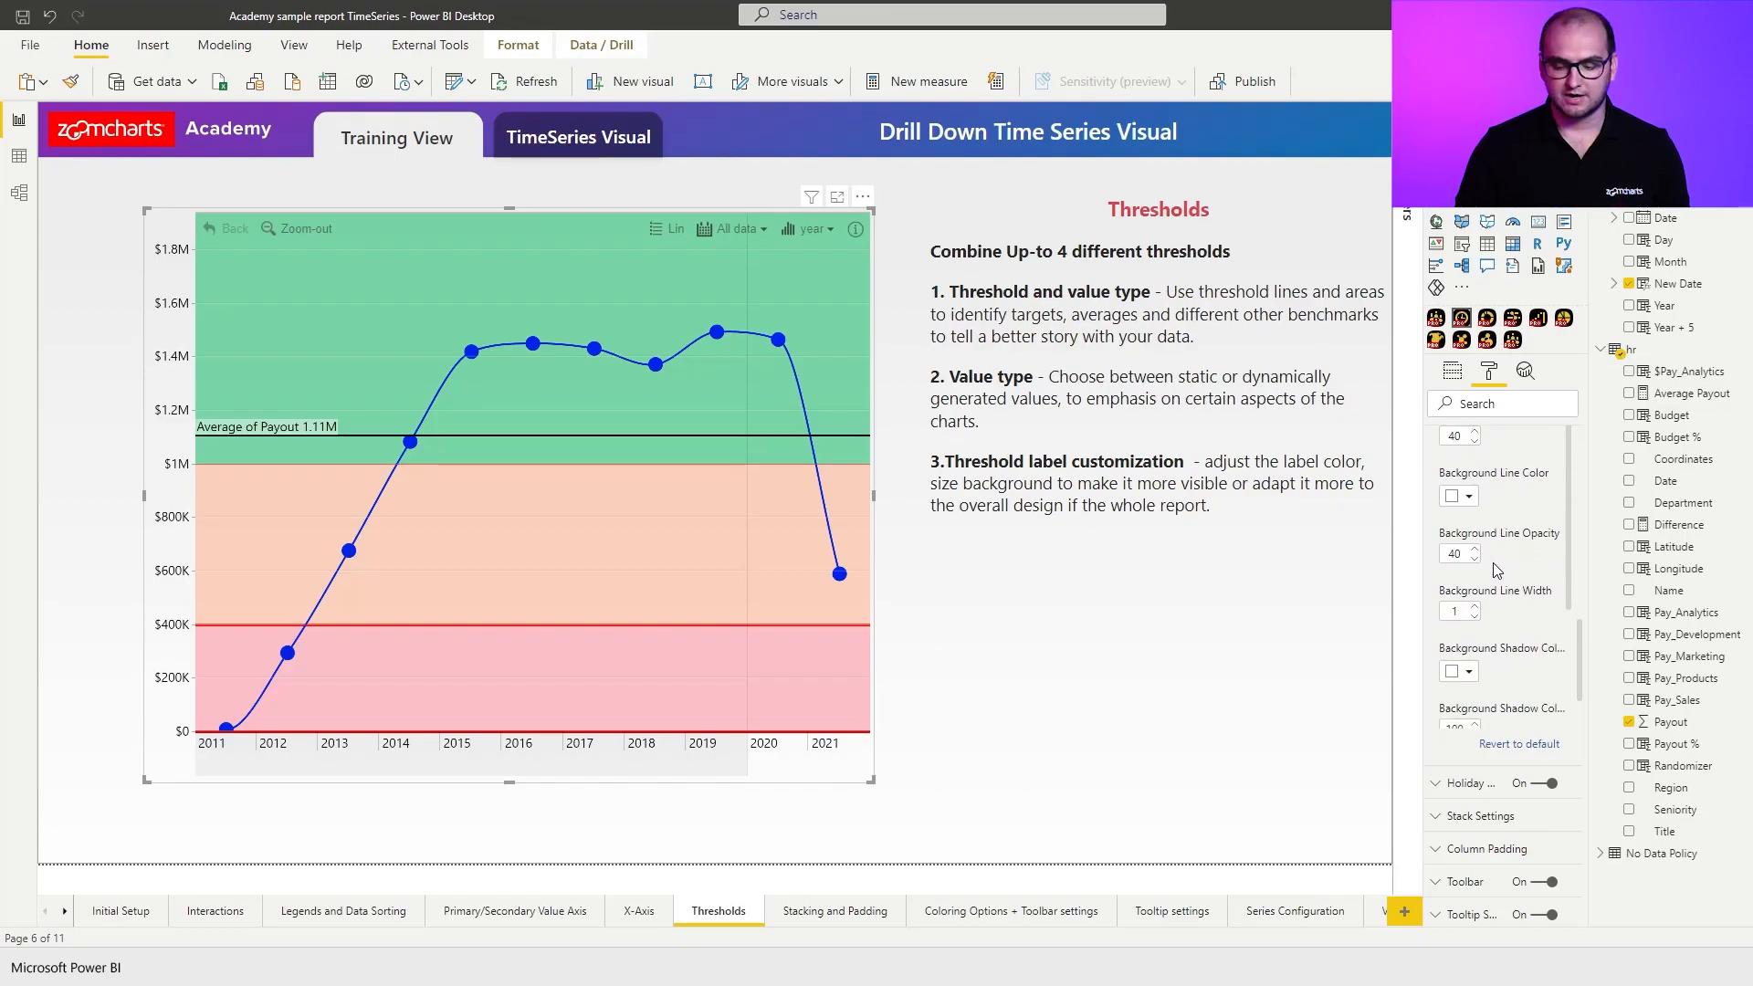
scroll(down, 3)
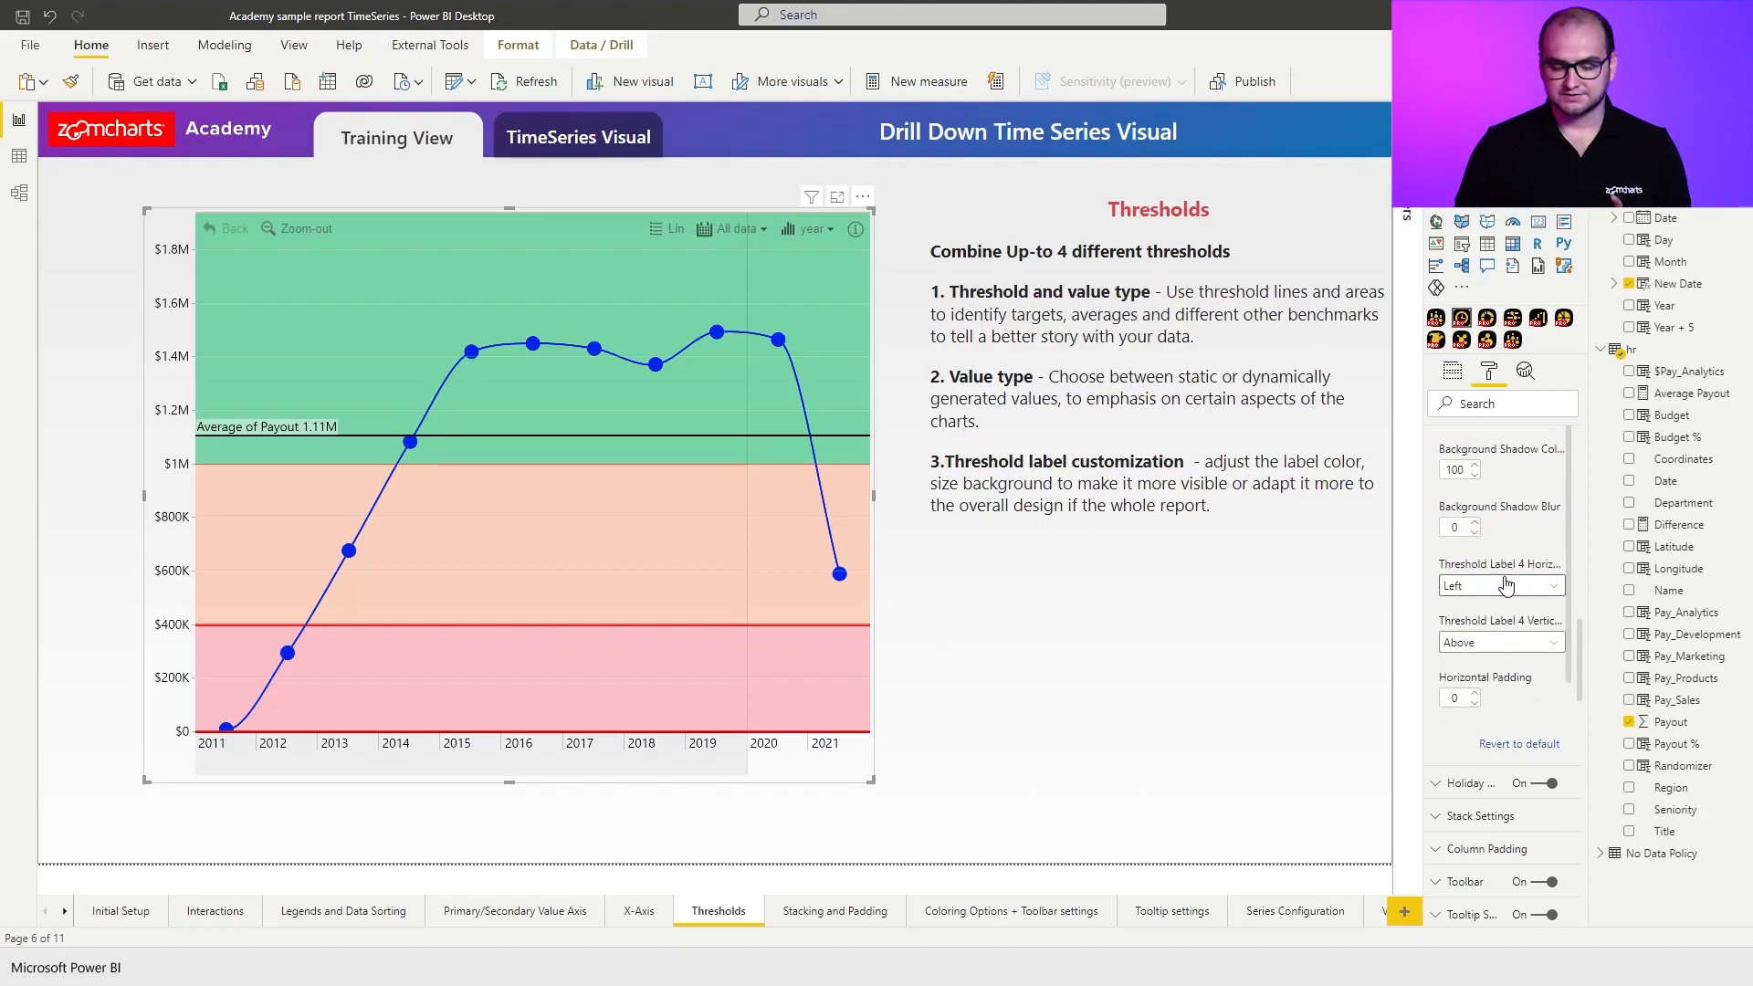
mouse_move(1479, 597)
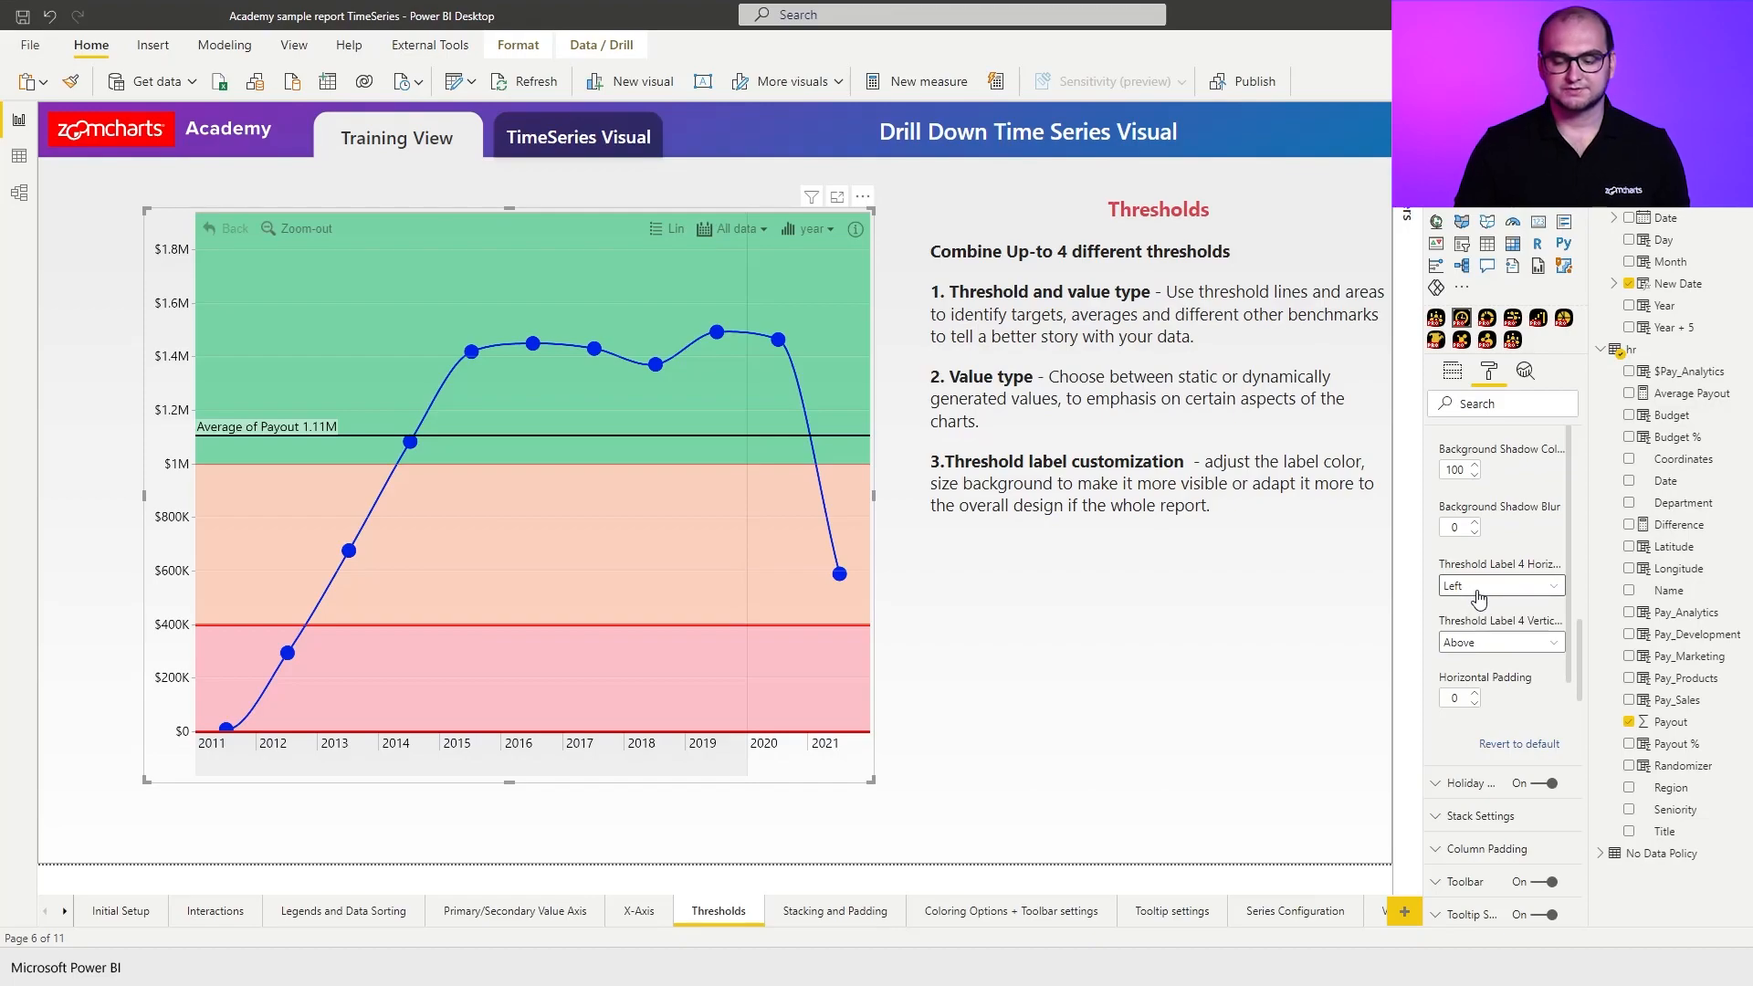
click(1499, 585)
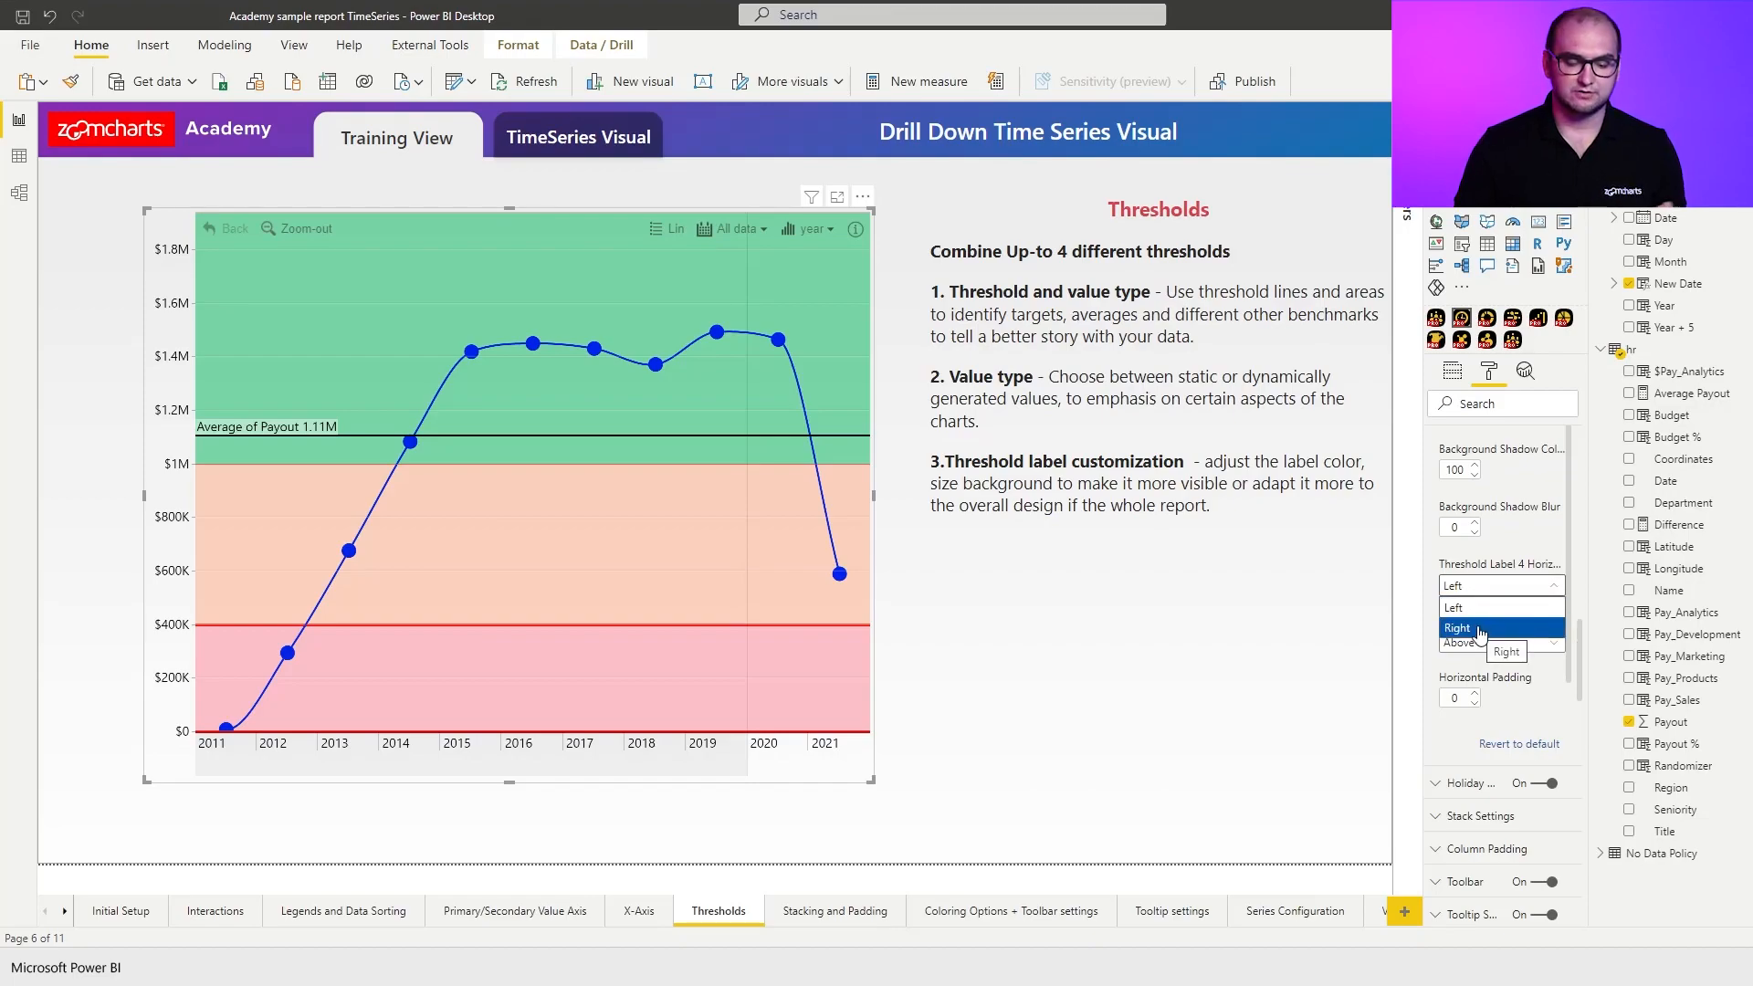
click(1456, 627)
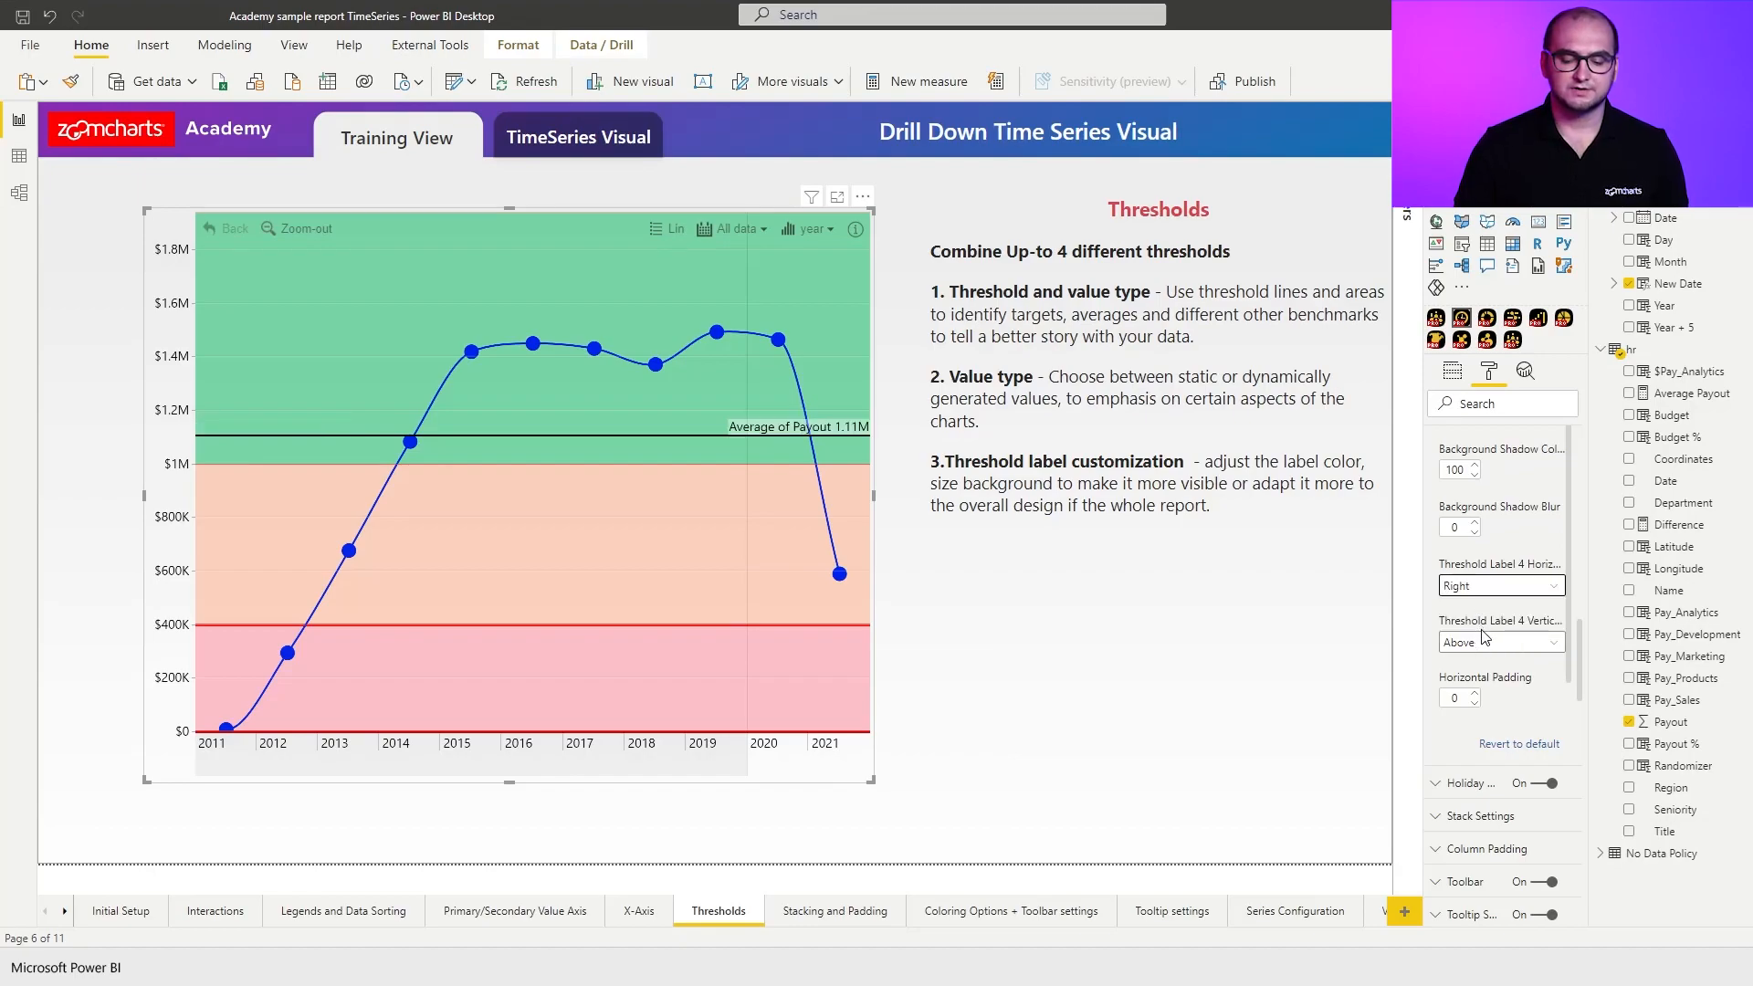
click(1501, 642)
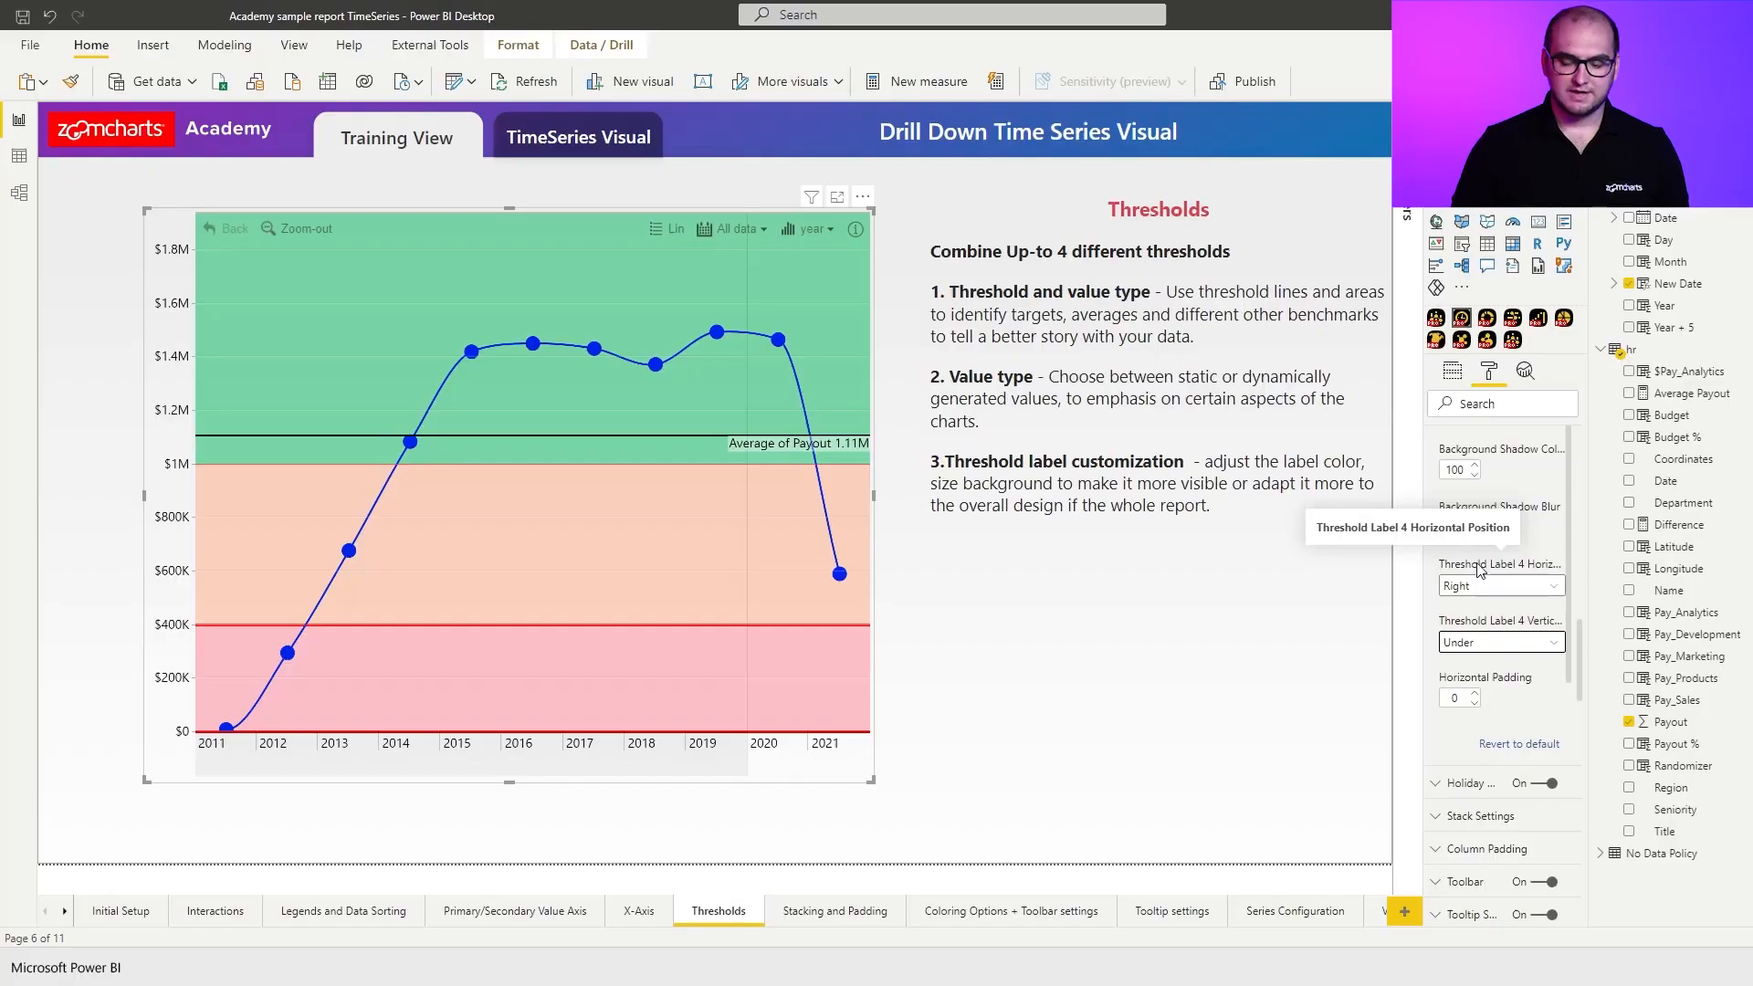
scroll(down, 3)
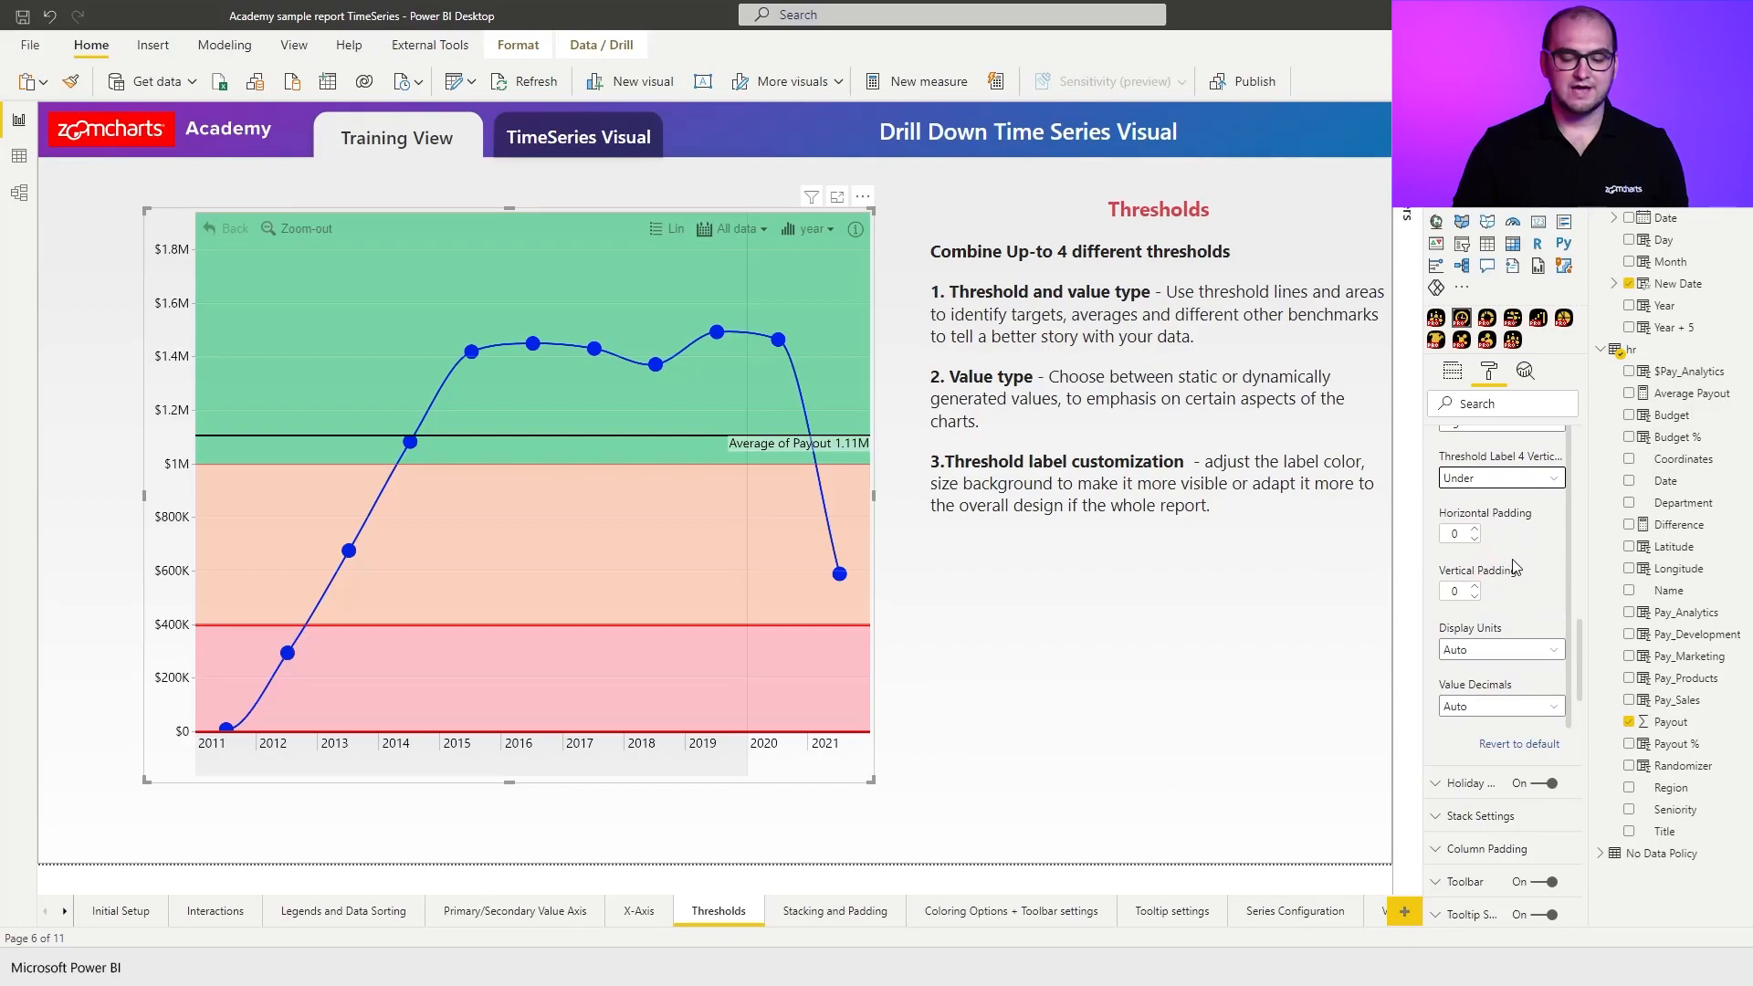
mouse_move(1496, 585)
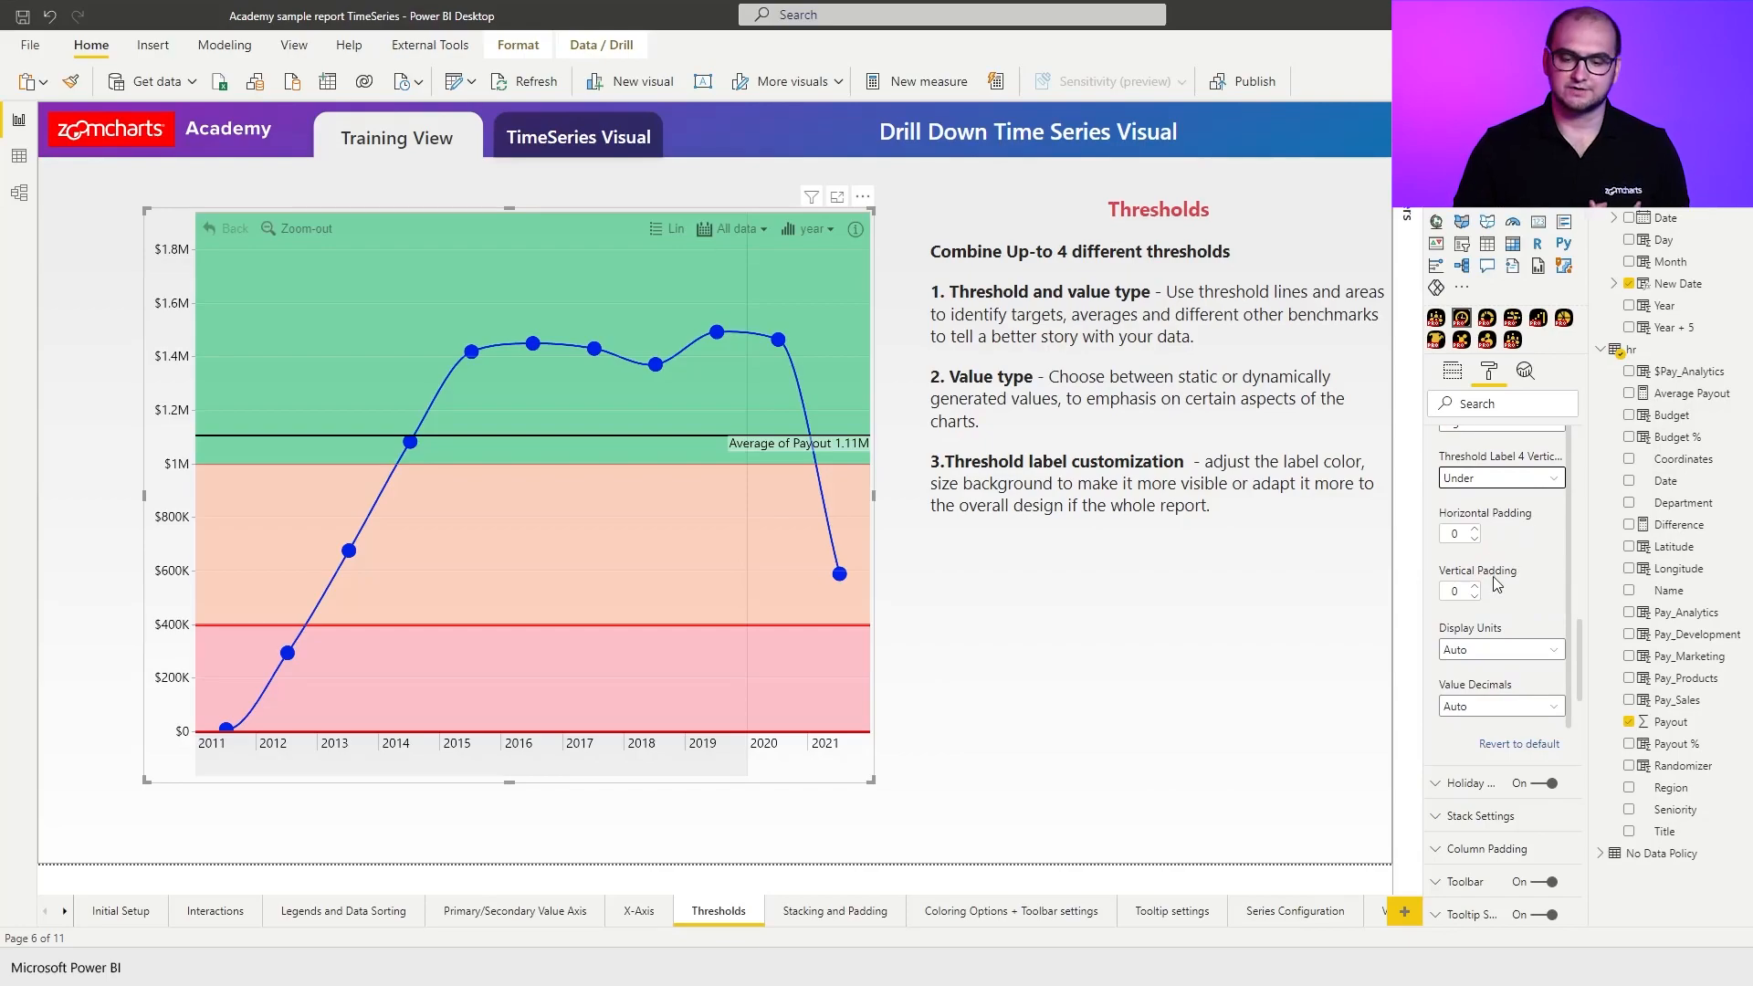
mouse_move(1494, 582)
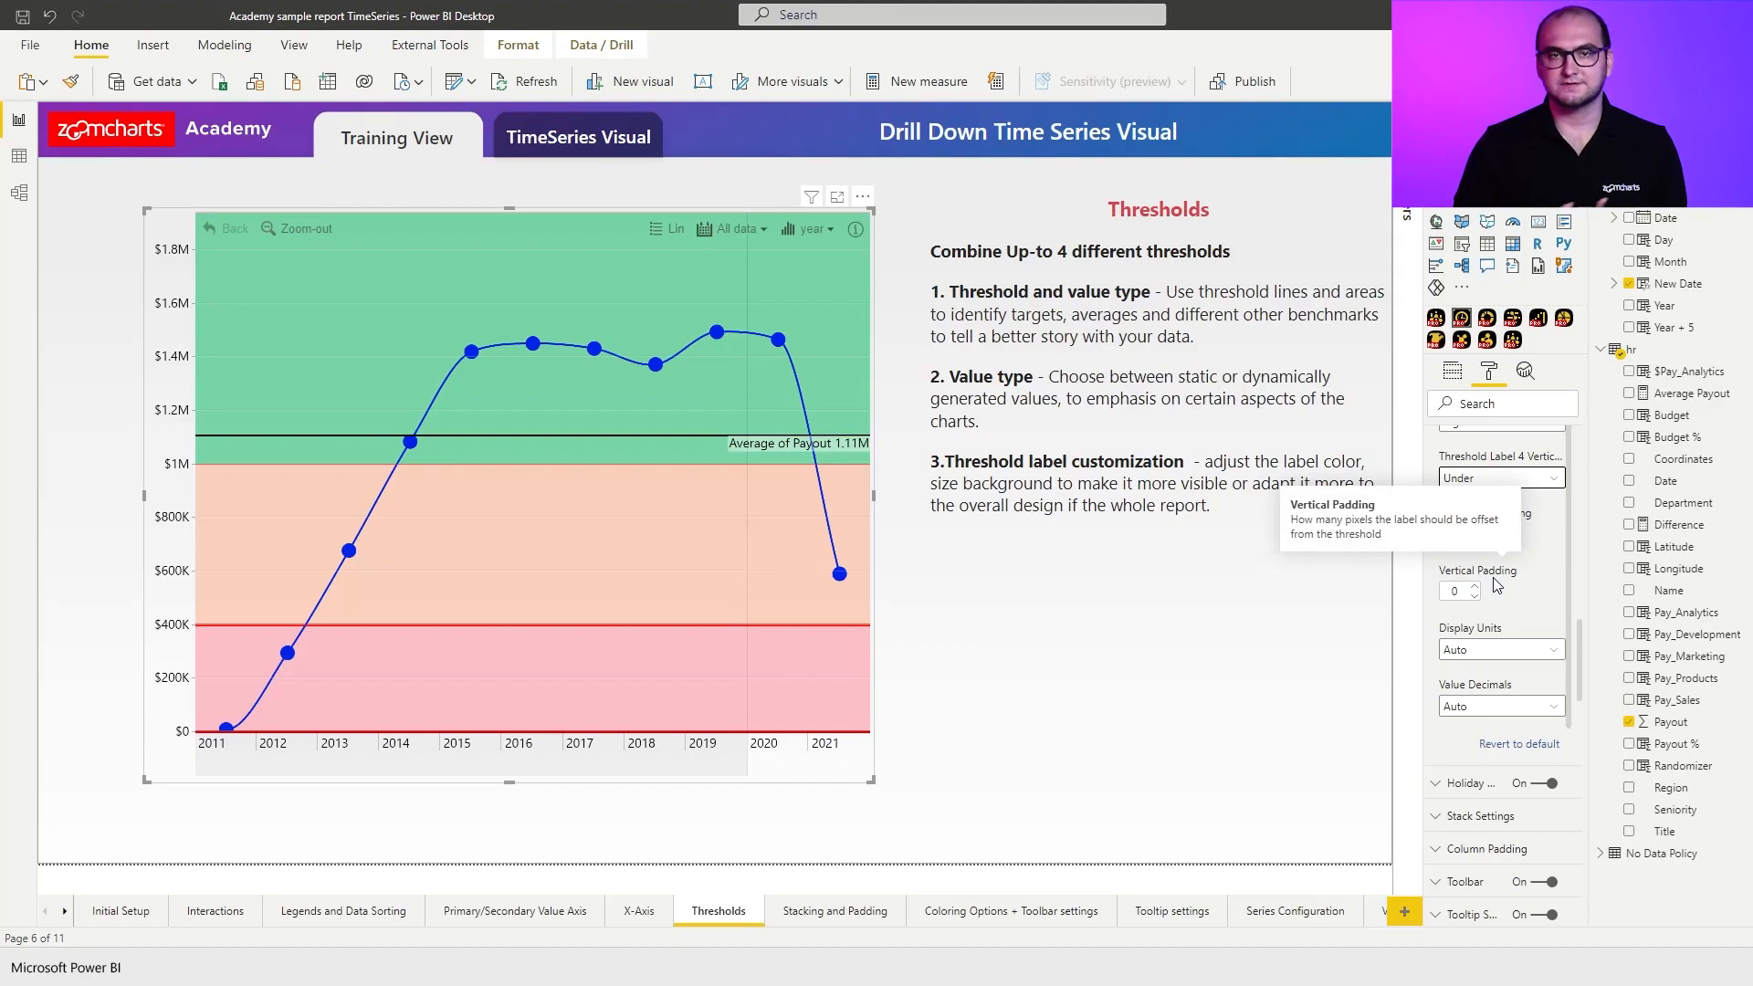
scroll(down, 3)
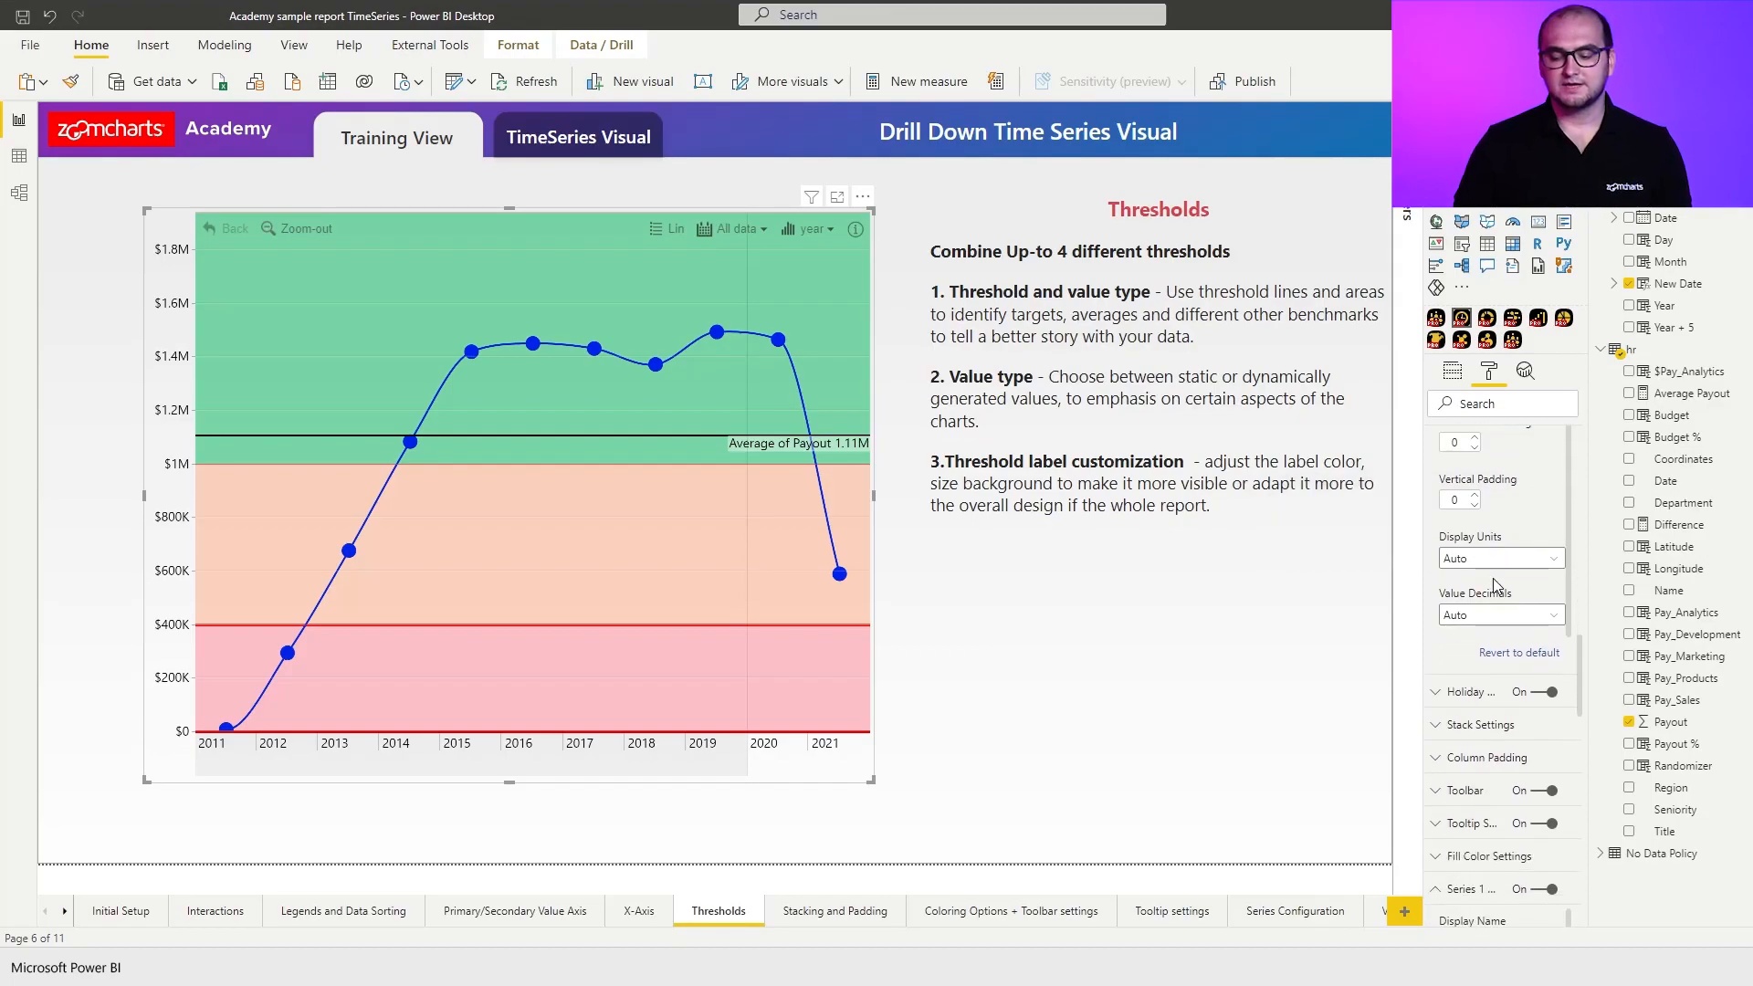